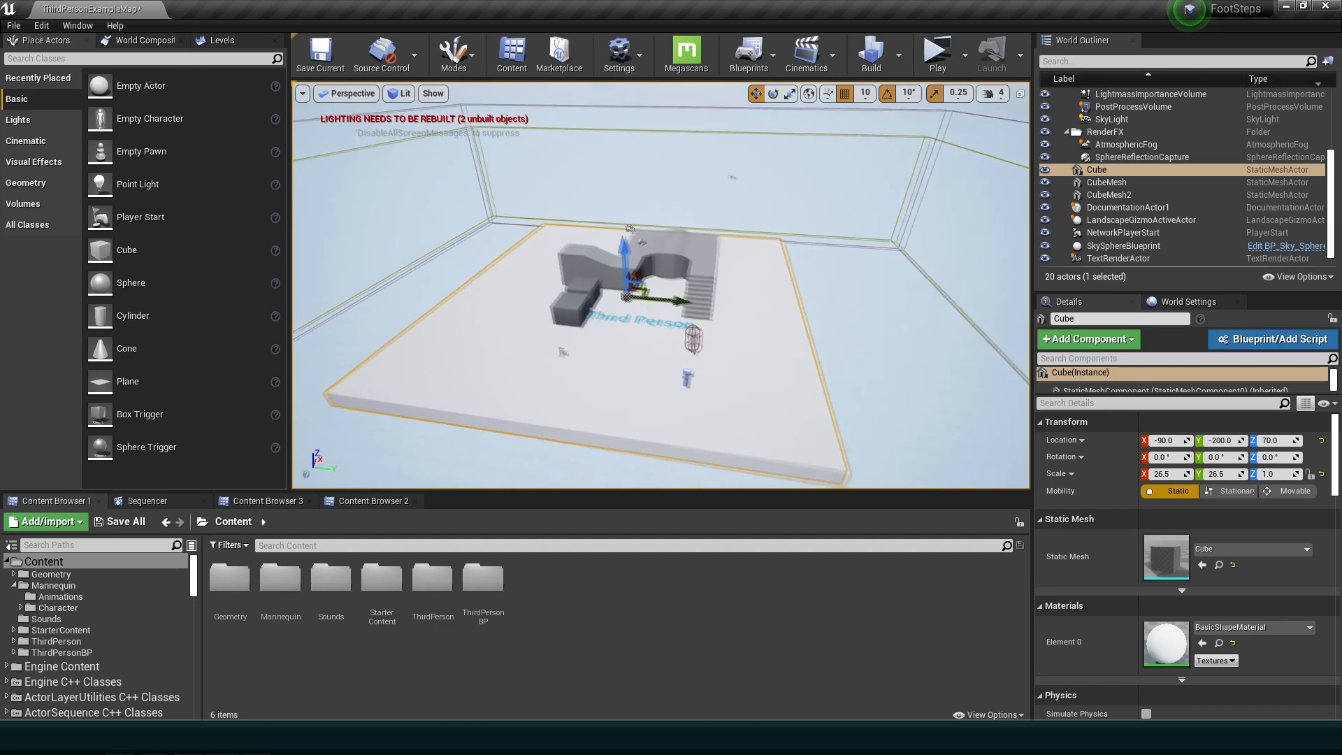
# - Browse into the Sounds folder and preview a wood footstep sound
pyautogui.click(330, 577)
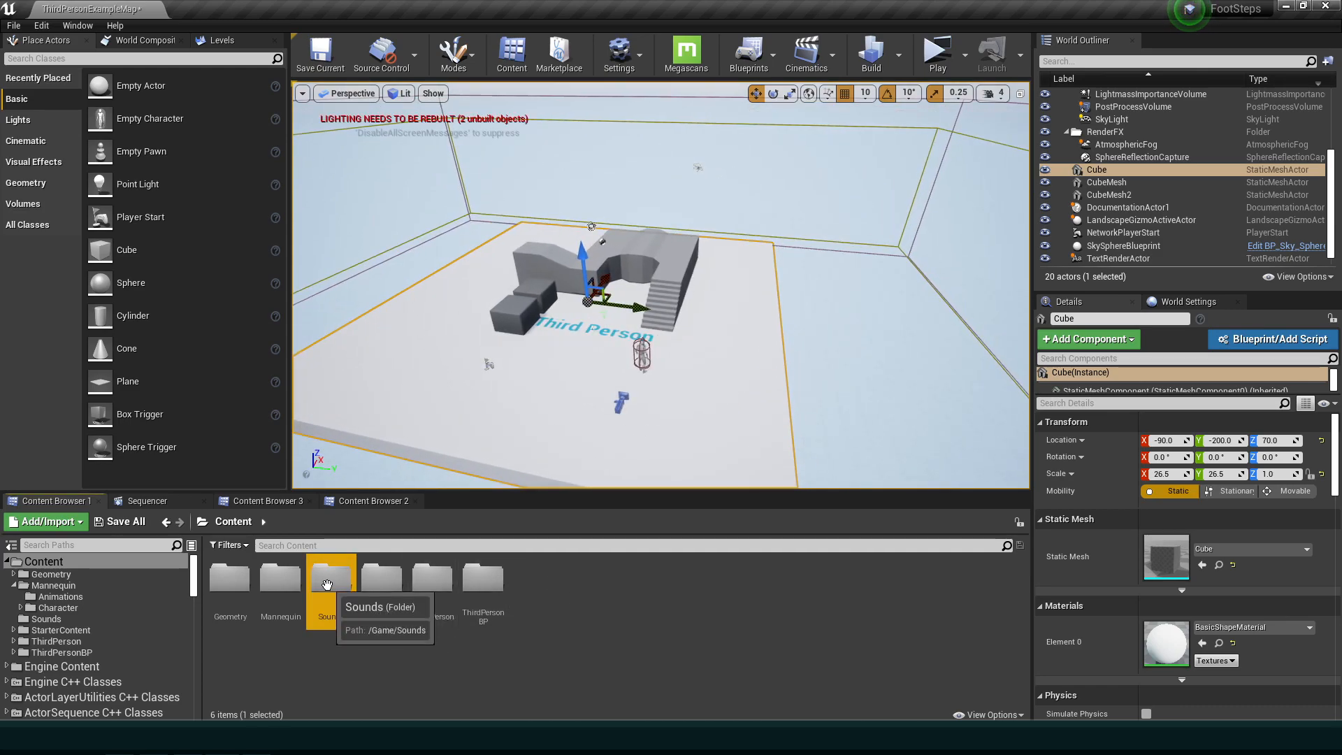
pyautogui.doubleClick(330, 577)
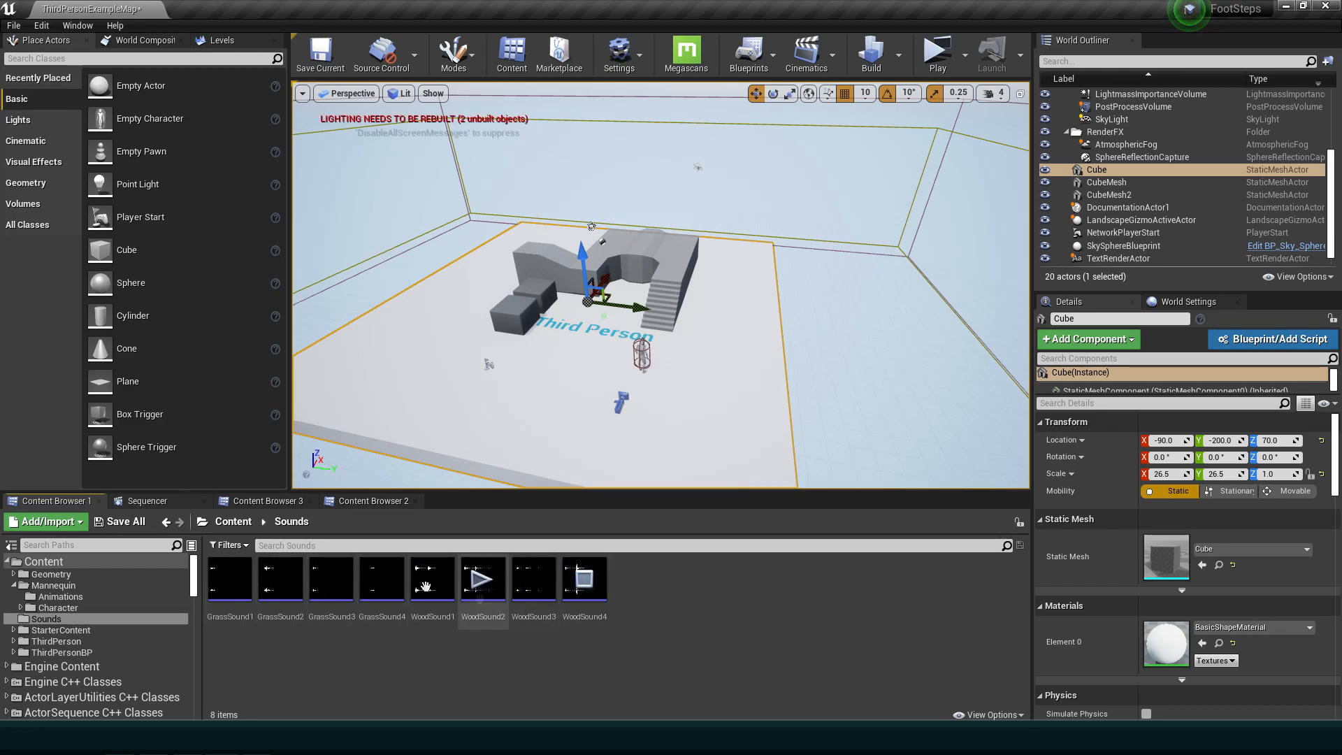
pyautogui.click(432, 577)
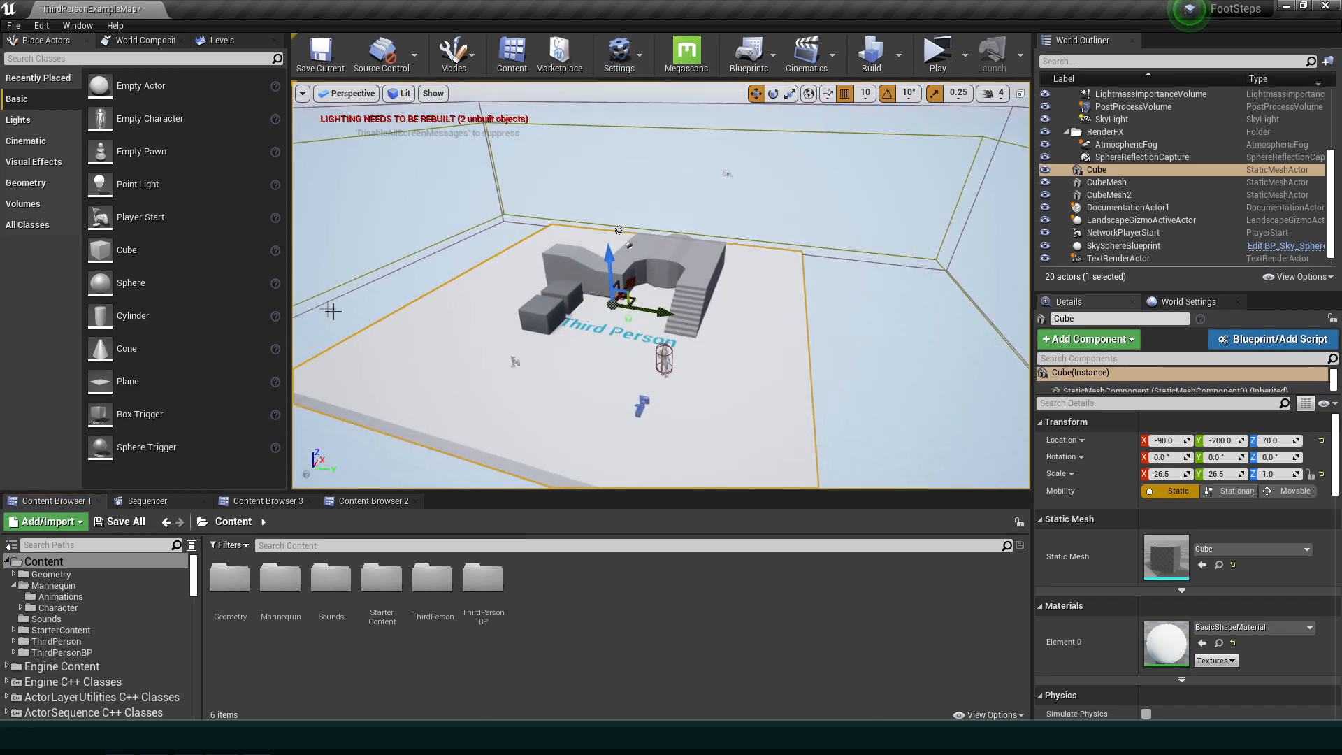
# - In Project Settings > Physics, name SurfaceType1 Grass and SurfaceType2 Wood
pyautogui.click(617, 52)
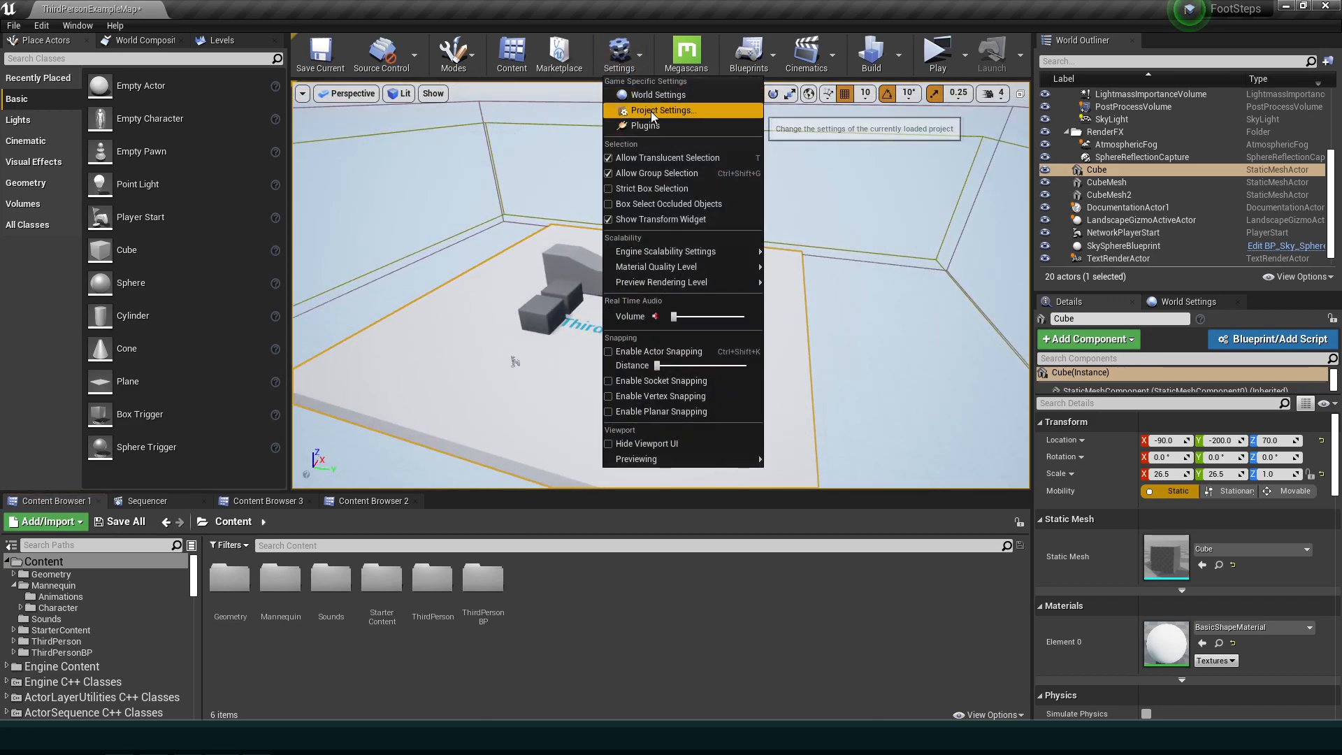
pyautogui.click(661, 109)
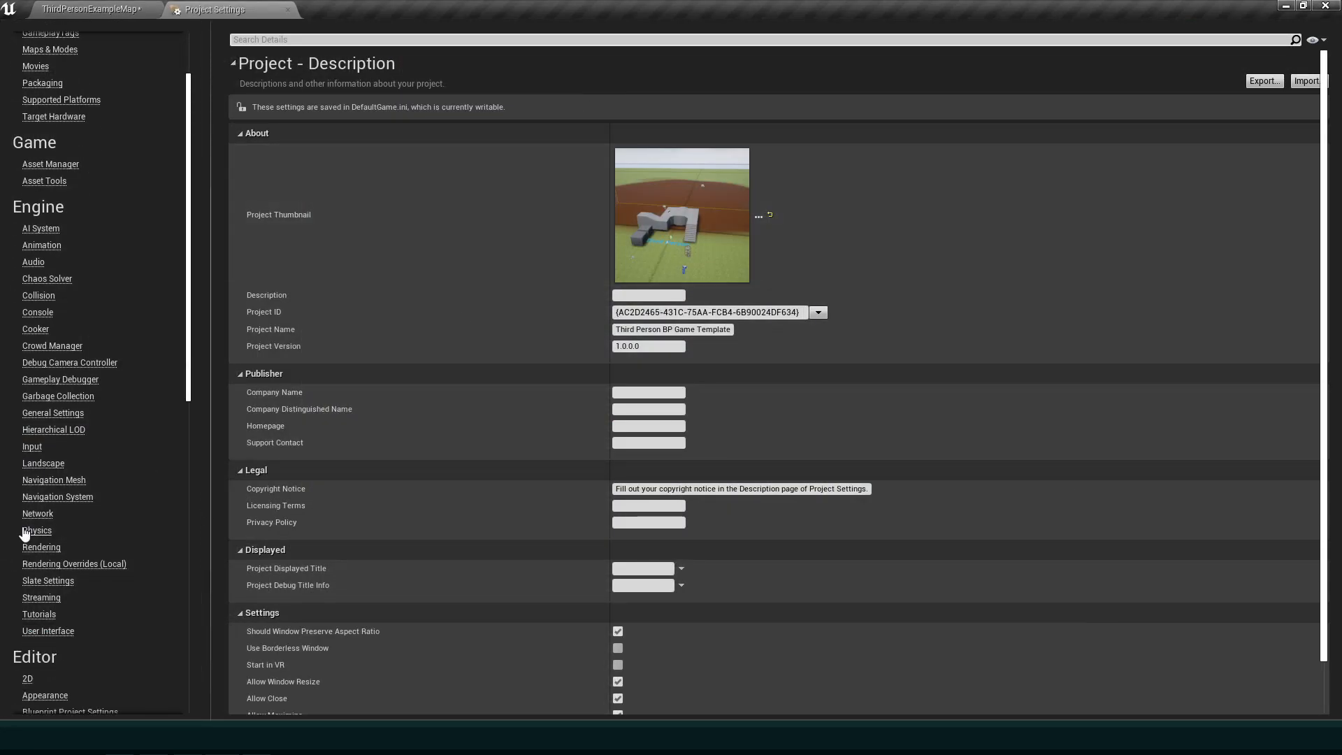
pyautogui.click(36, 529)
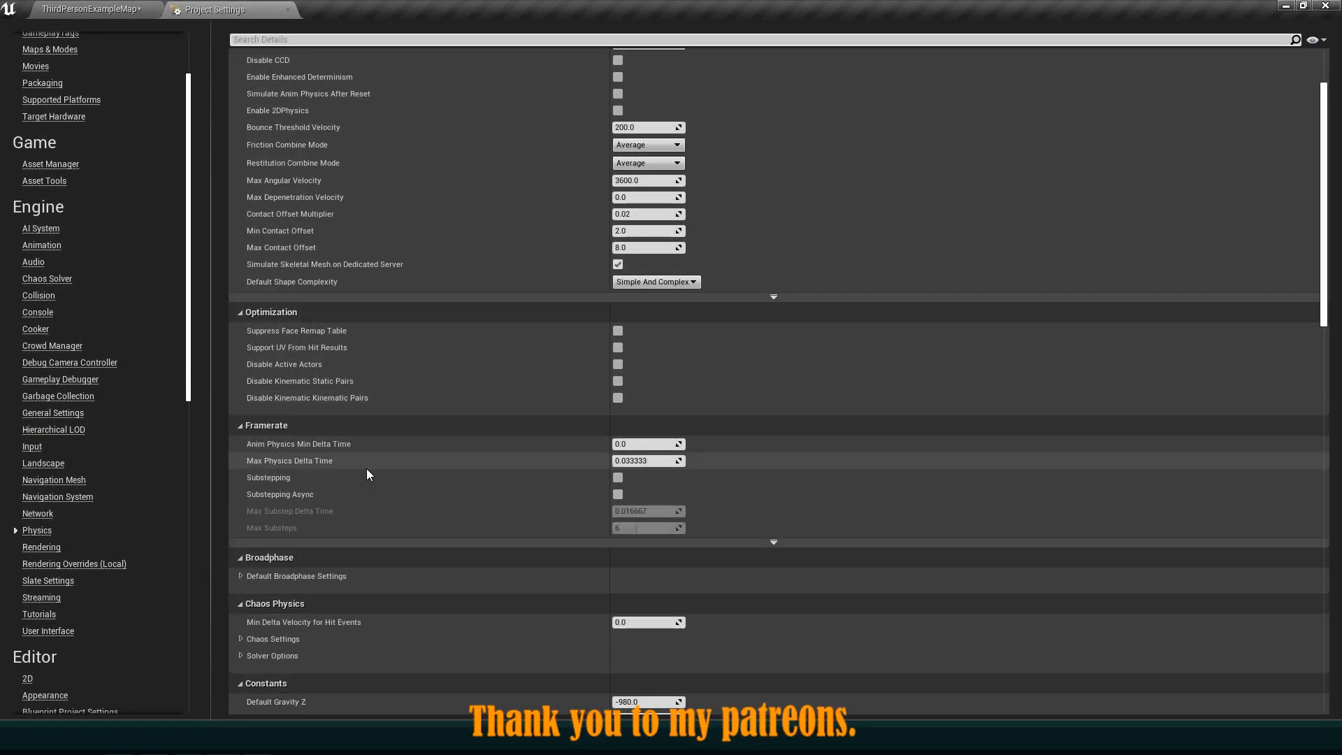
pyautogui.scroll(-3)
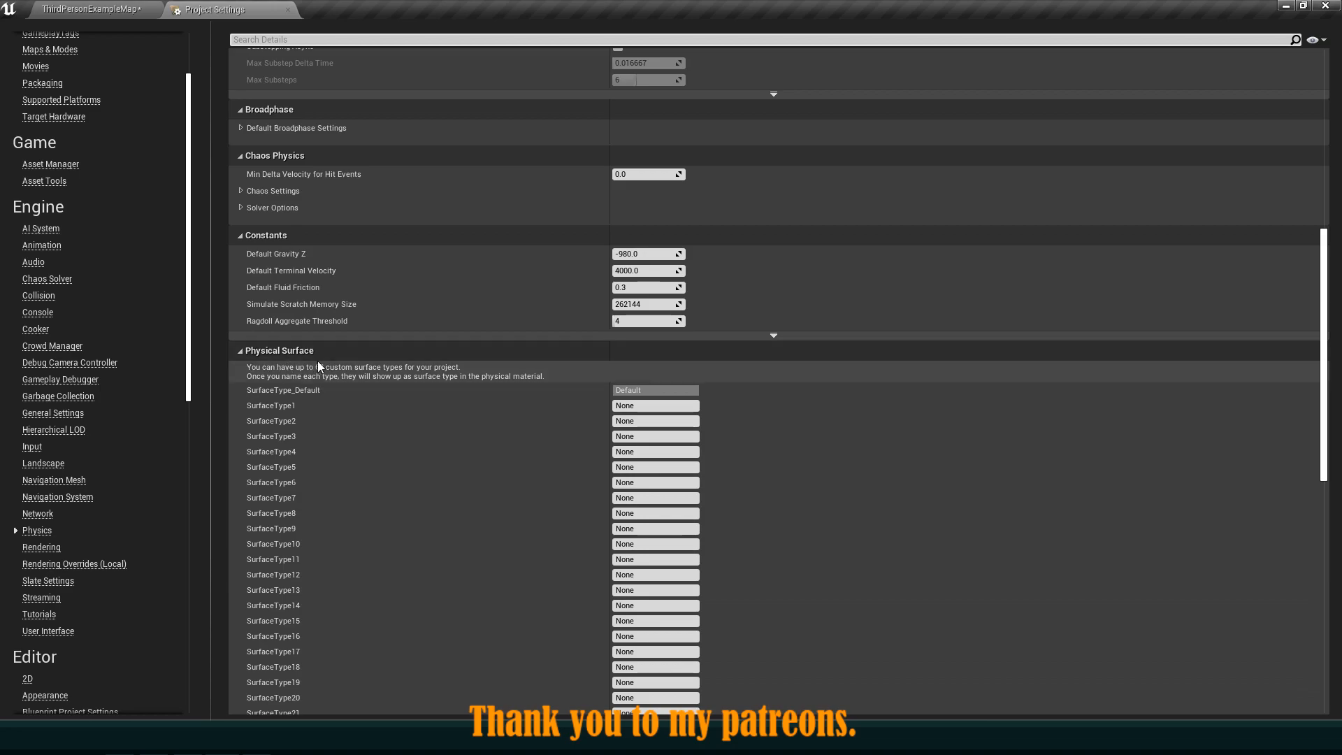
pyautogui.scroll(-3)
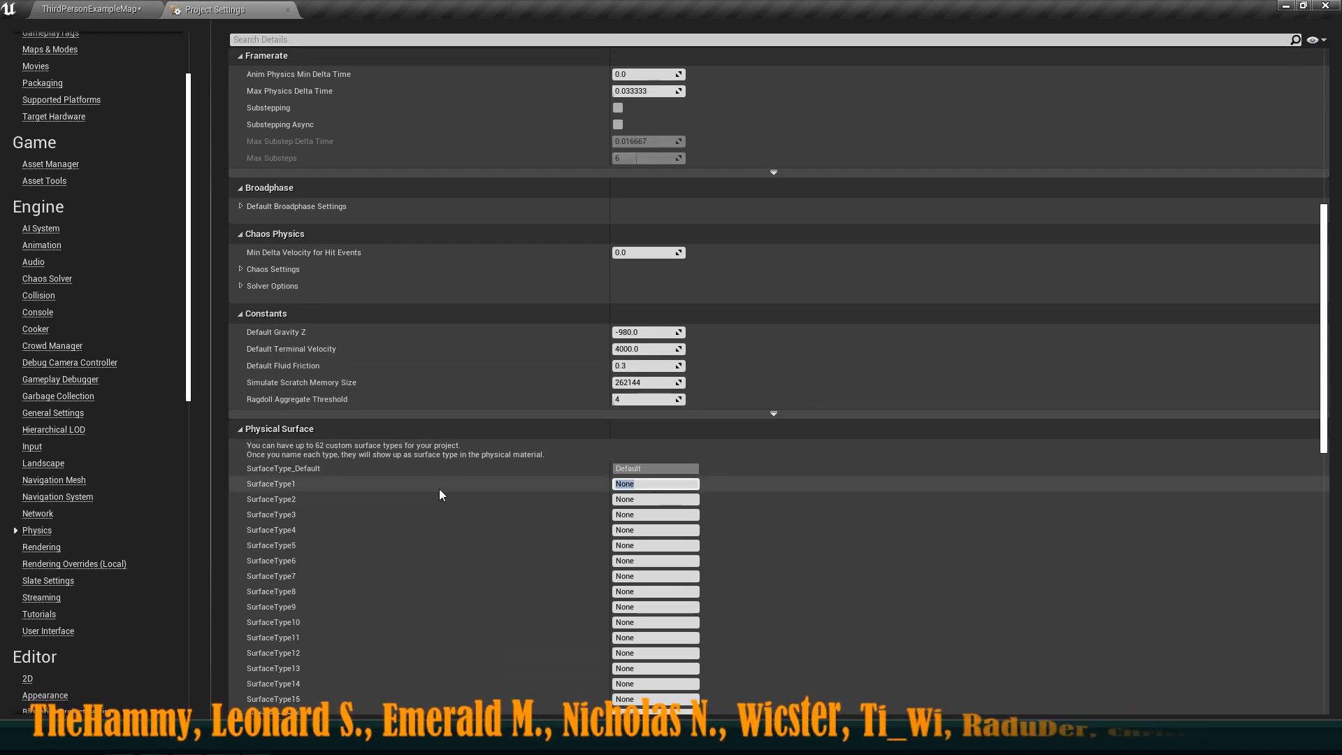
pyautogui.write('Grass')
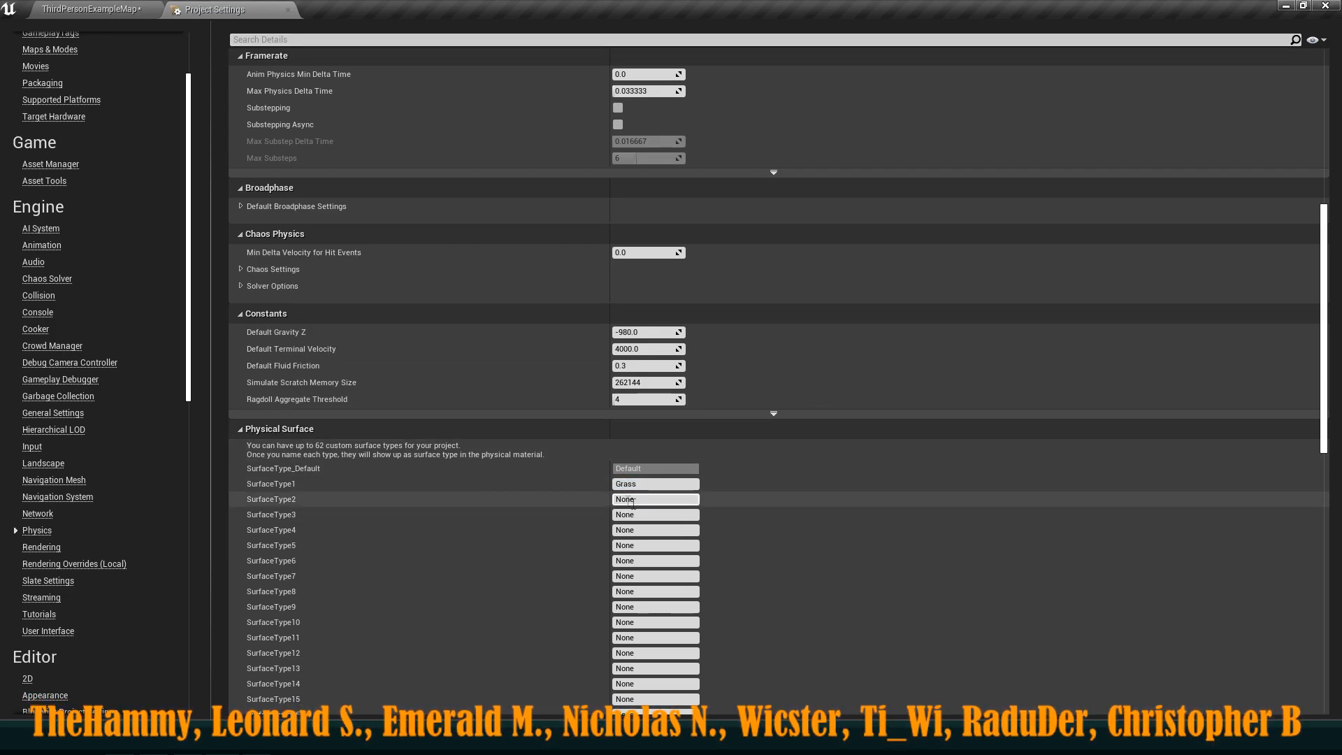
pyautogui.write('Wood')
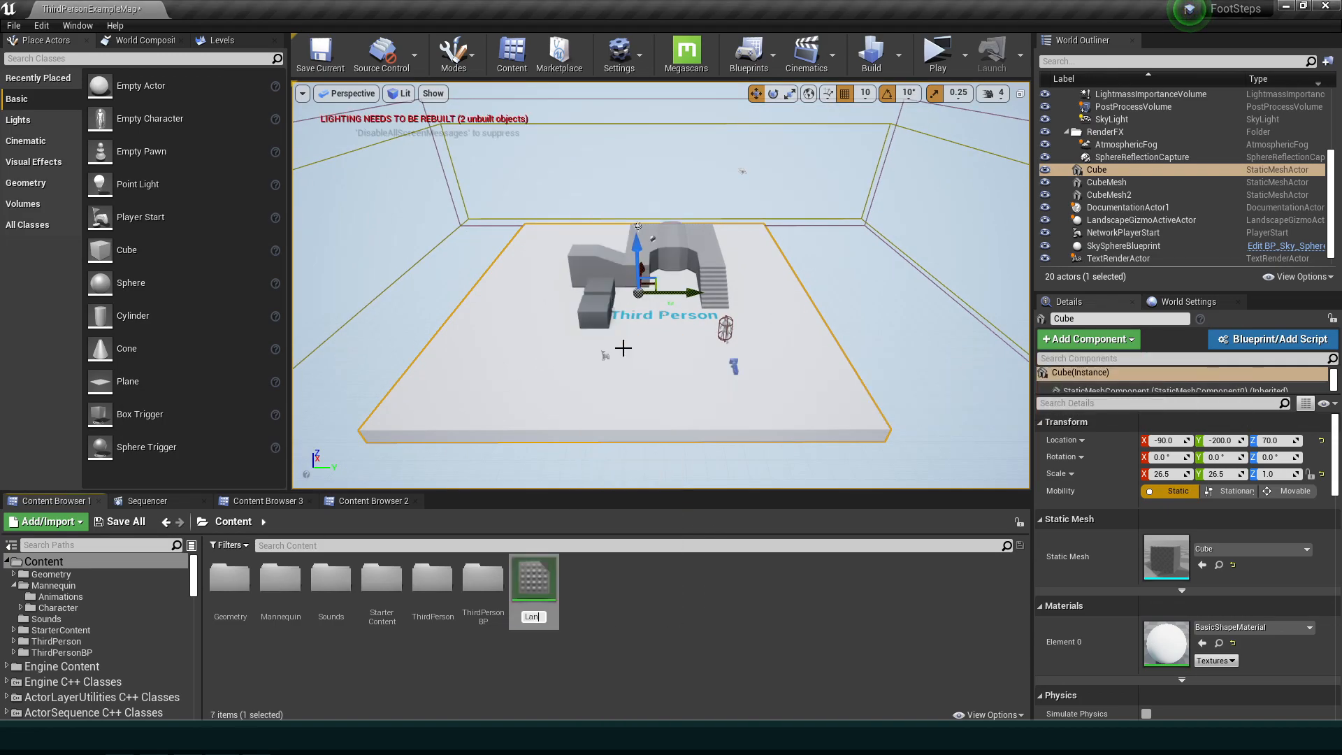
# - Name the new material Landscape, edit it and add a LandscapeLayerBlend node
pyautogui.click(533, 577)
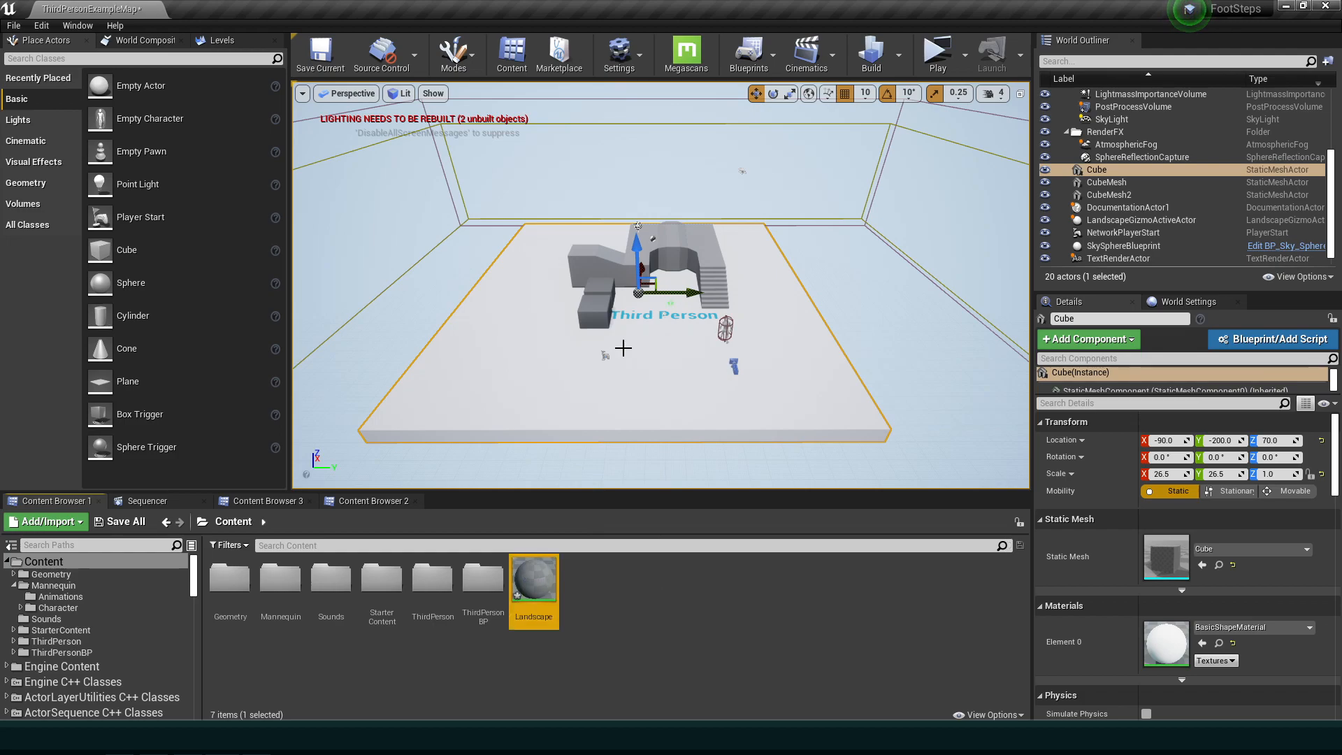
pyautogui.doubleClick(532, 577)
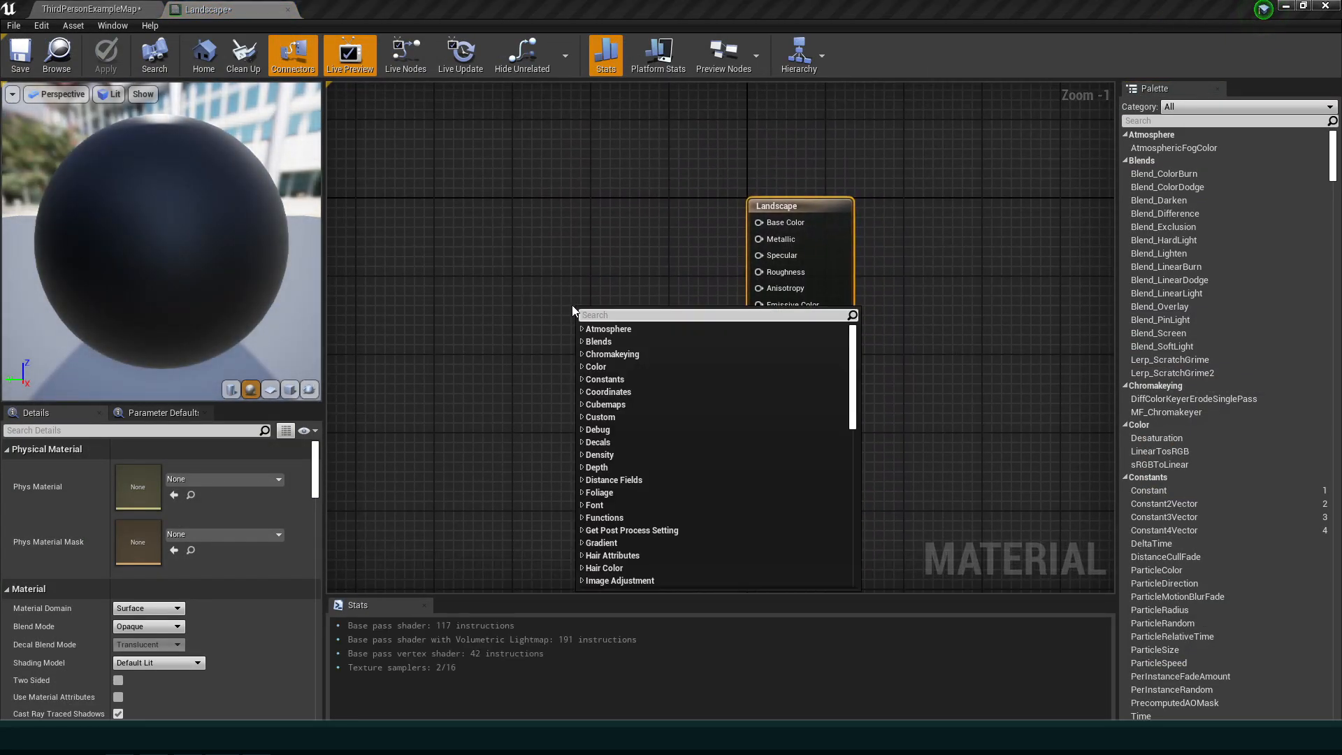
pyautogui.write('layer blend')
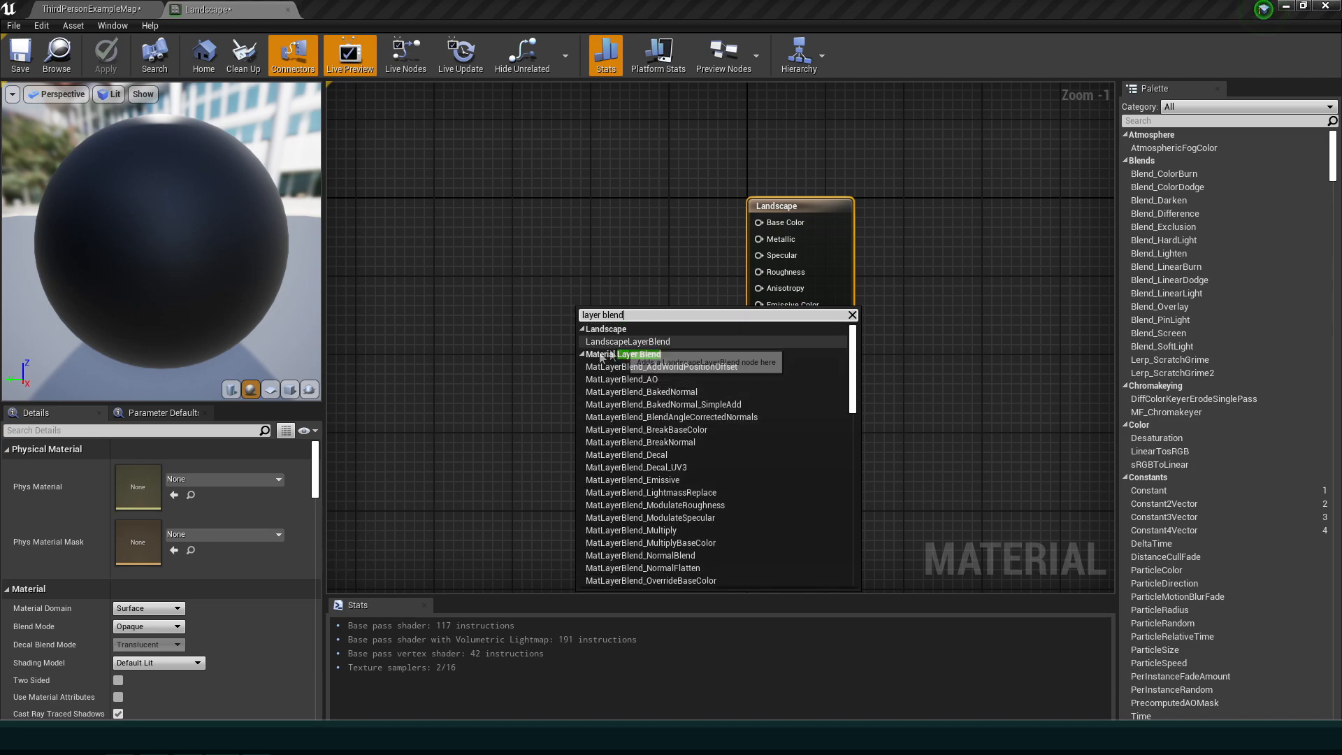
pyautogui.click(628, 341)
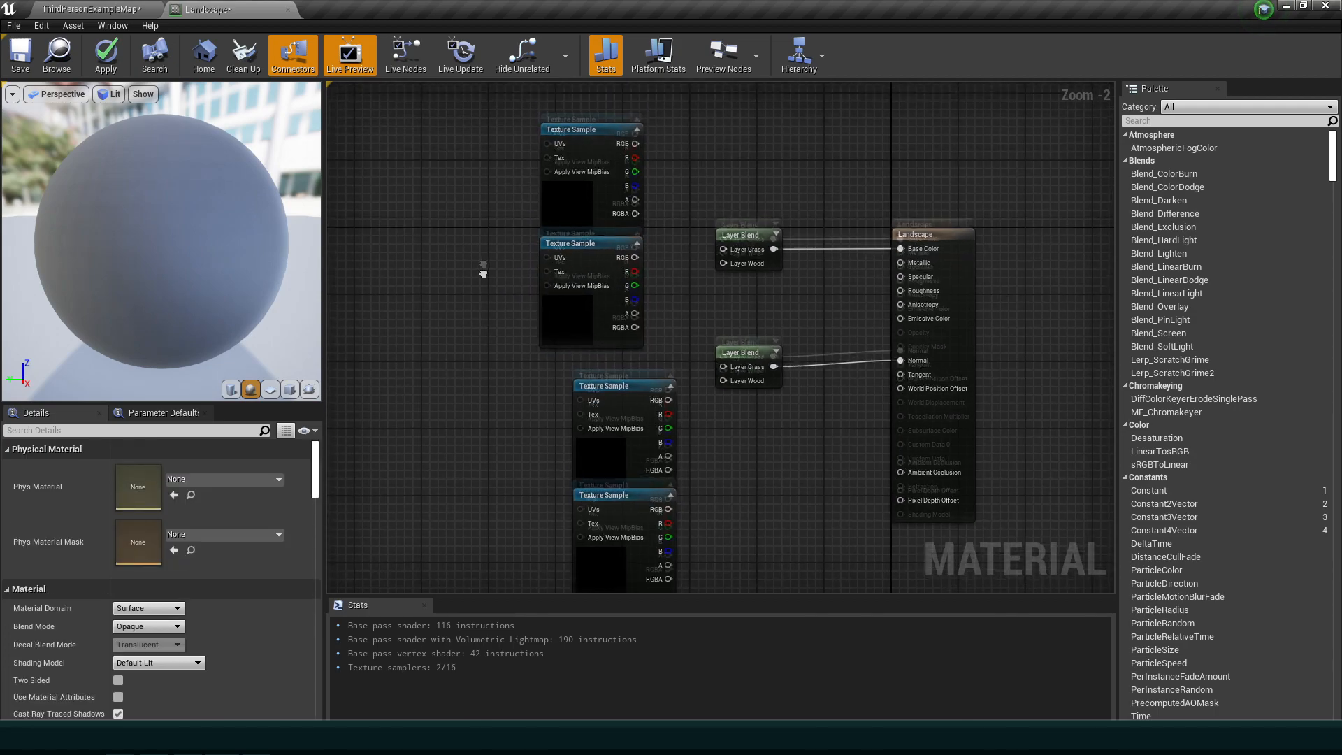
# - Wire texture samples into the normal blend, assign their textures, save and close the material
pyautogui.click(741, 246)
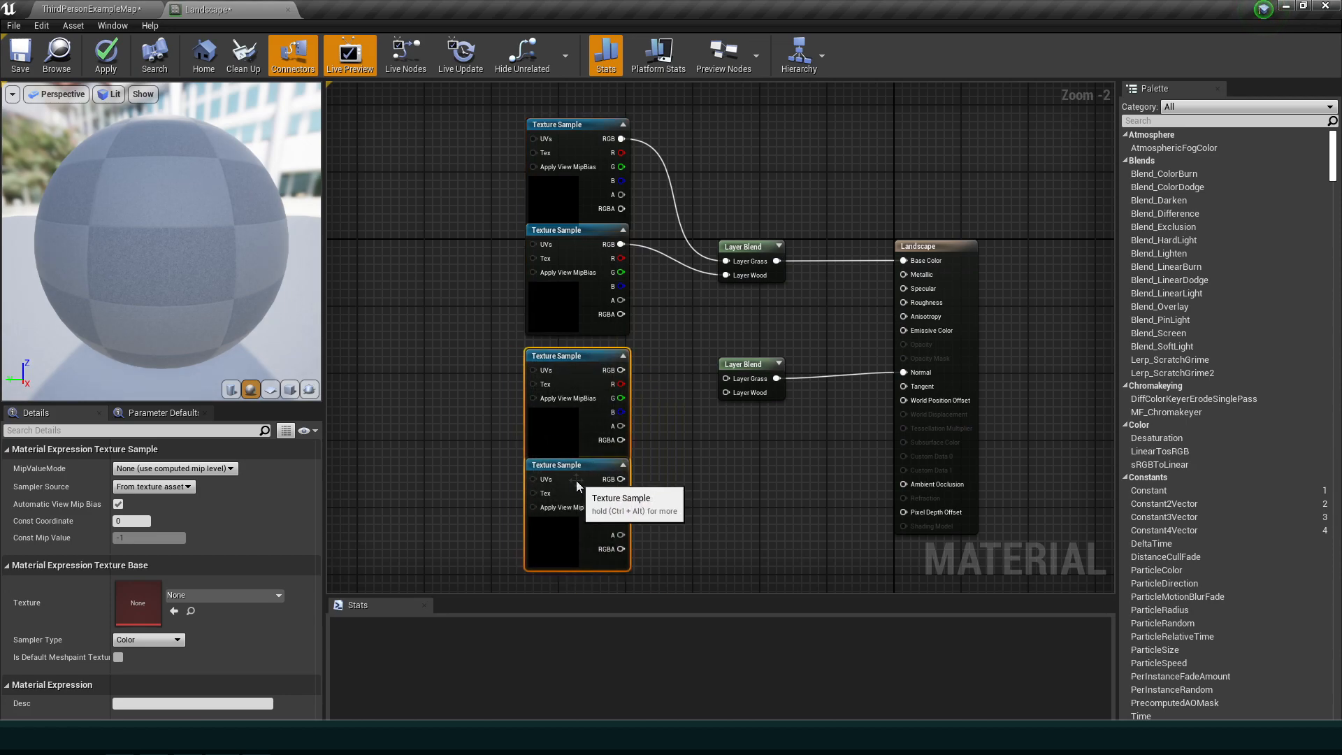
pyautogui.moveTo(622, 478); pyautogui.dragTo(725, 391)
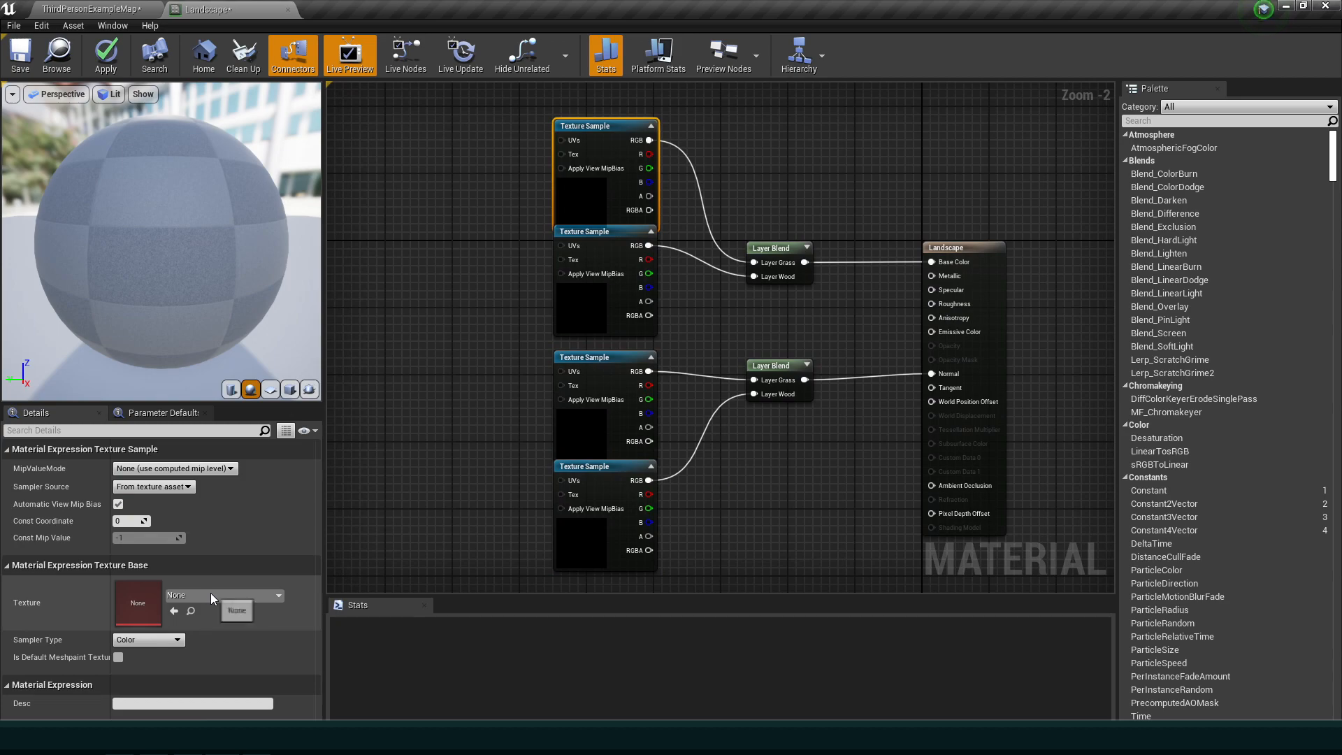
pyautogui.click(235, 611)
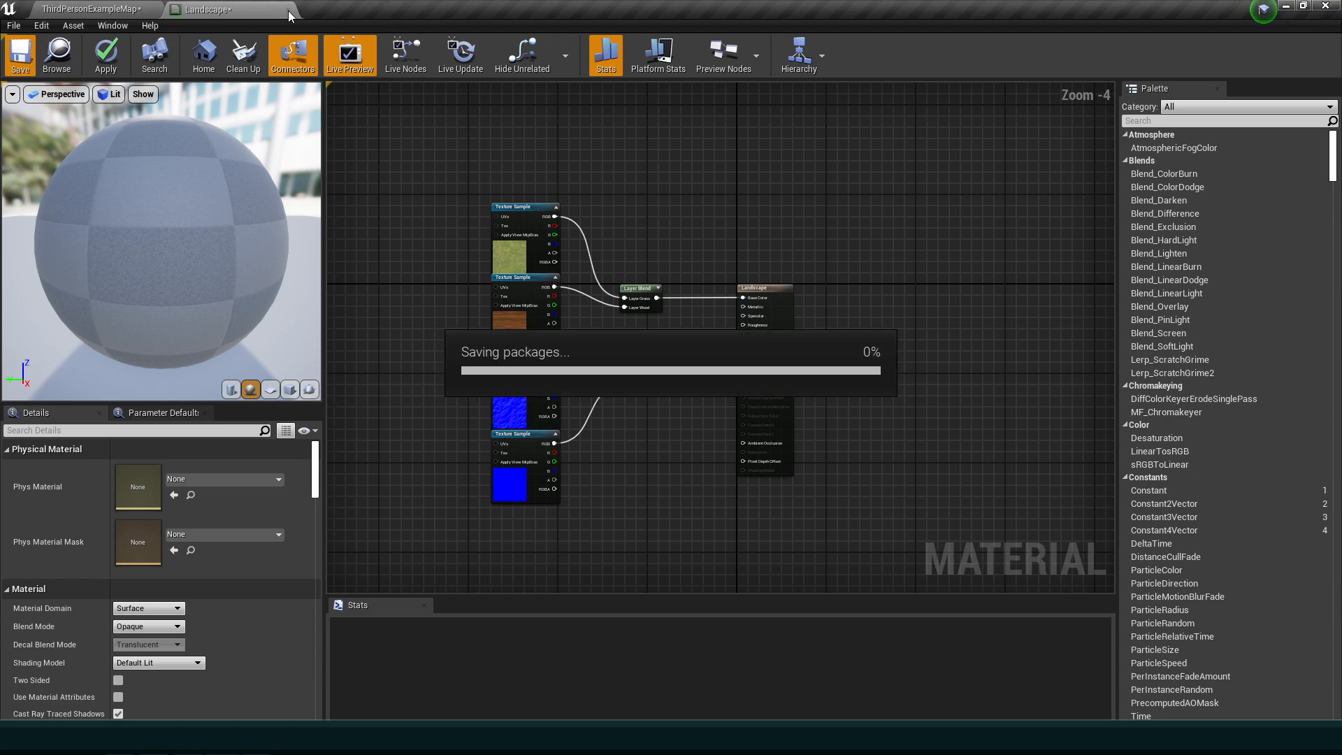
pyautogui.click(19, 55)
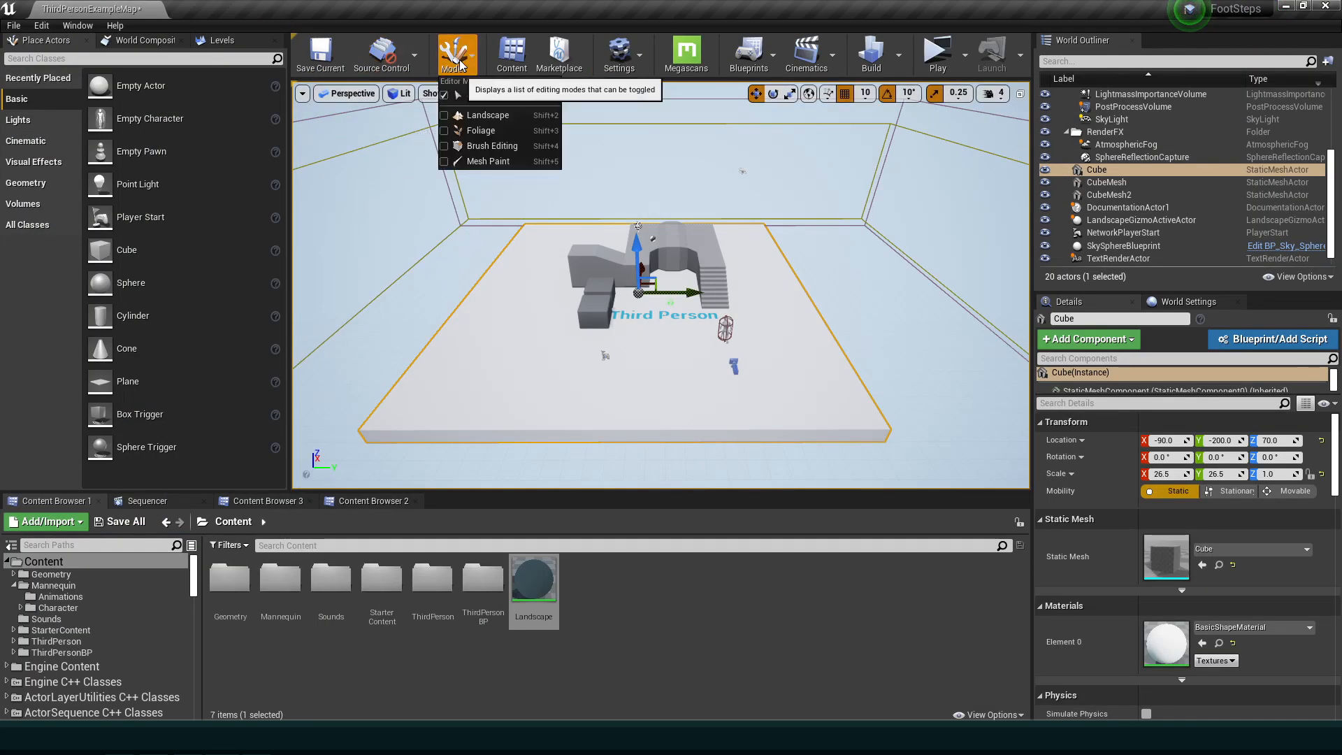
pyautogui.moveTo(488, 115)
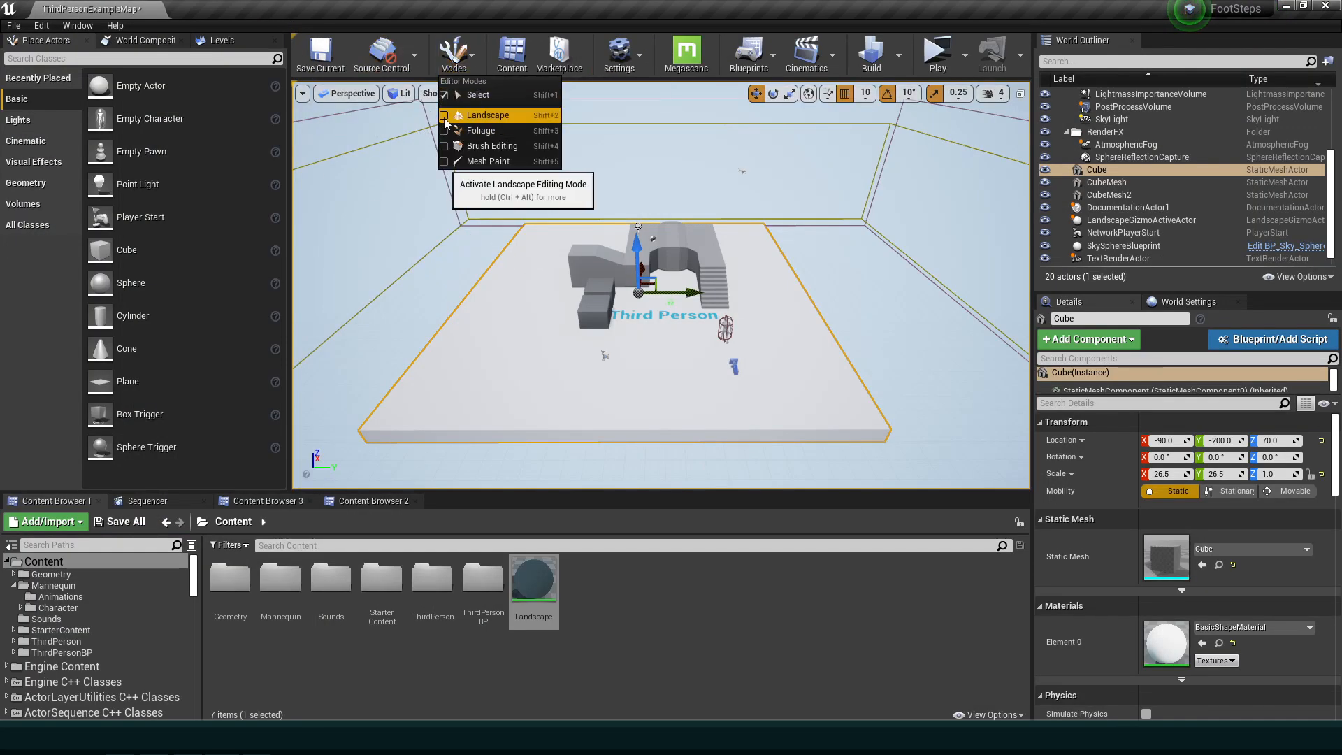
# - Create a new landscape in Landscape mode using the Landscape material
pyautogui.click(486, 115)
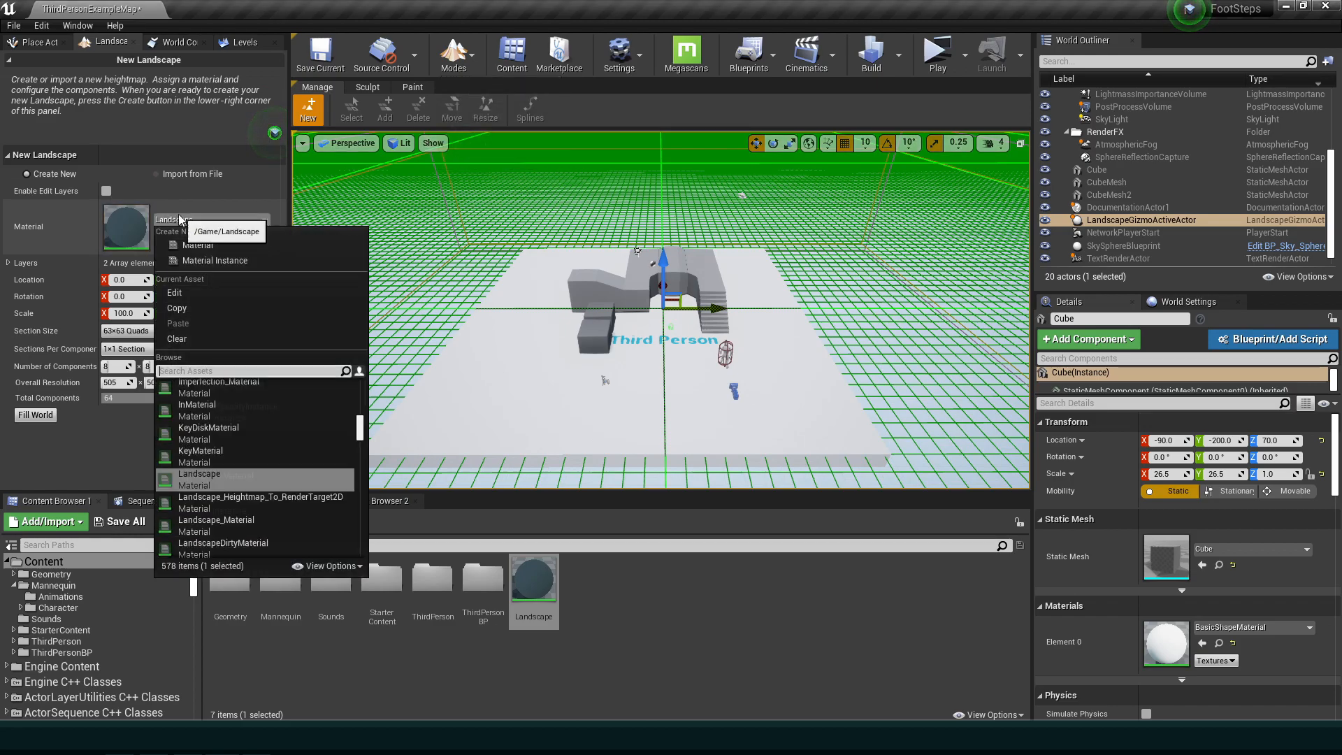
pyautogui.click(200, 474)
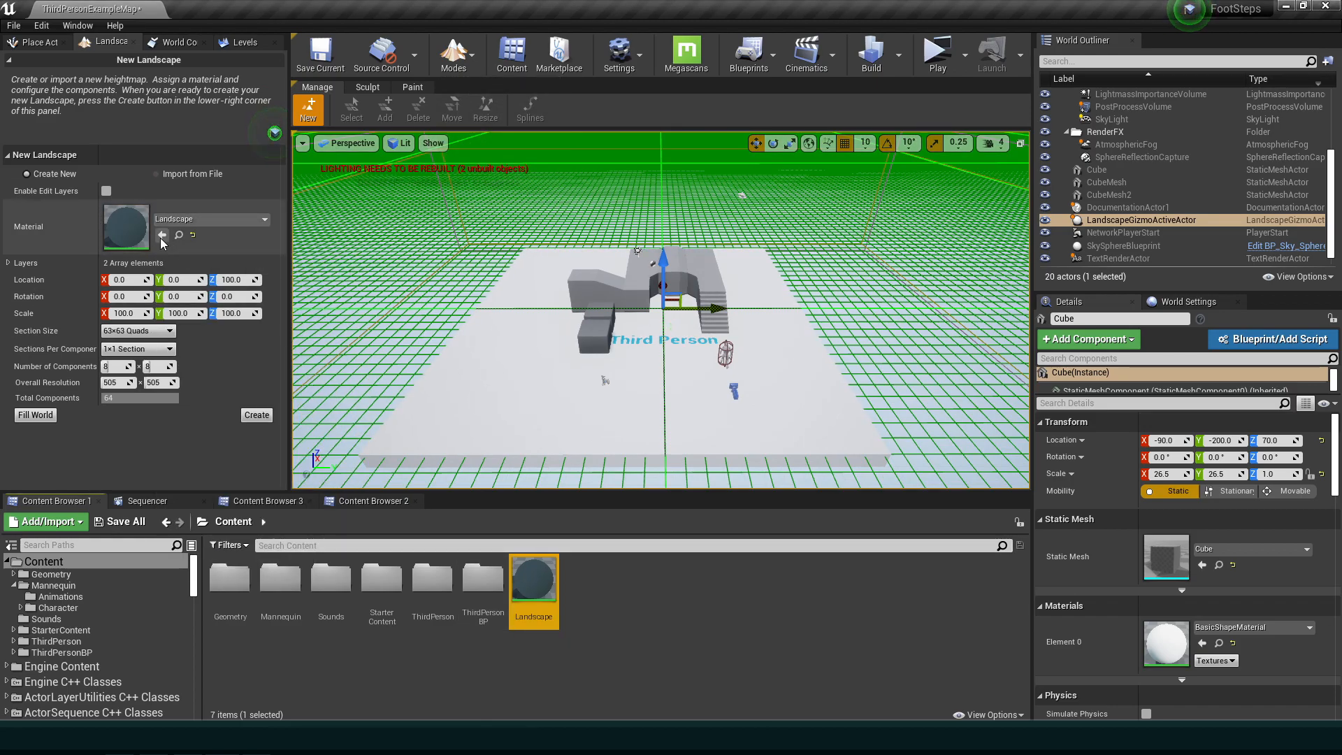
pyautogui.click(367, 87)
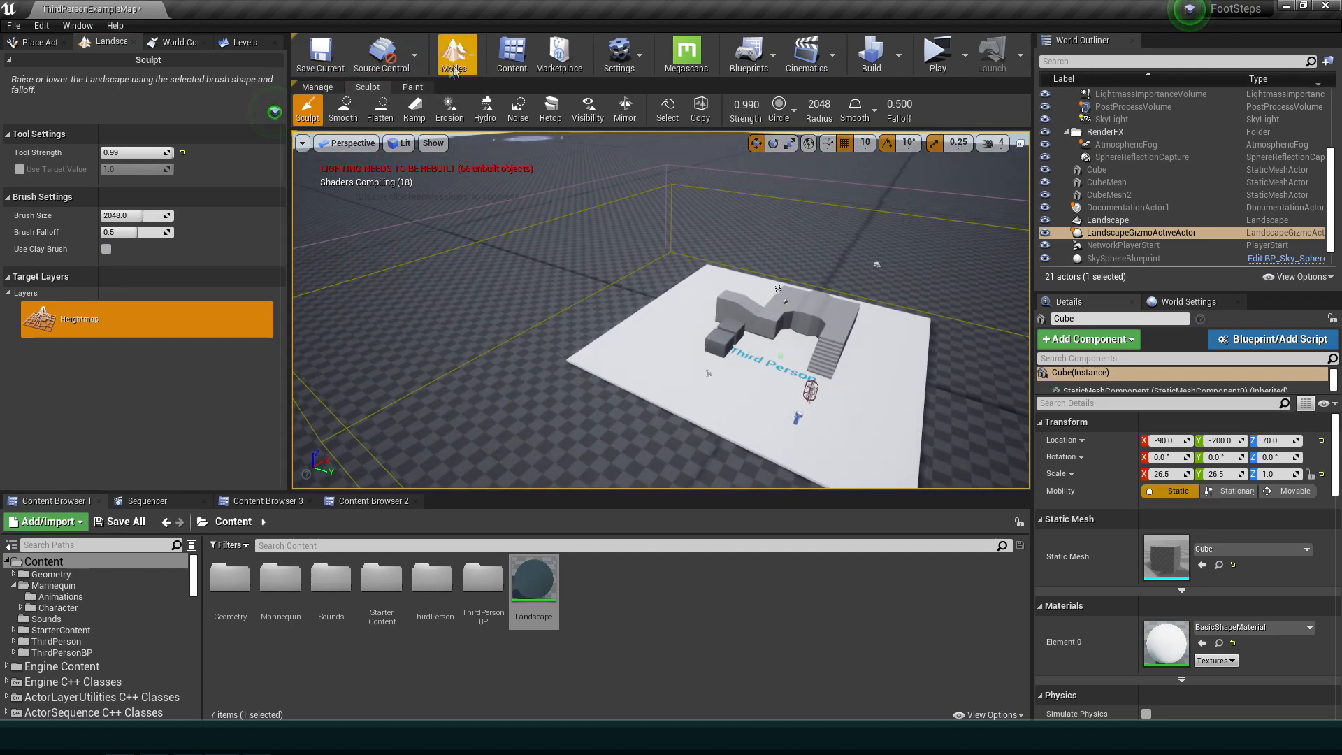
# - Switch the landscape editor to painting its layers
pyautogui.click(454, 52)
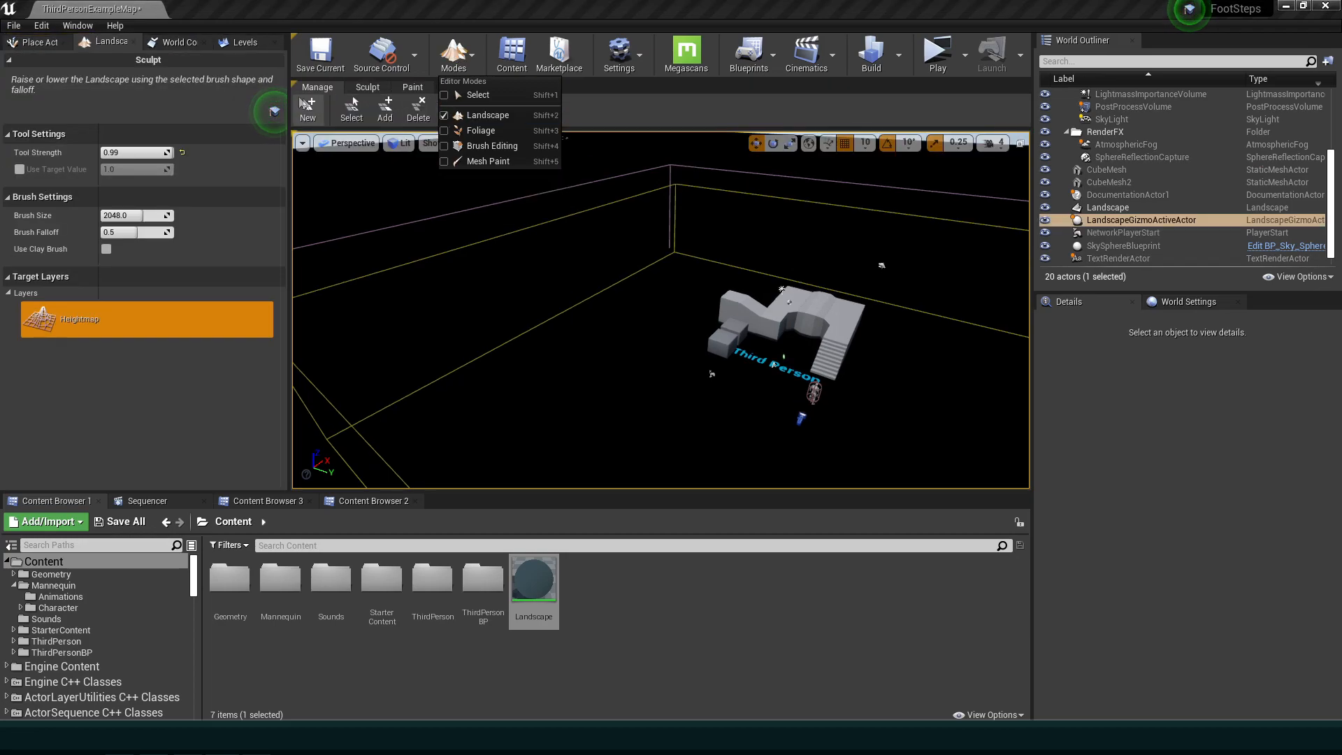
pyautogui.click(411, 87)
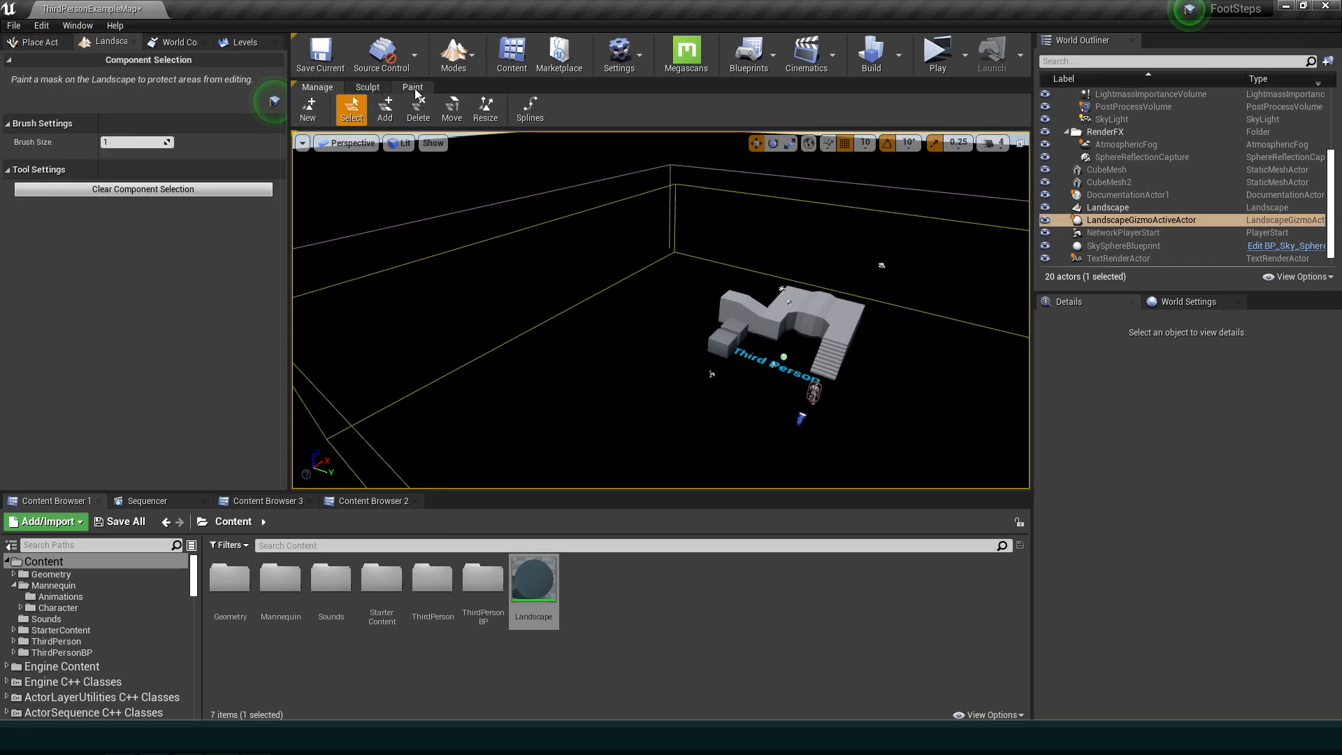
pyautogui.click(411, 87)
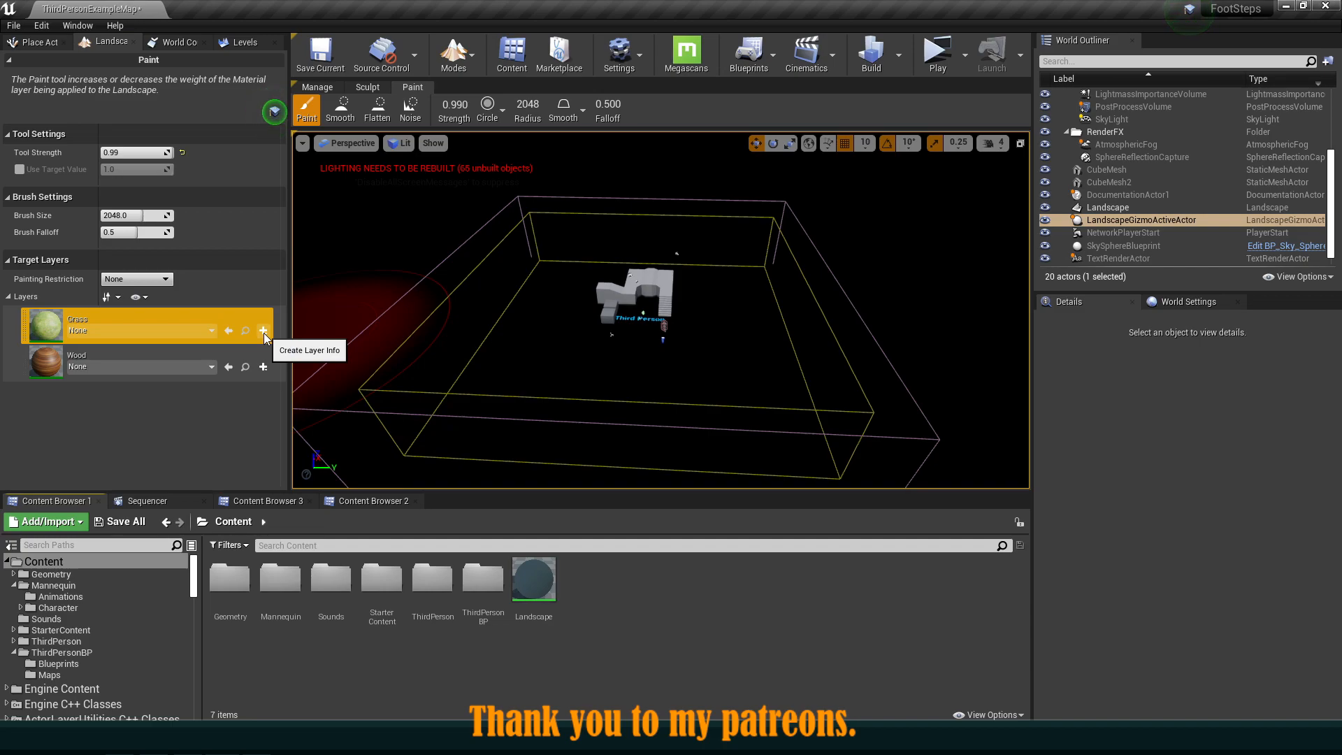
# - Create weight-blended layer info for Grass and Wood, paint wood, return to Place mode
pyautogui.click(264, 330)
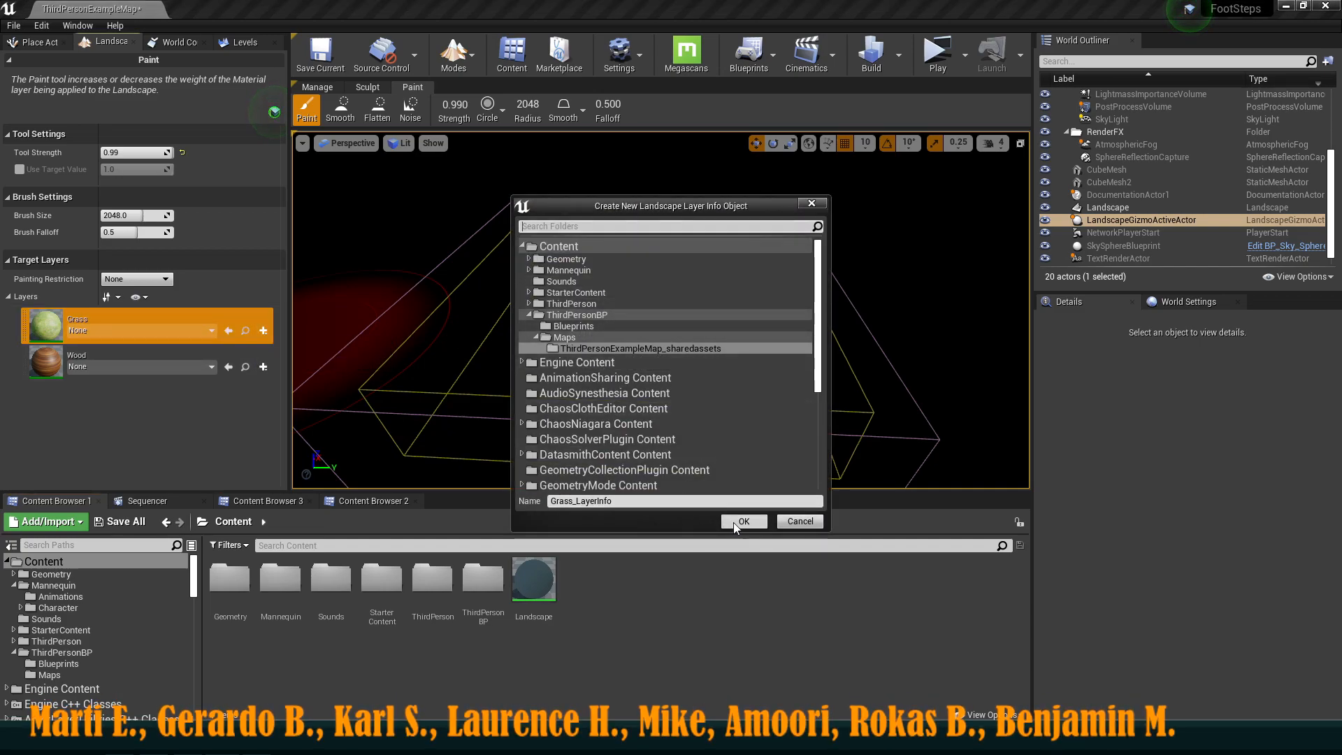
pyautogui.click(742, 522)
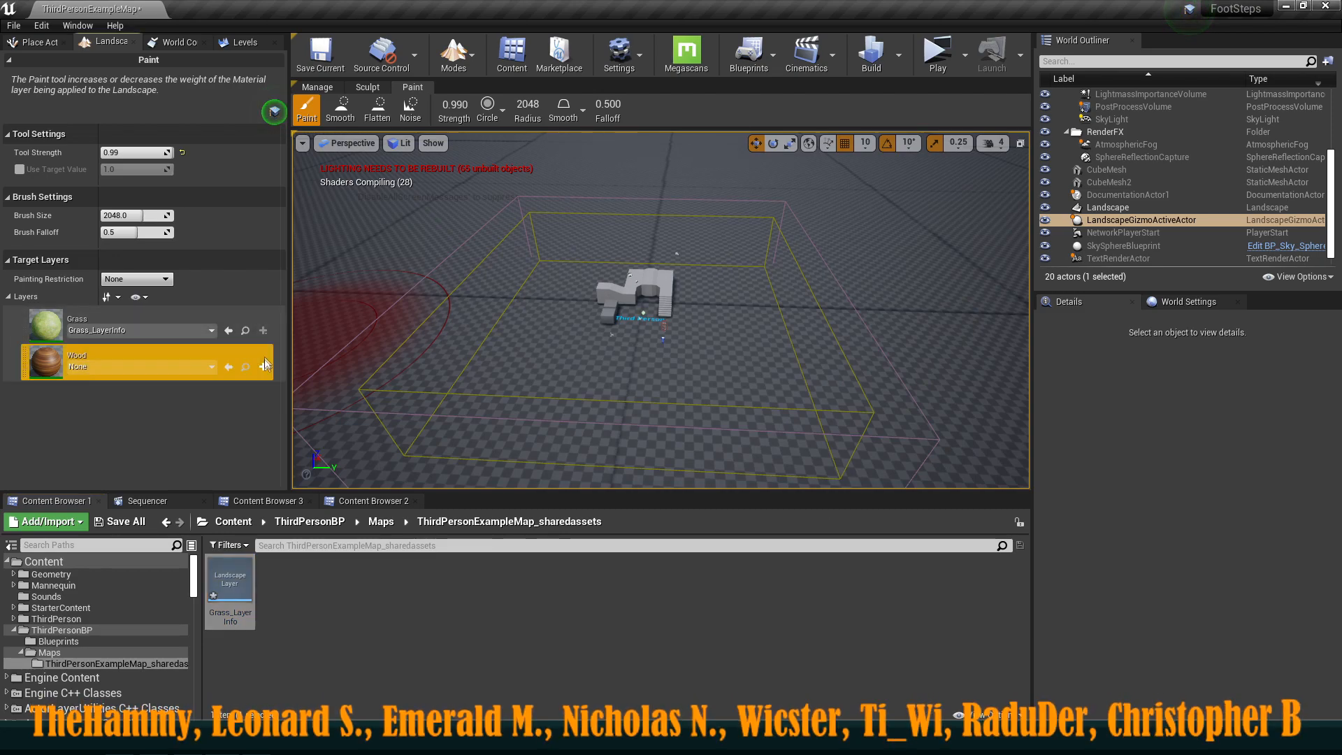
pyautogui.click(264, 365)
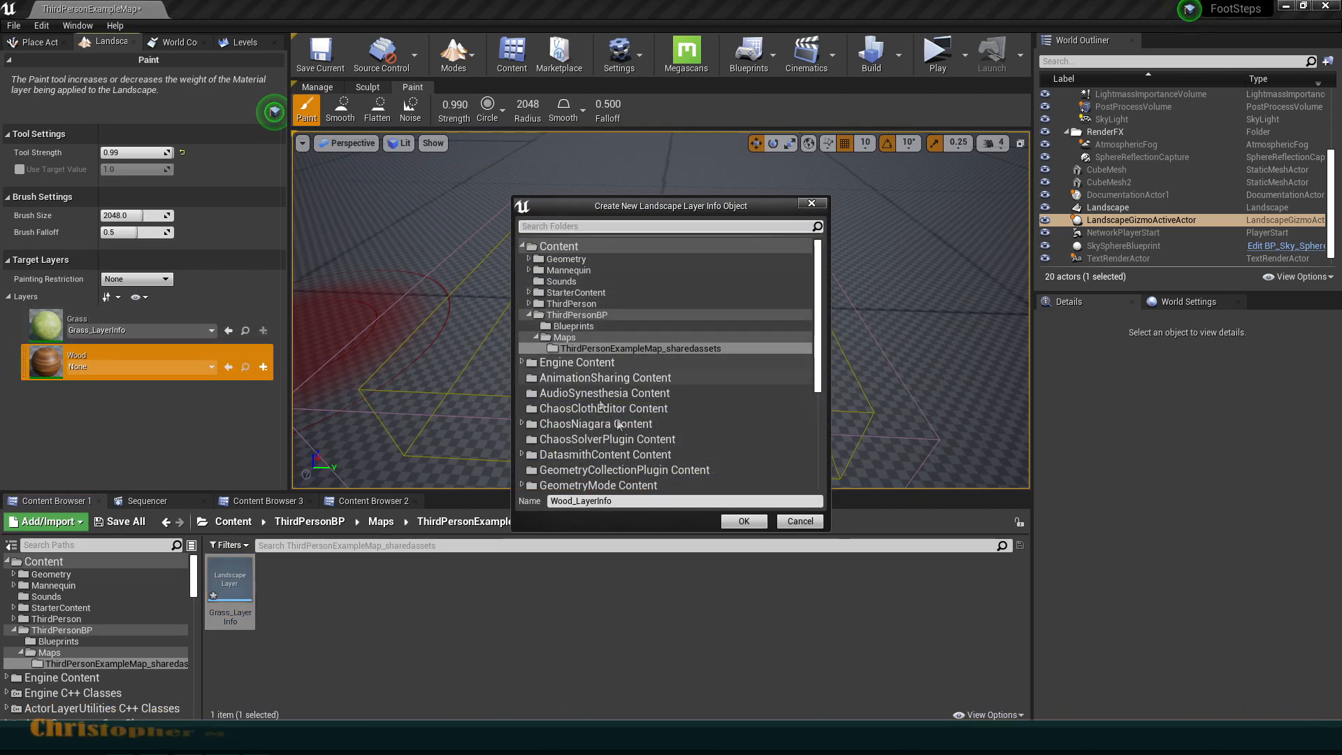
pyautogui.click(742, 521)
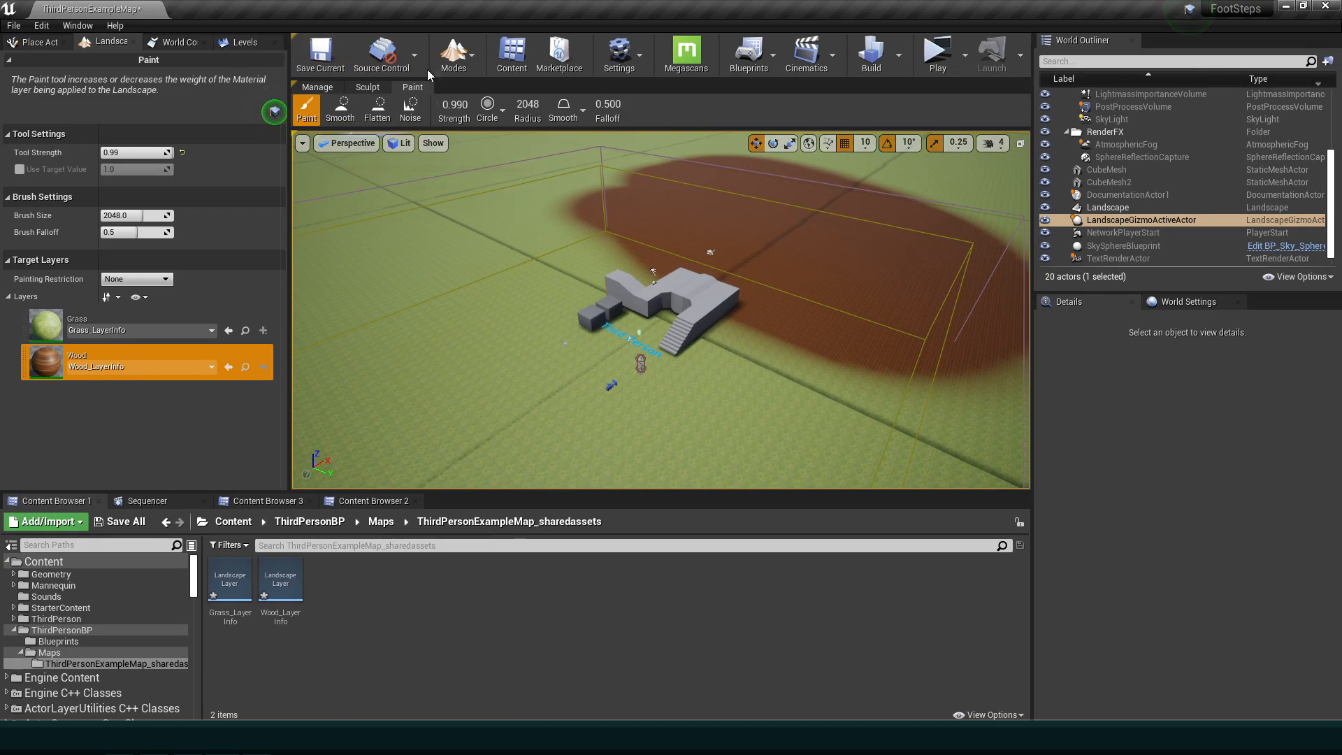
pyautogui.click(36, 40)
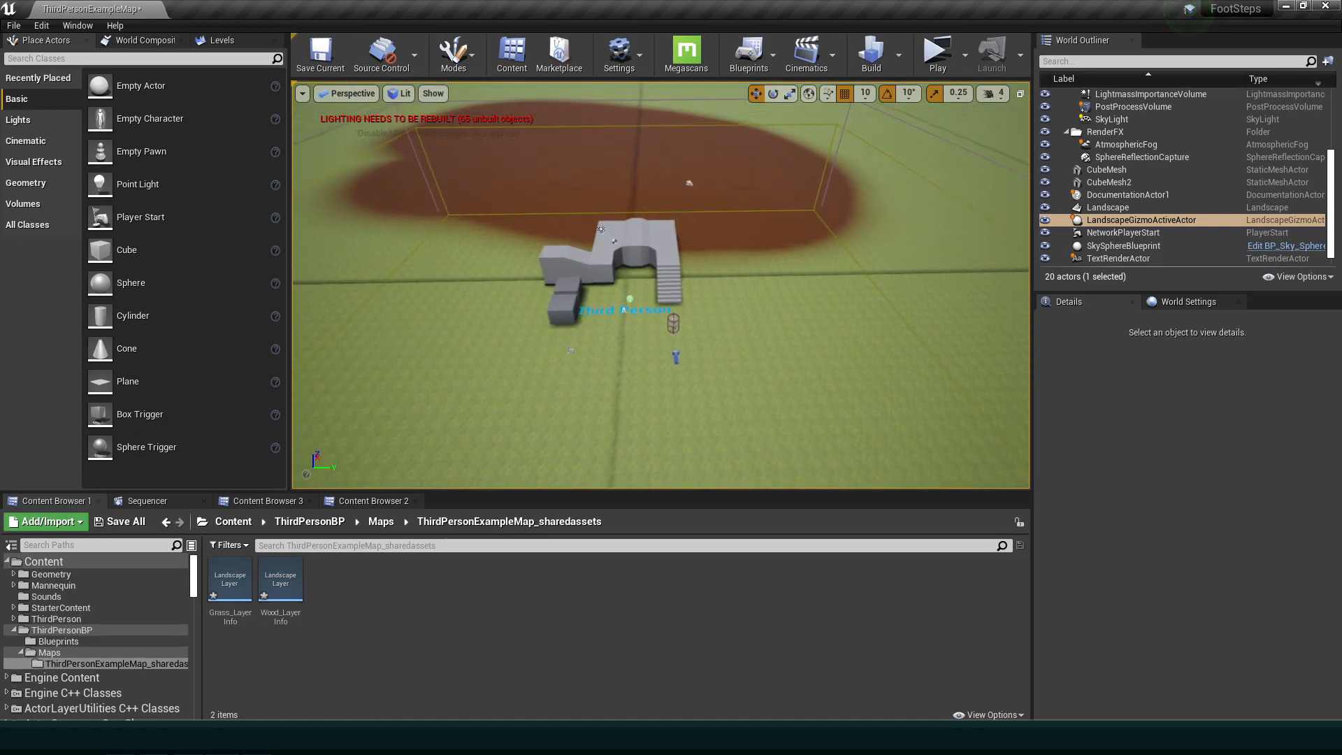
# - Add a new function named Footsteps to the ThirdPersonCharacter blueprint
pyautogui.click(234, 521)
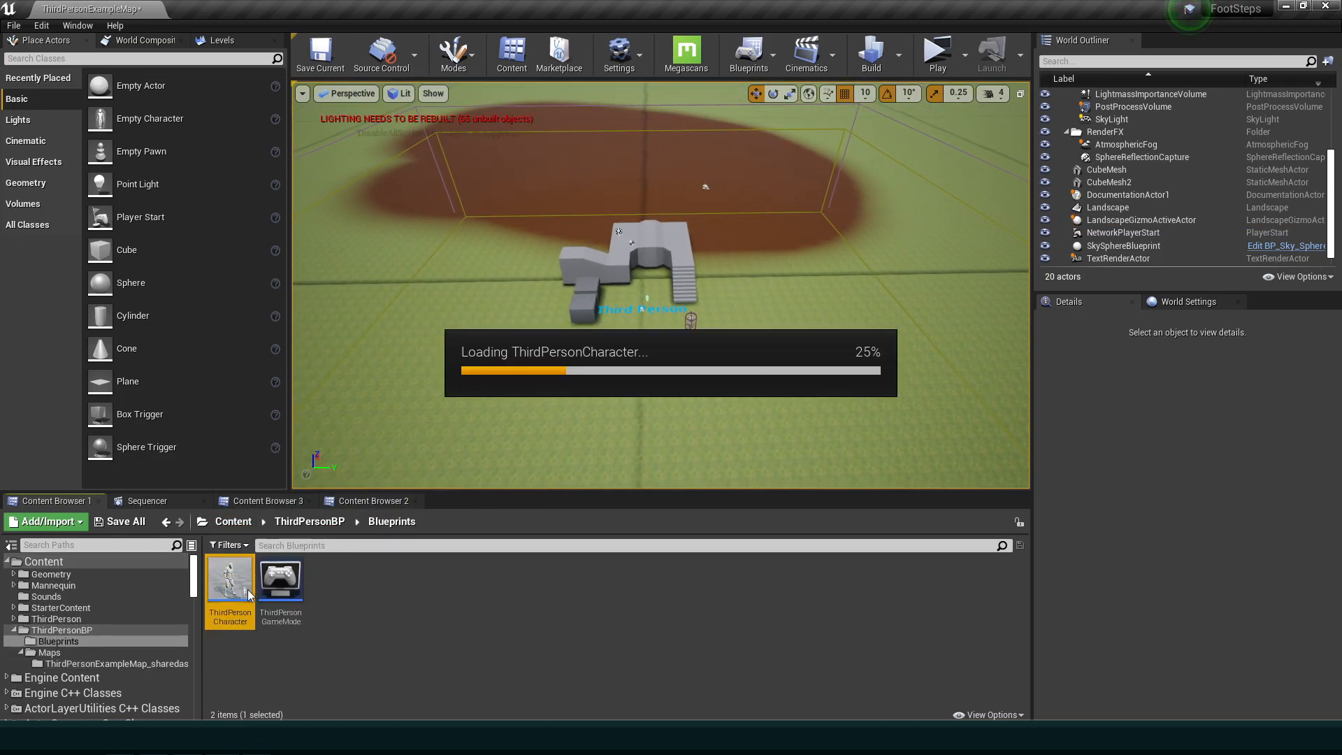
pyautogui.doubleClick(228, 576)
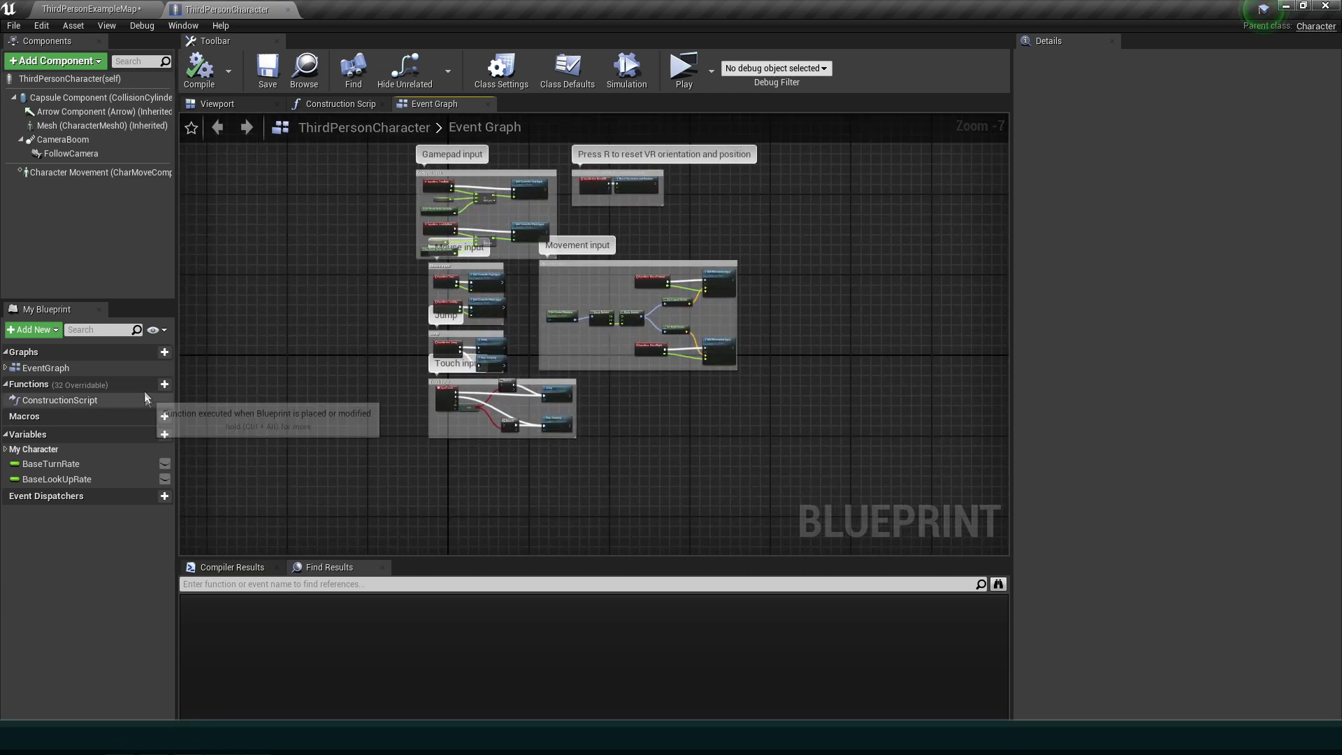
pyautogui.click(154, 383)
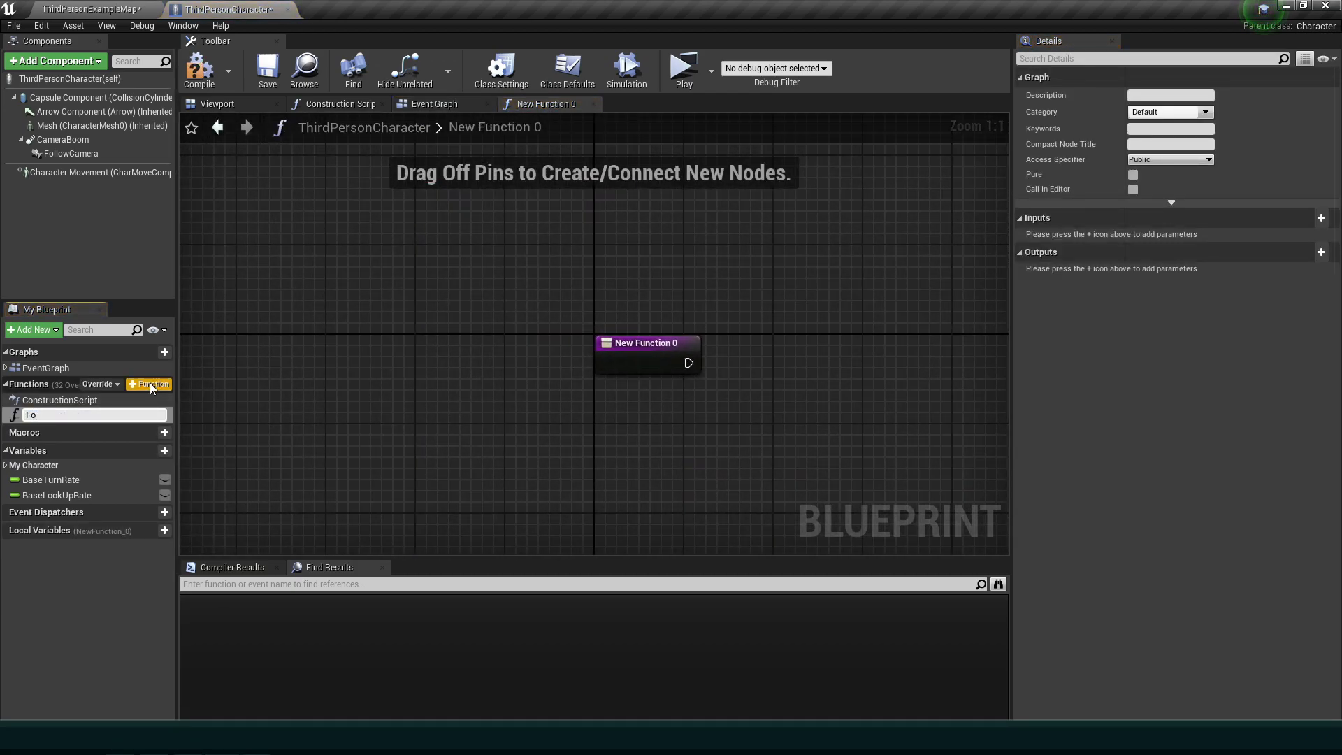
pyautogui.write('Footsteps')
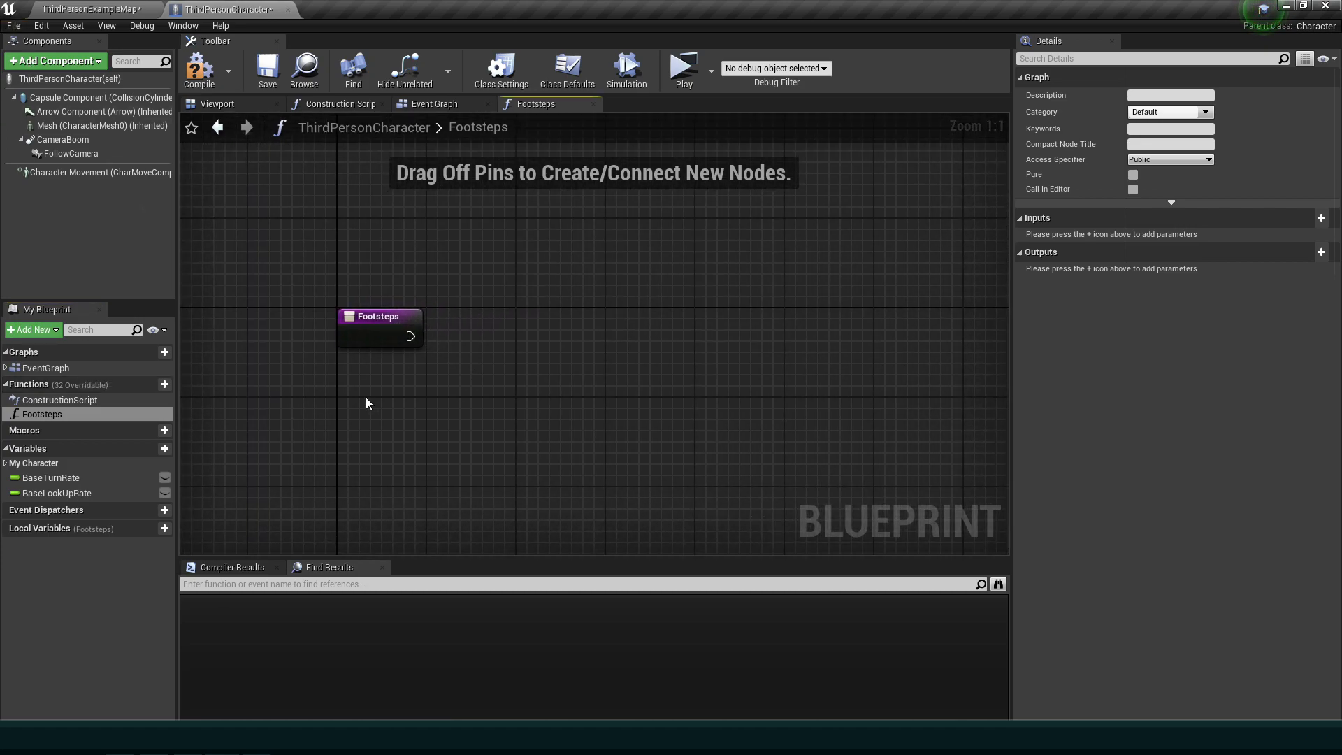
# - Add a LineTraceByChannel after the function entry and a GetActorLocation node
pyautogui.moveTo(411, 334); pyautogui.dragTo(463, 346)
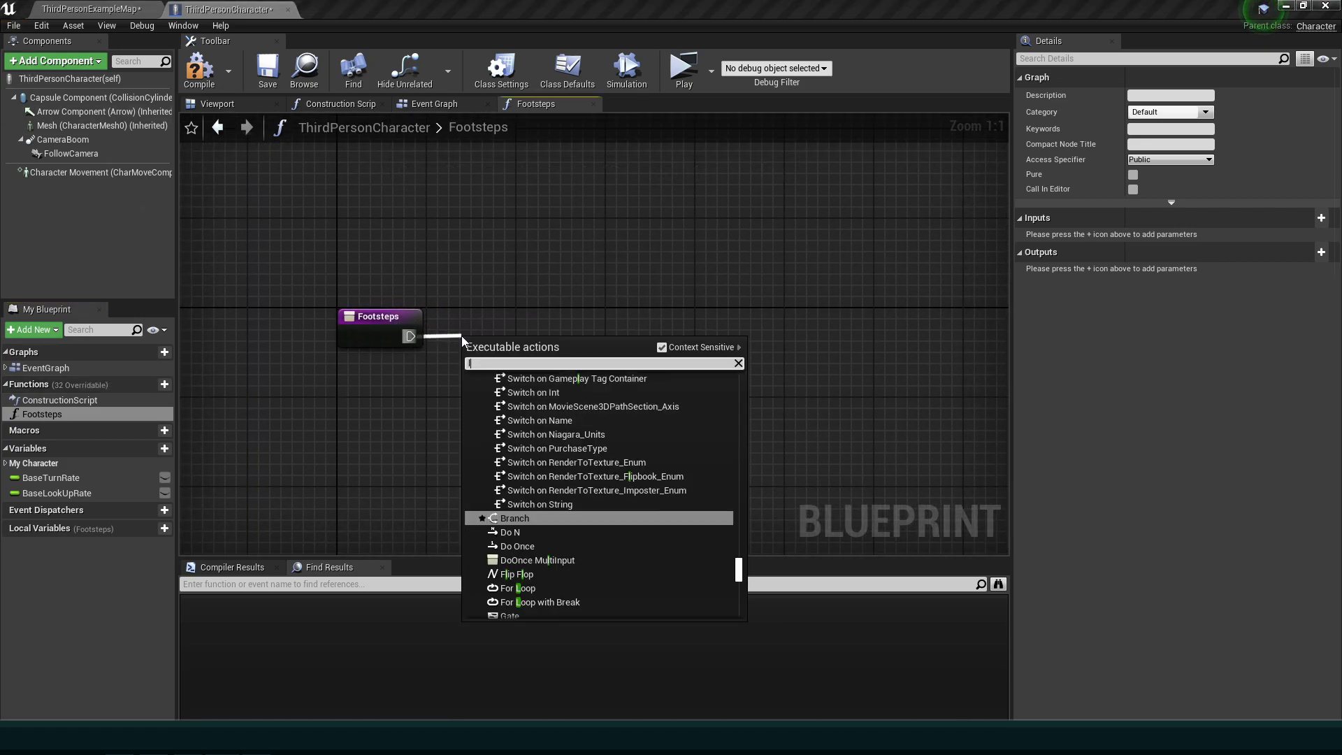
pyautogui.write('line trace by ch')
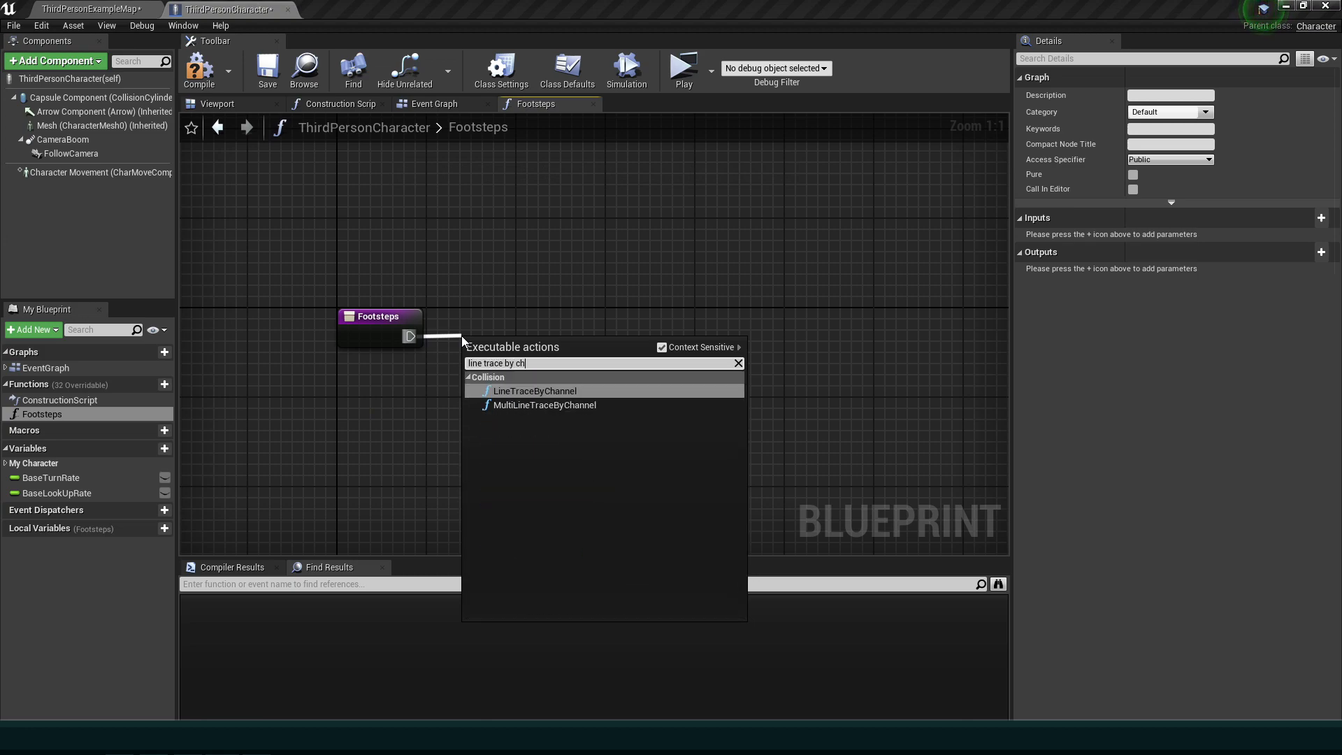
pyautogui.click(534, 390)
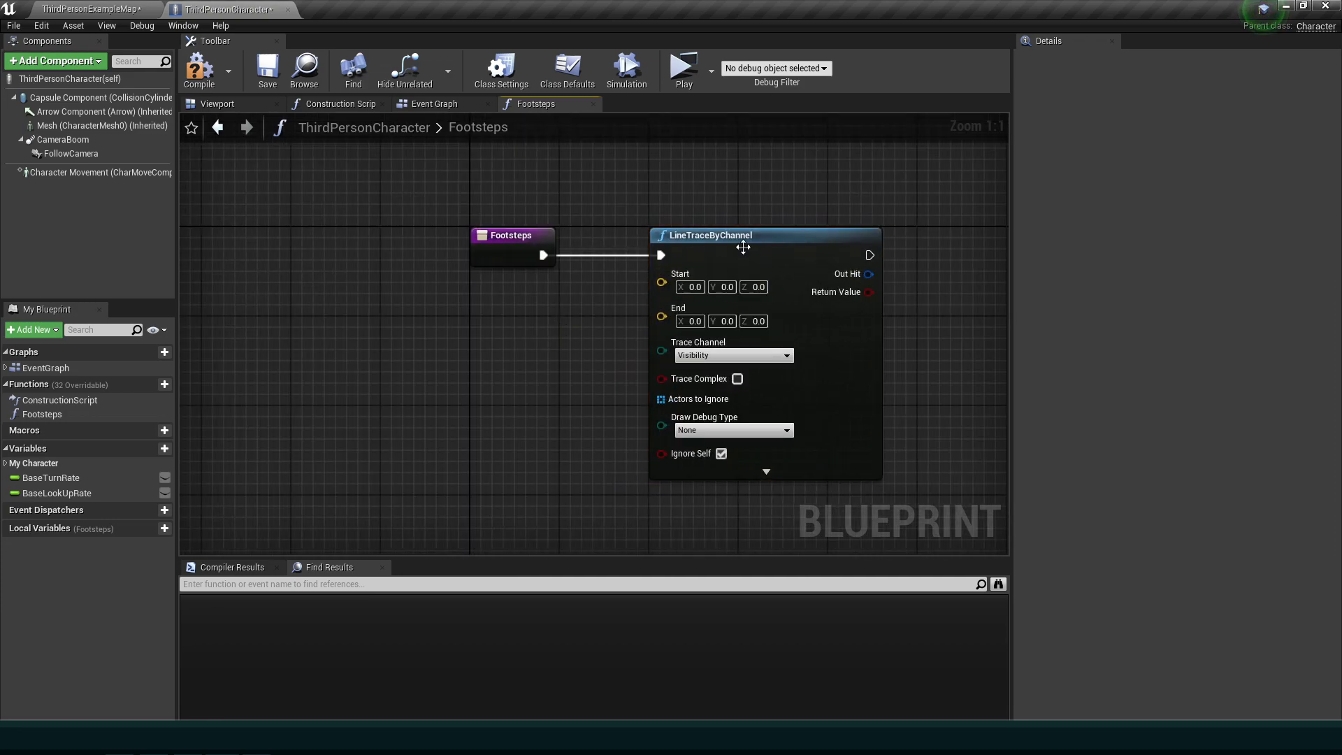
pyautogui.click(707, 235)
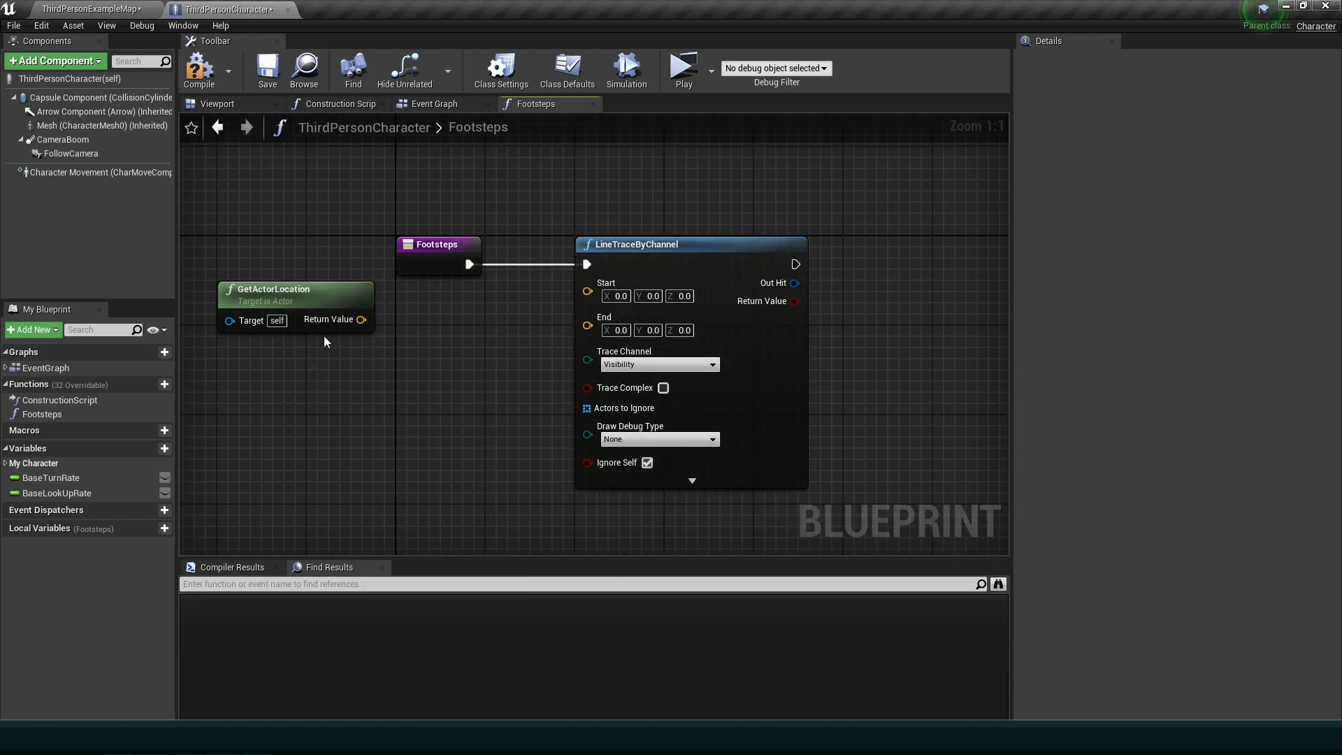
# - Wire actor location into the trace, set Draw Debug Type to For Duration, add a Branch and save
pyautogui.moveTo(362, 315); pyautogui.dragTo(581, 306)
pyautogui.write('100')
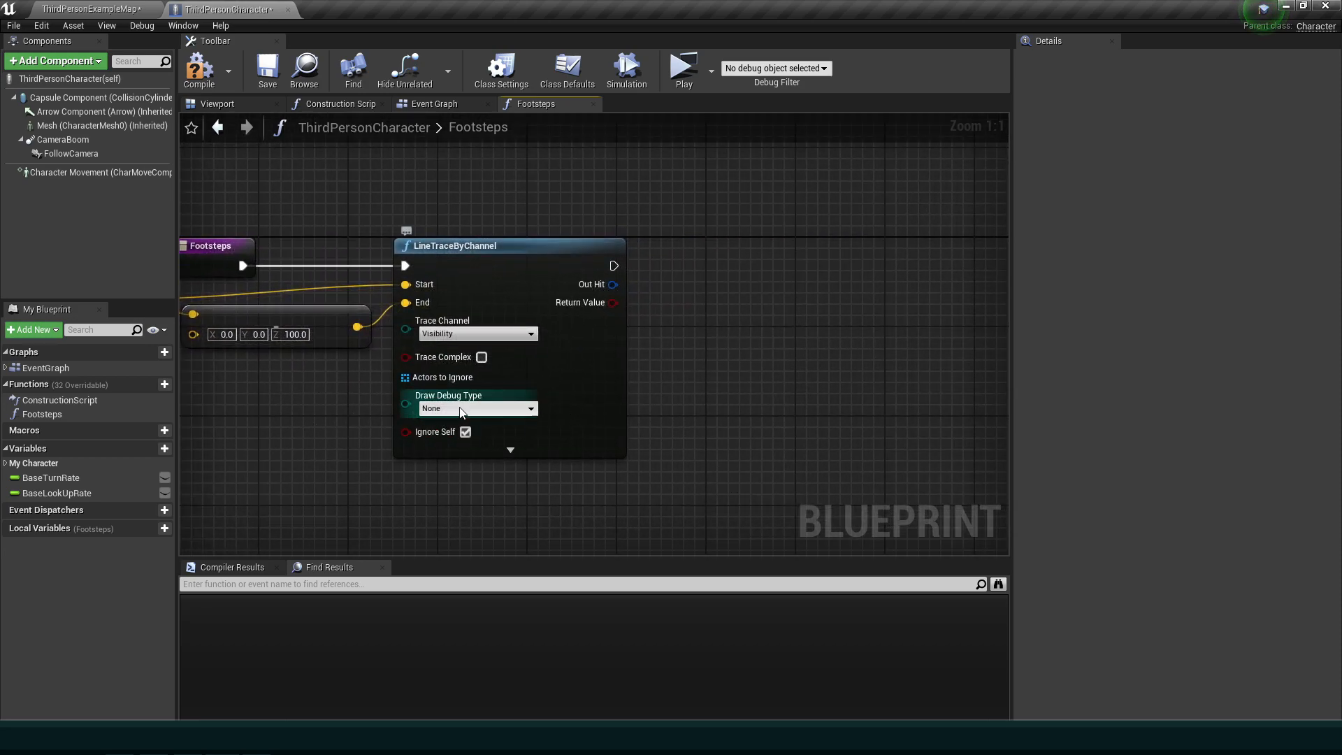
pyautogui.click(477, 408)
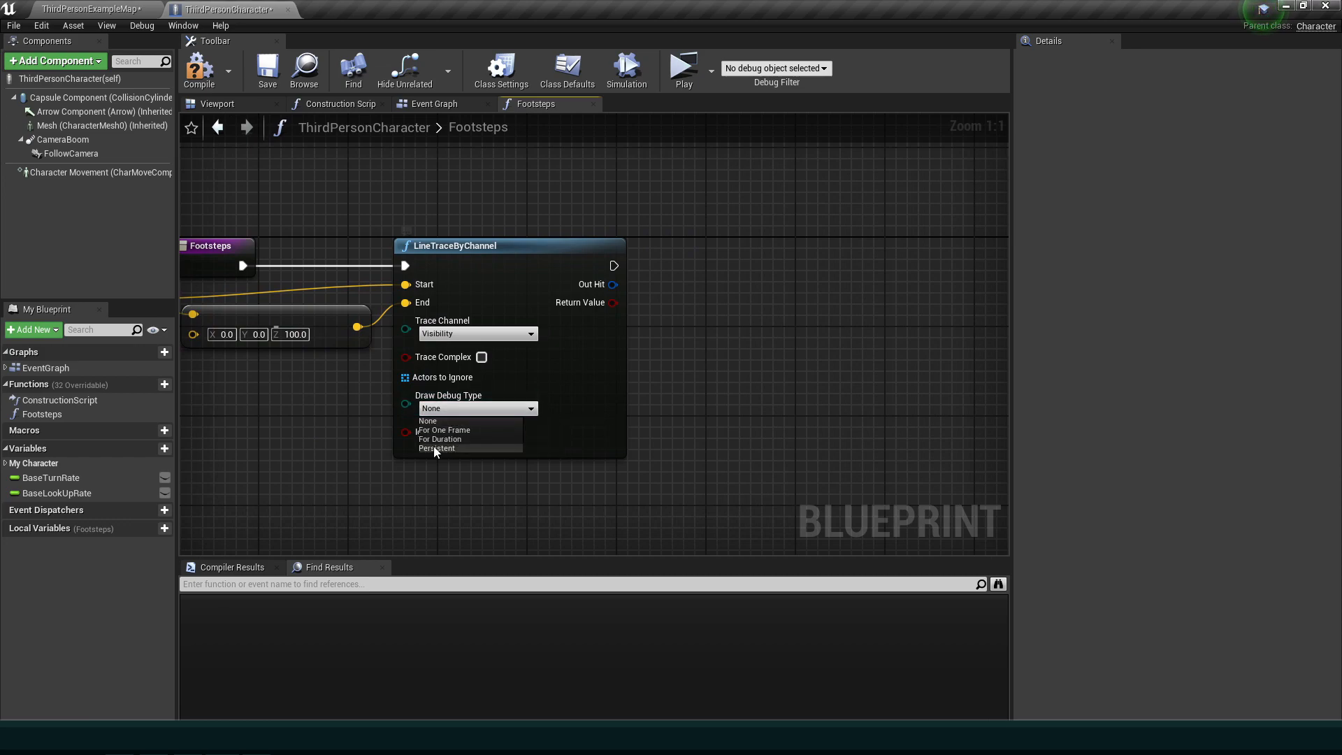
pyautogui.click(440, 439)
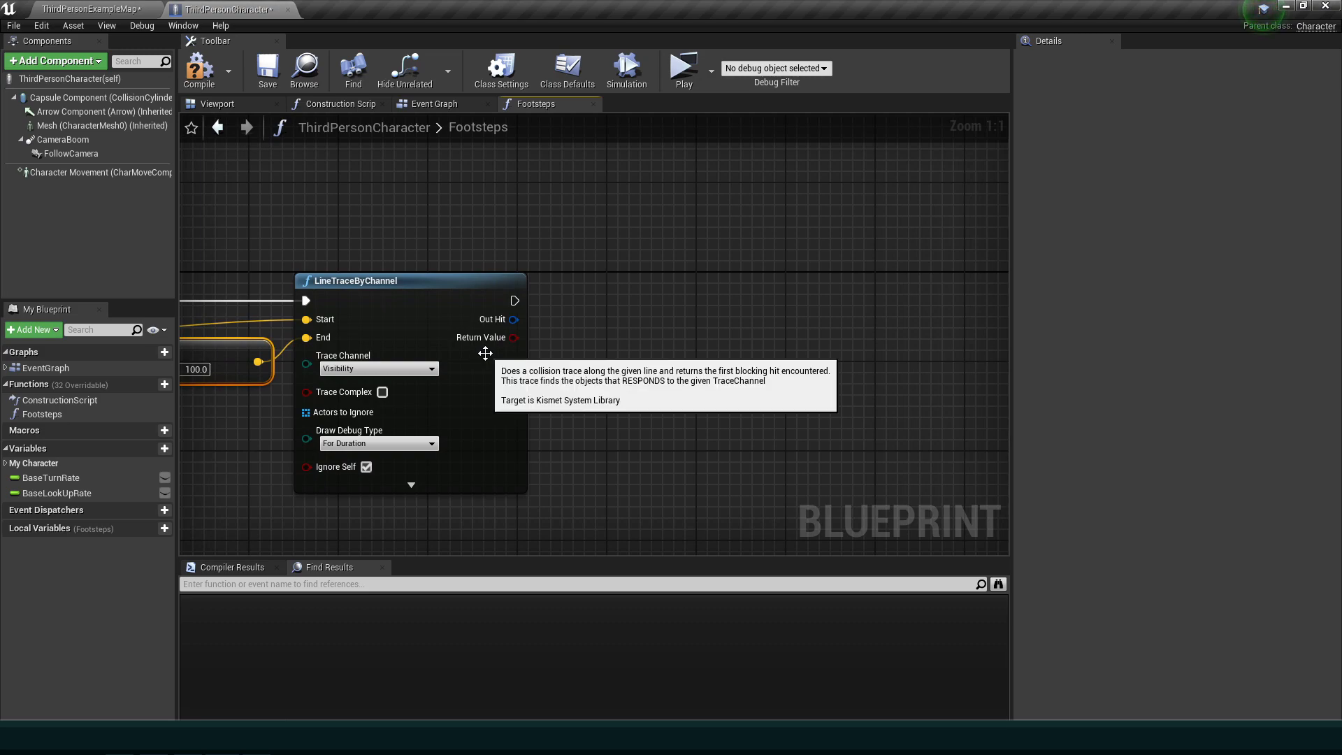
pyautogui.click(410, 279)
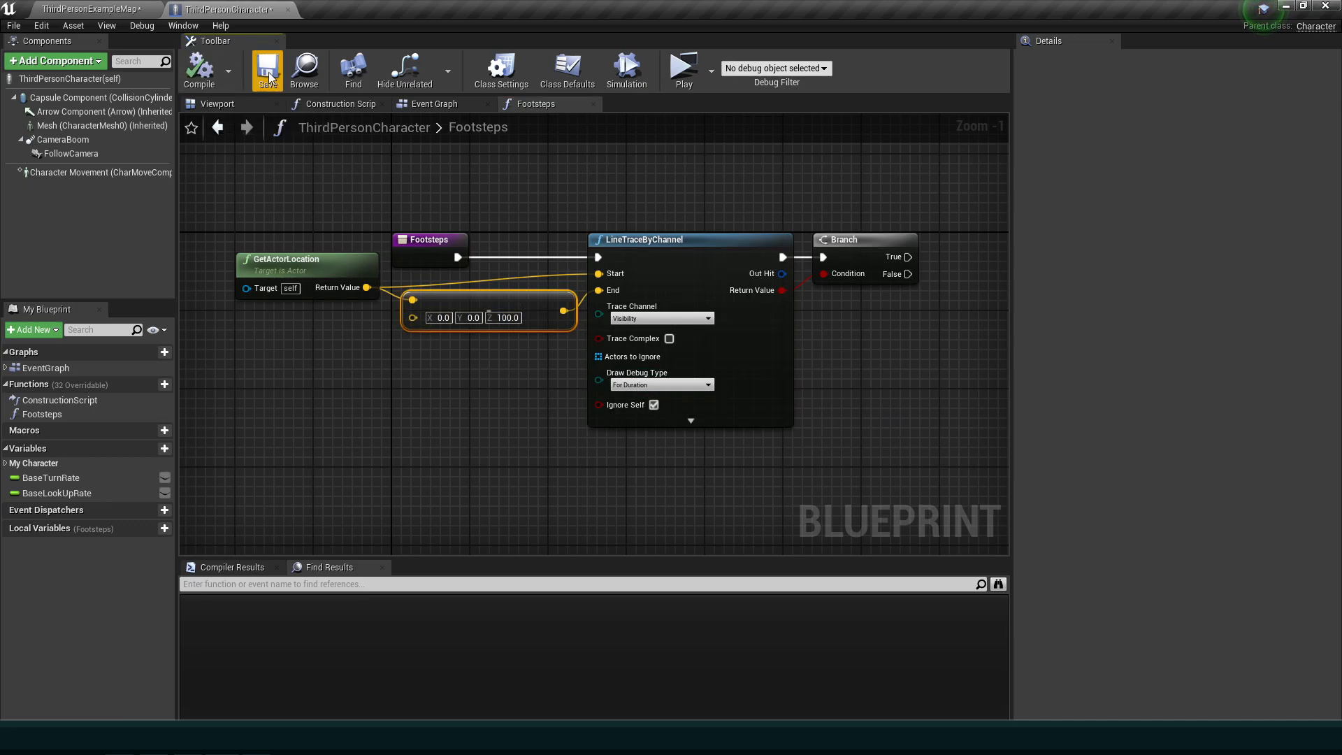
pyautogui.click(85, 8)
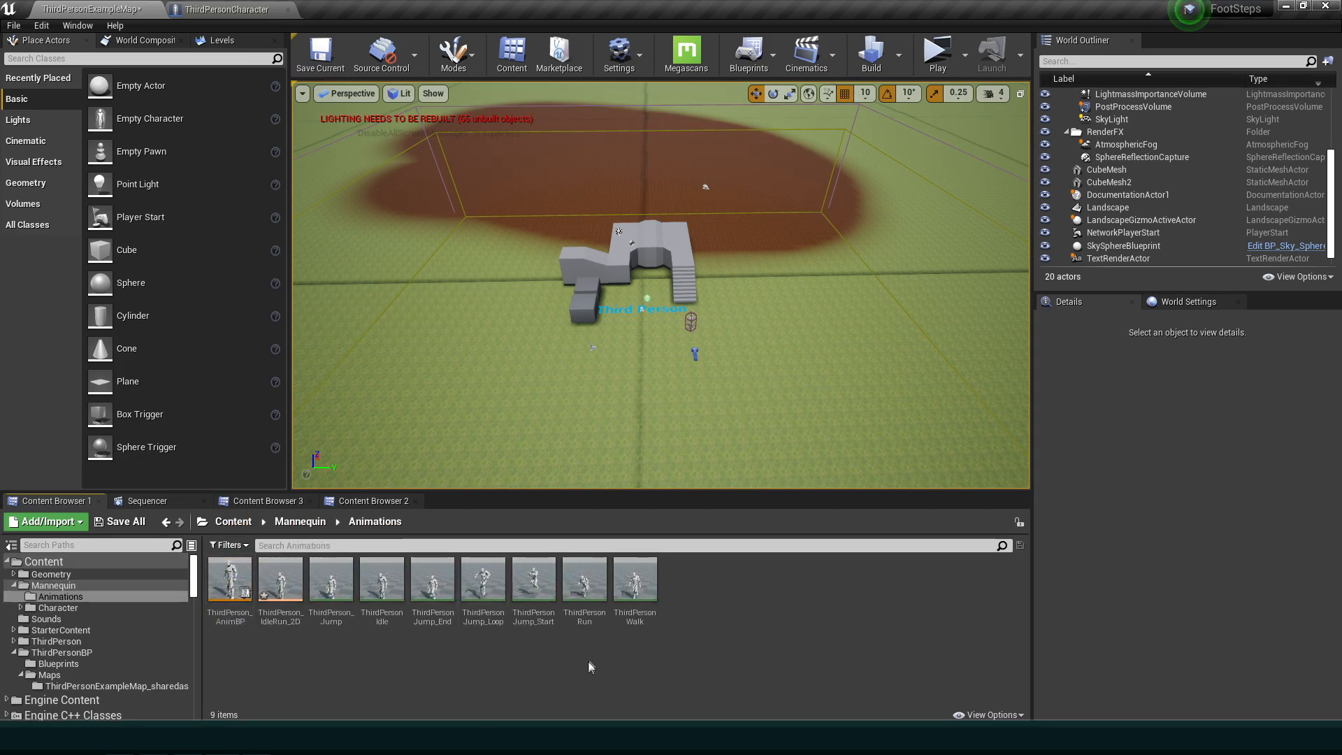
# - In the ThirdPersonRun animation, create a new Footstep notify at frame 6
pyautogui.doubleClick(584, 579)
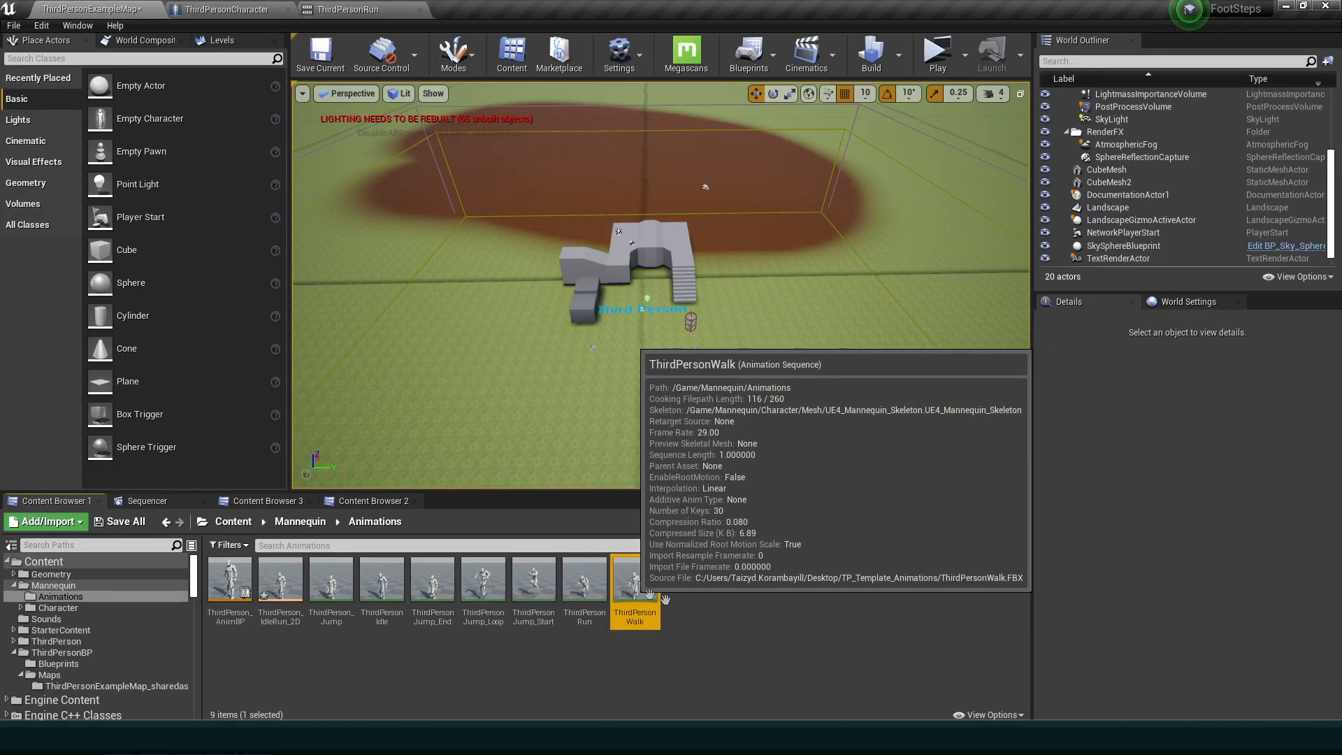
pyautogui.click(432, 579)
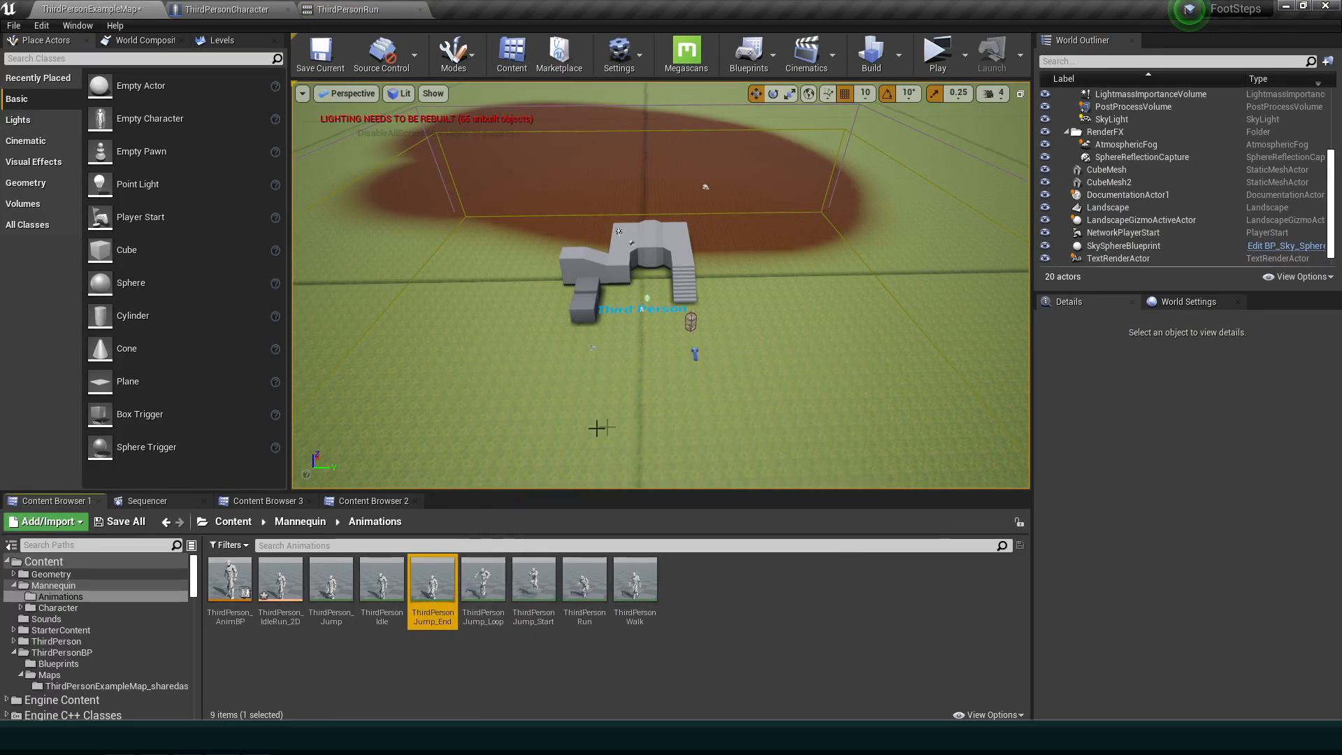
pyautogui.click(351, 8)
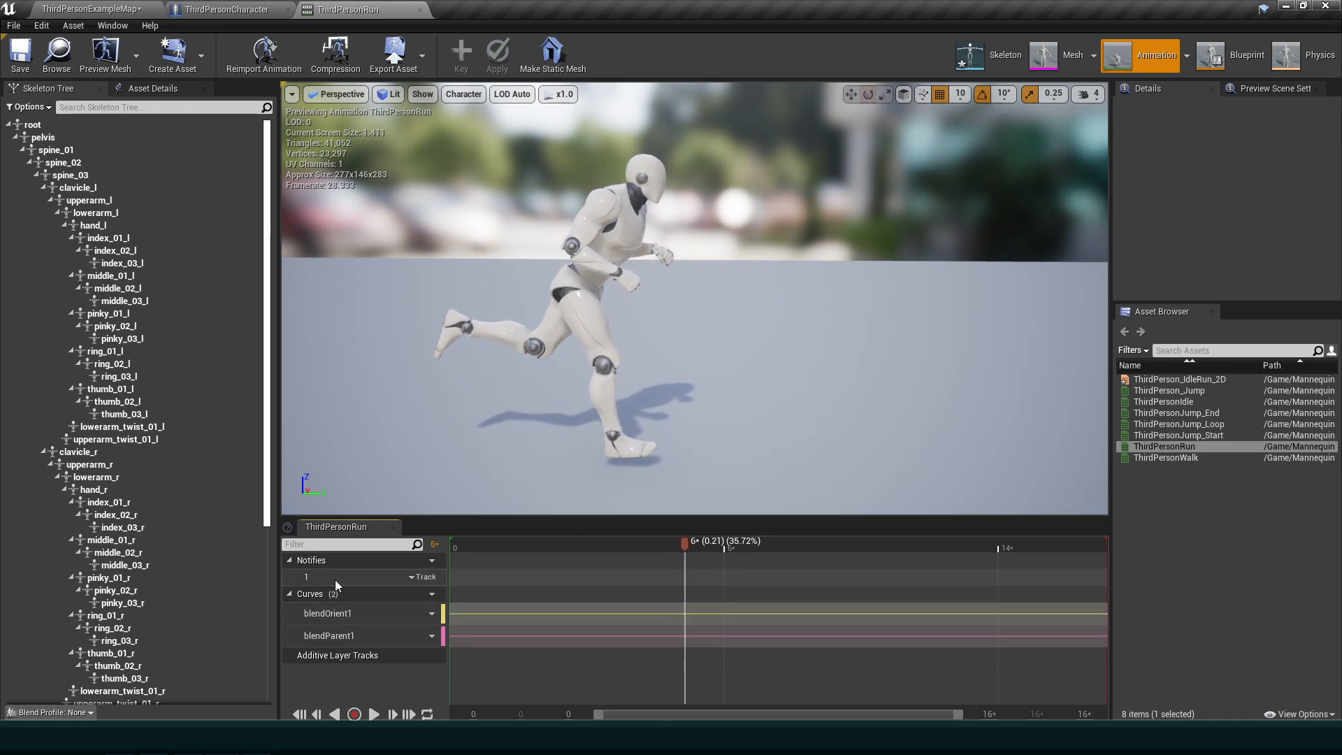
pyautogui.rightClick(689, 581)
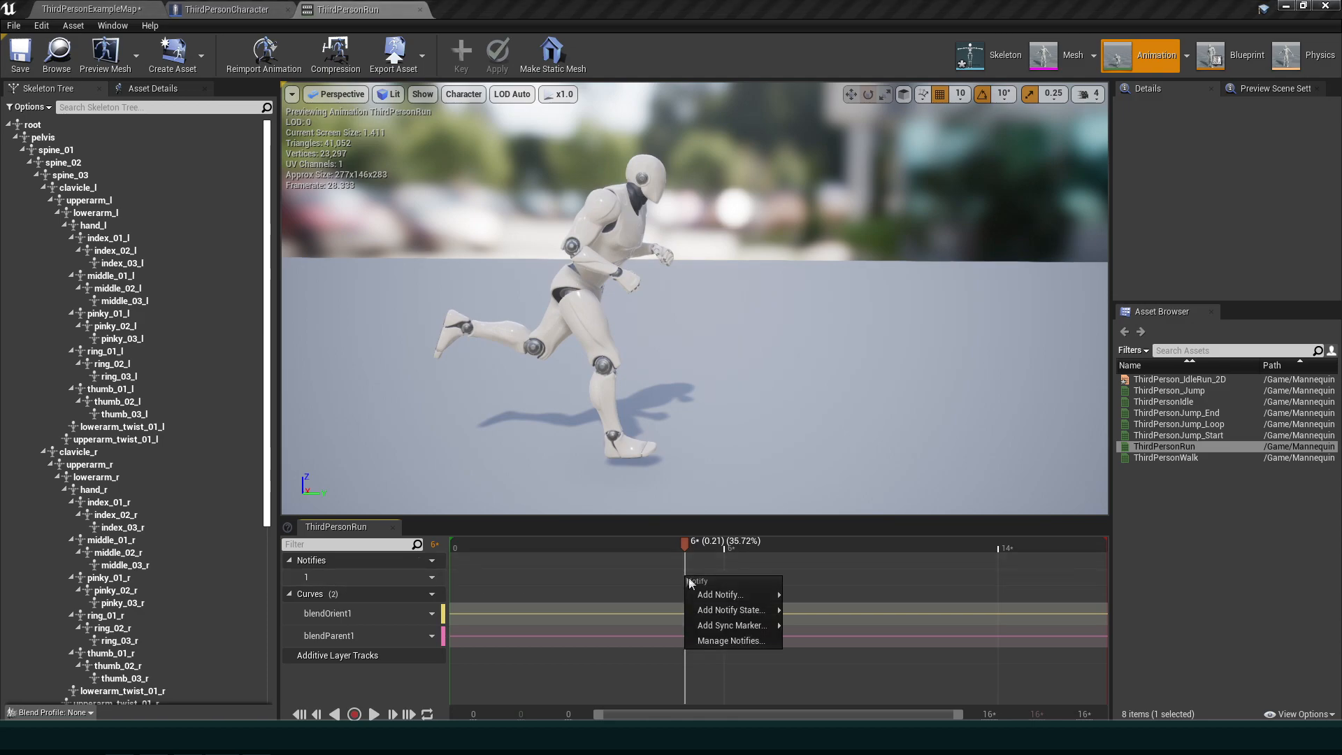
pyautogui.moveTo(721, 595)
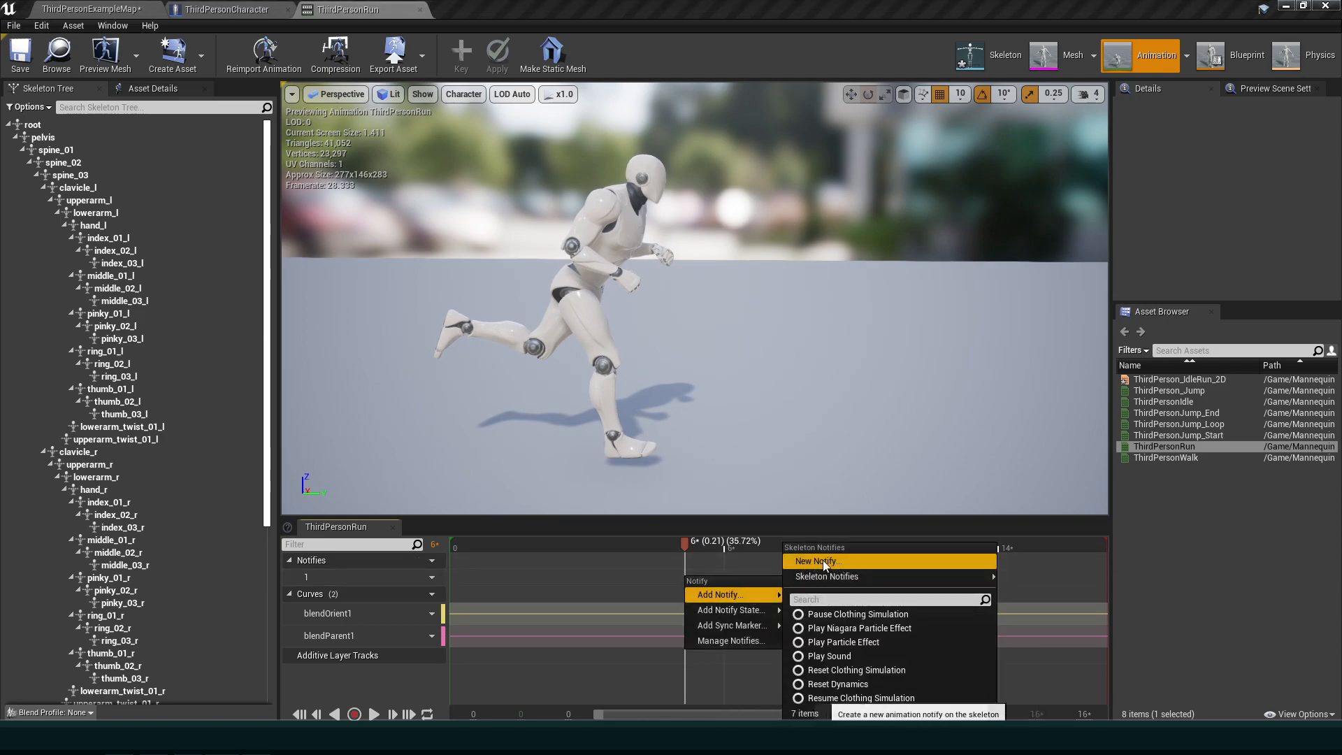
pyautogui.click(815, 560)
pyautogui.write('Footstep')
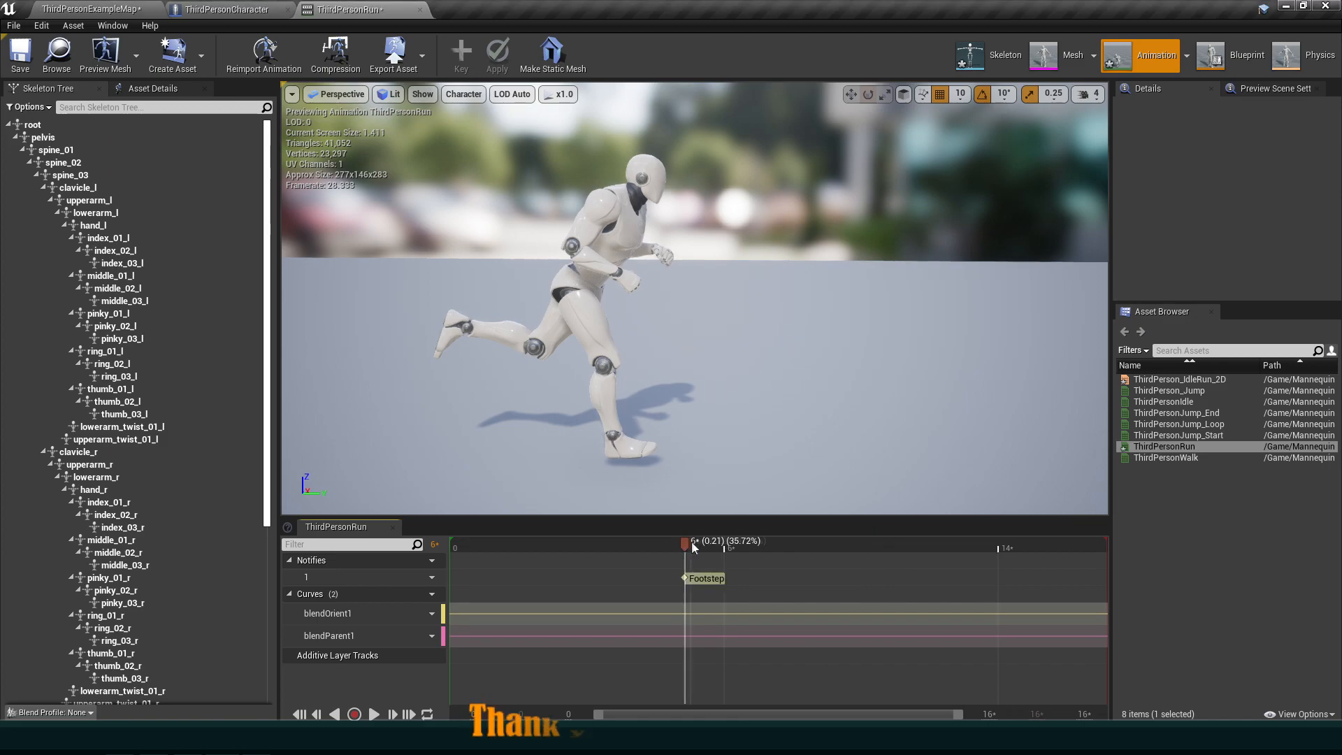
# - Add the Footstep notify again at frame 15 from the skeleton notifies
pyautogui.moveTo(685, 542); pyautogui.dragTo(881, 543)
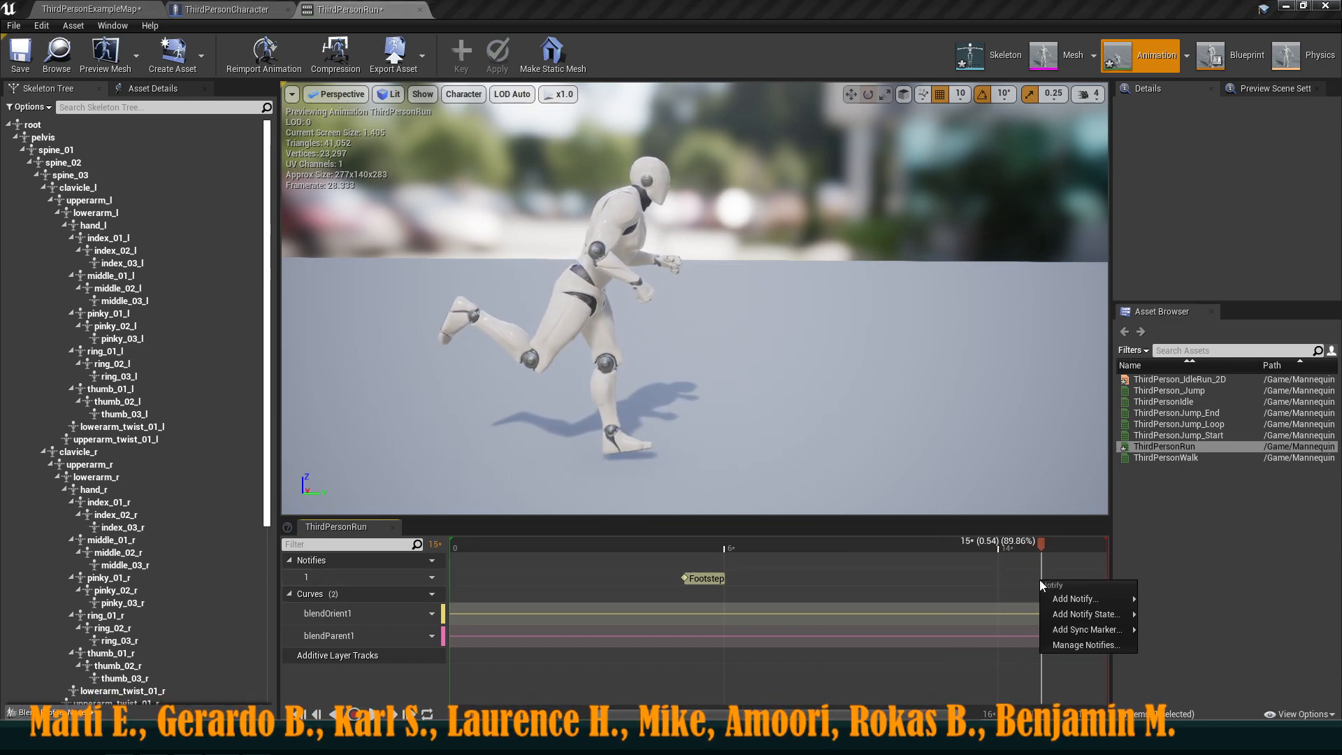
pyautogui.click(1074, 599)
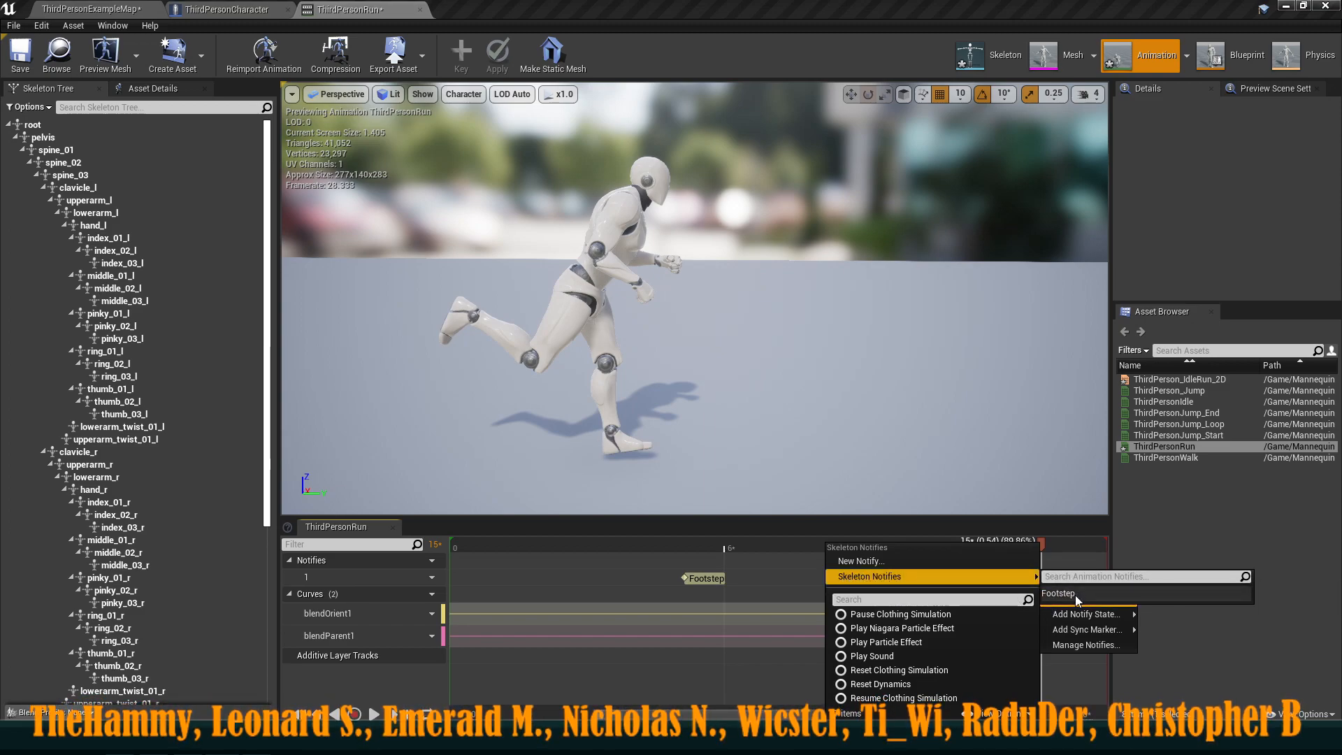
pyautogui.click(1058, 592)
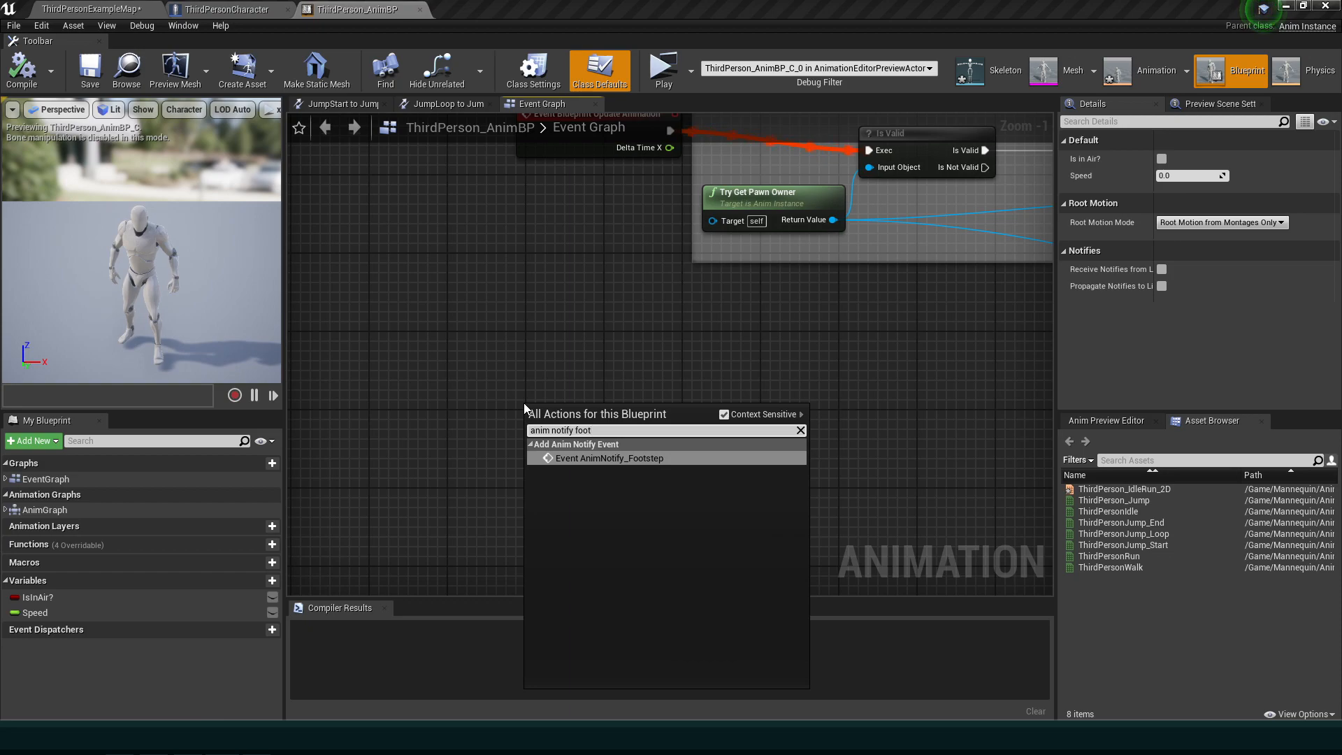
# - On AnimNotify_Footstep cast Try Get Pawn Owner to ThirdPersonCharacter, call Footsteps, and compile
pyautogui.click(609, 459)
pyautogui.write('cast to th')
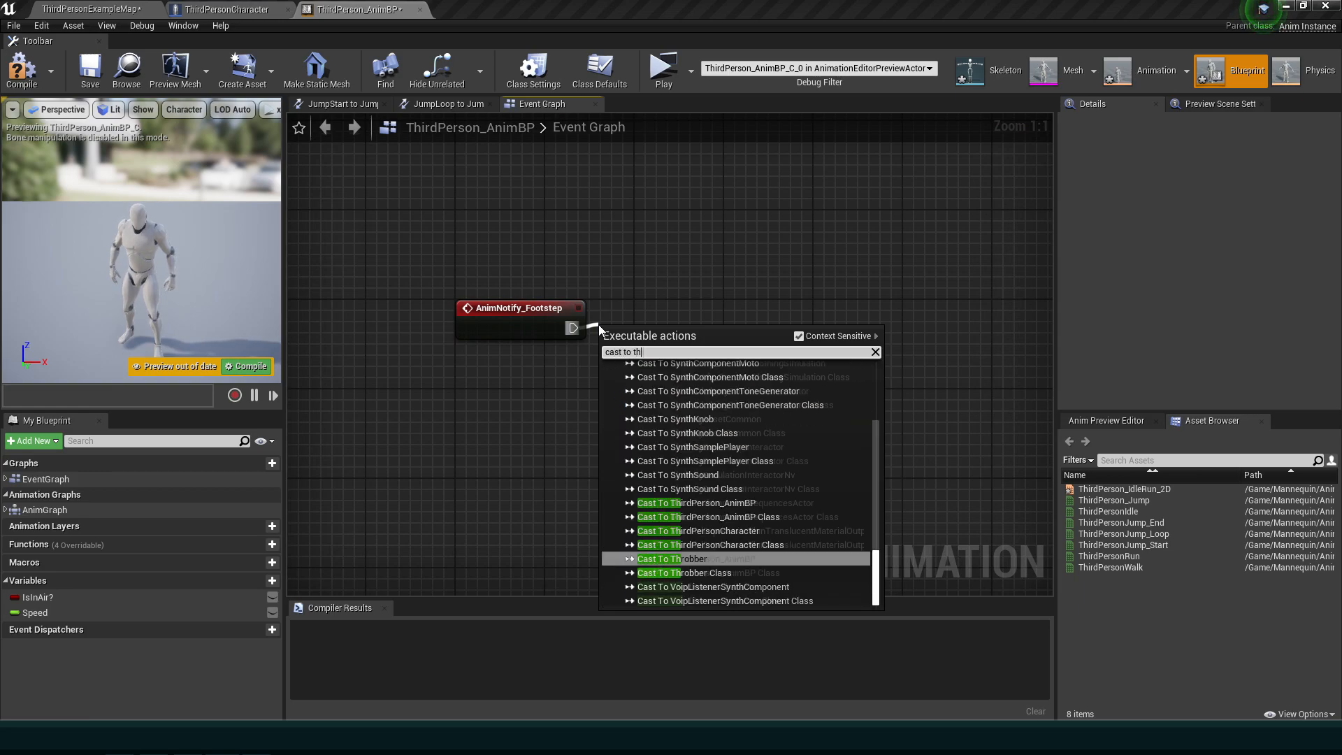
pyautogui.click(697, 531)
pyautogui.write('ge')
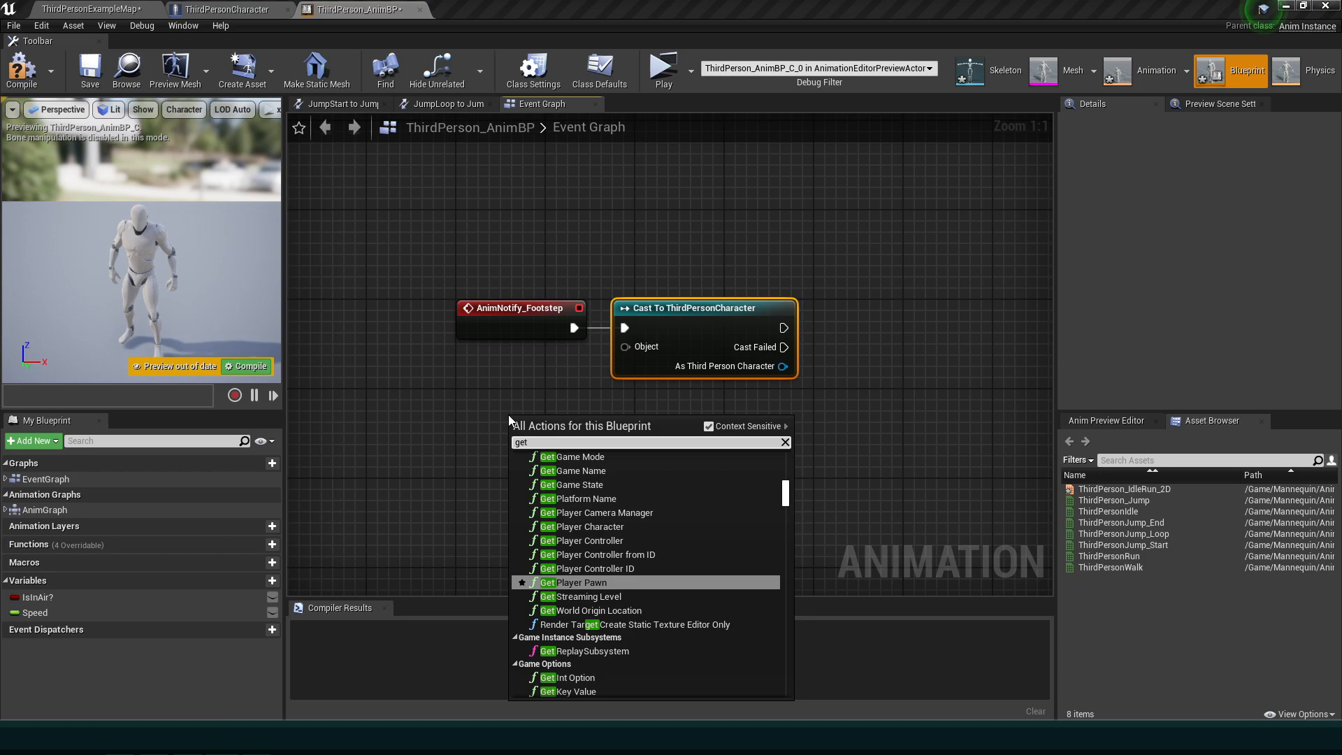
pyautogui.write('trf')
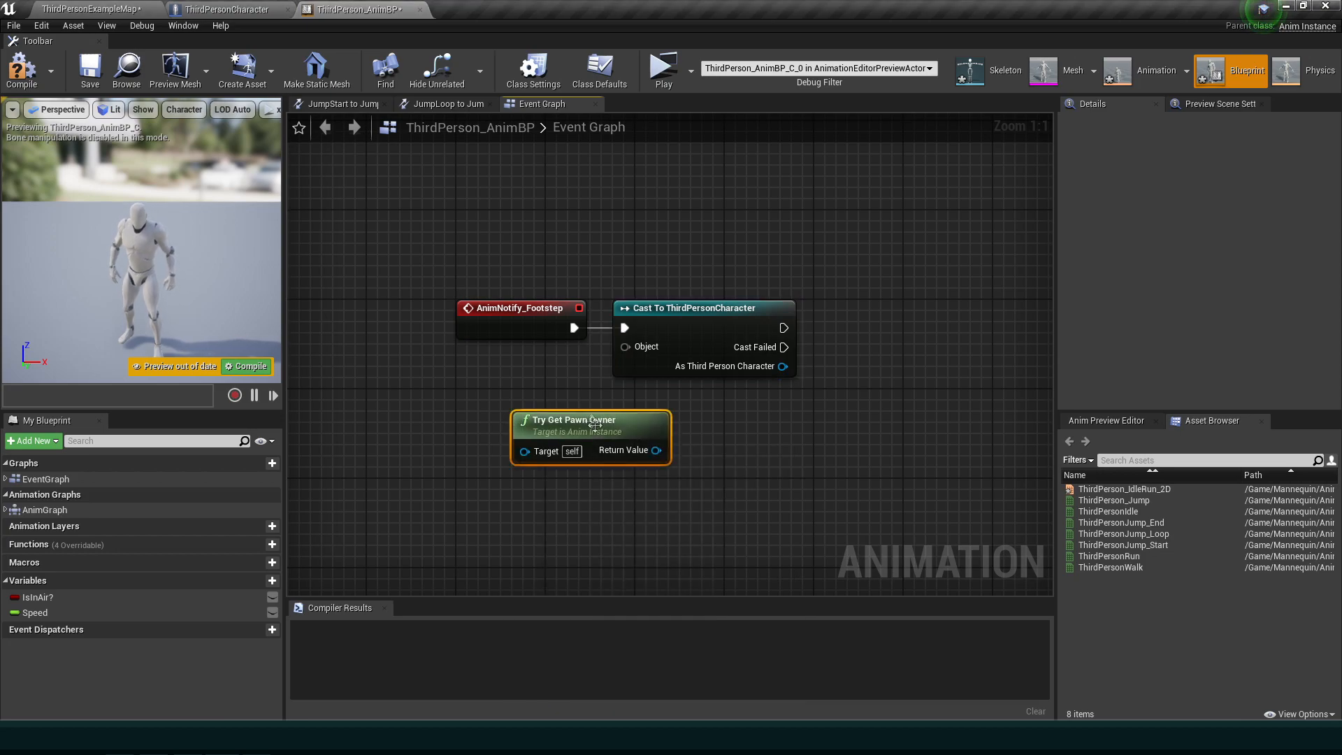
pyautogui.moveTo(590, 420); pyautogui.dragTo(500, 374)
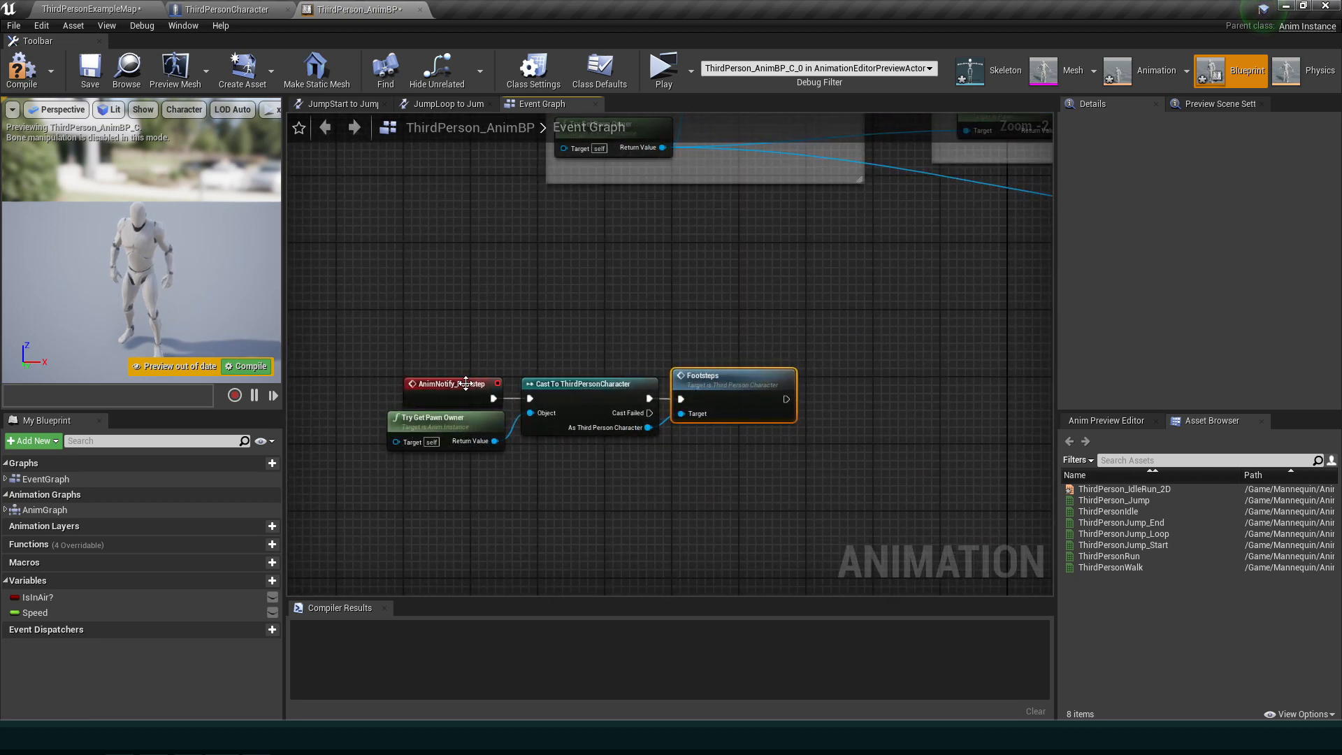
pyautogui.click(21, 69)
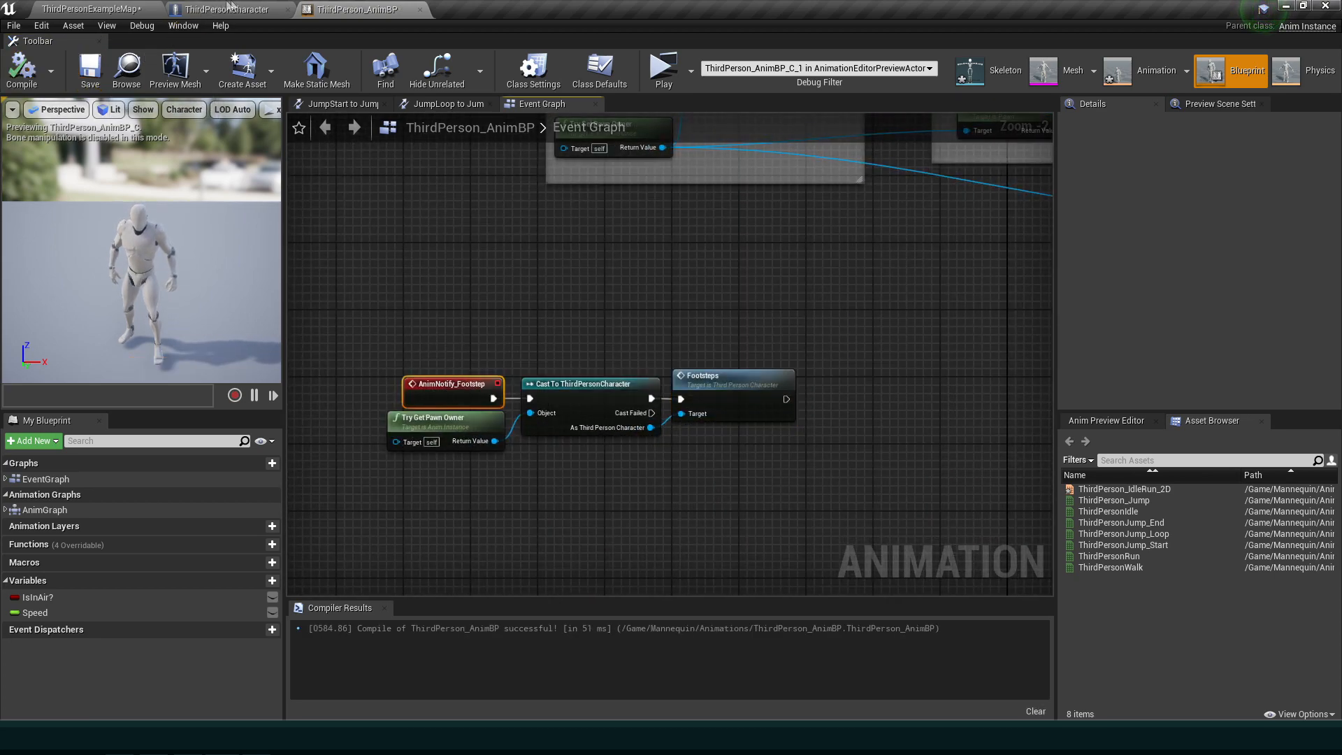
pyautogui.click(224, 8)
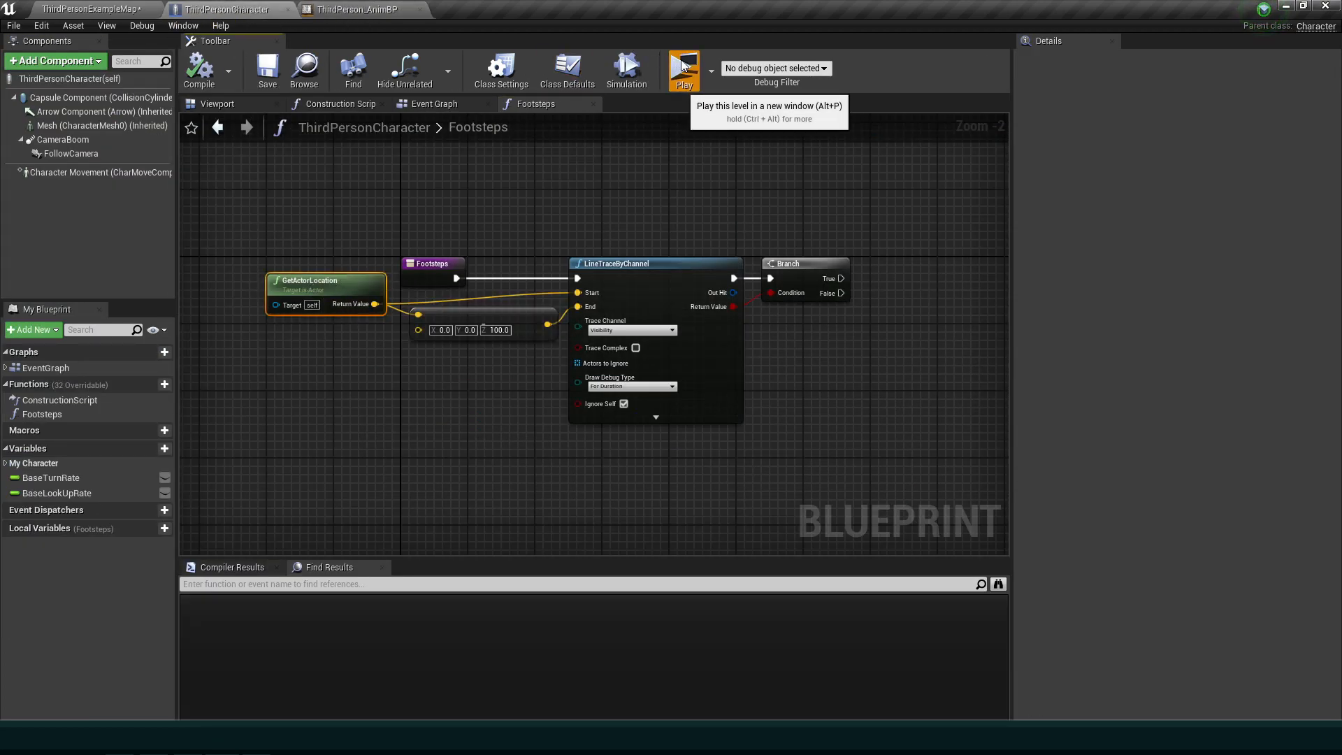
pyautogui.click(683, 70)
pyautogui.write('get')
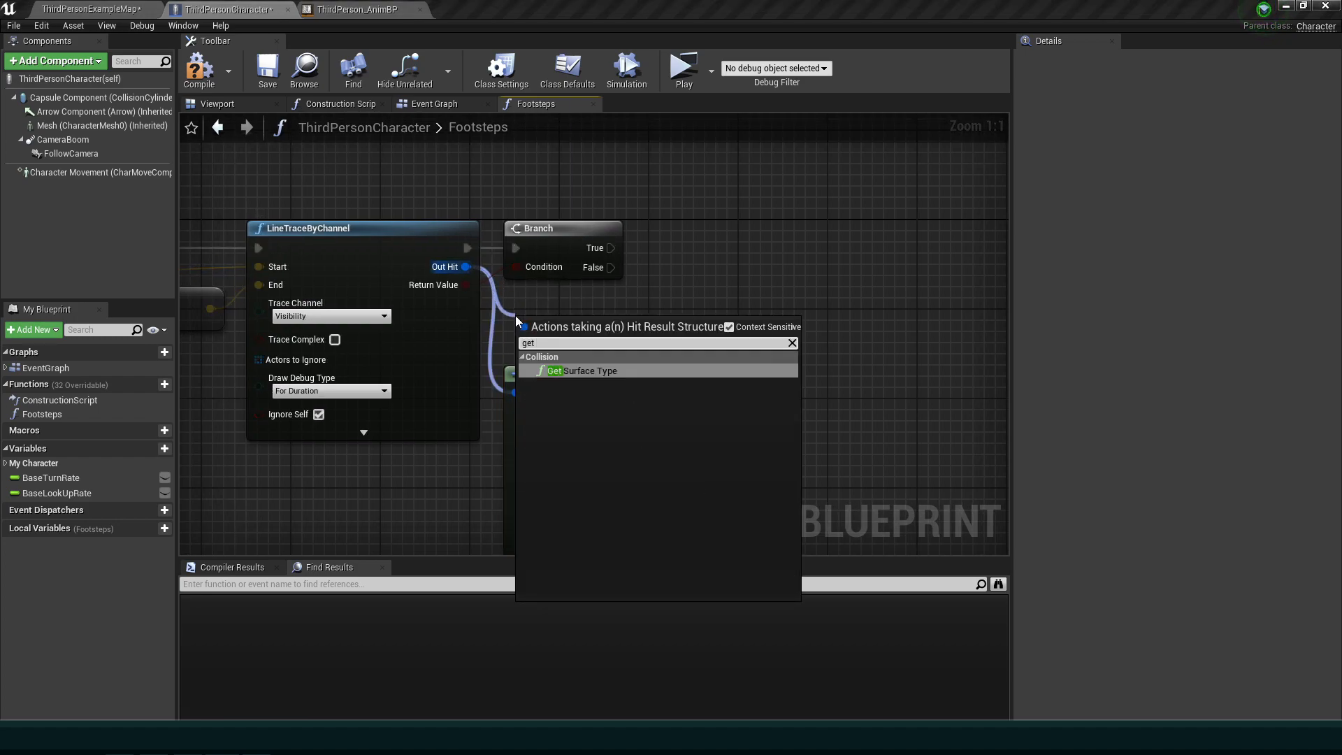
# - Get the surface type from Out Hit and switch on EPhysicalSurface after the Branch
pyautogui.click(588, 370)
pyautogui.write('sw')
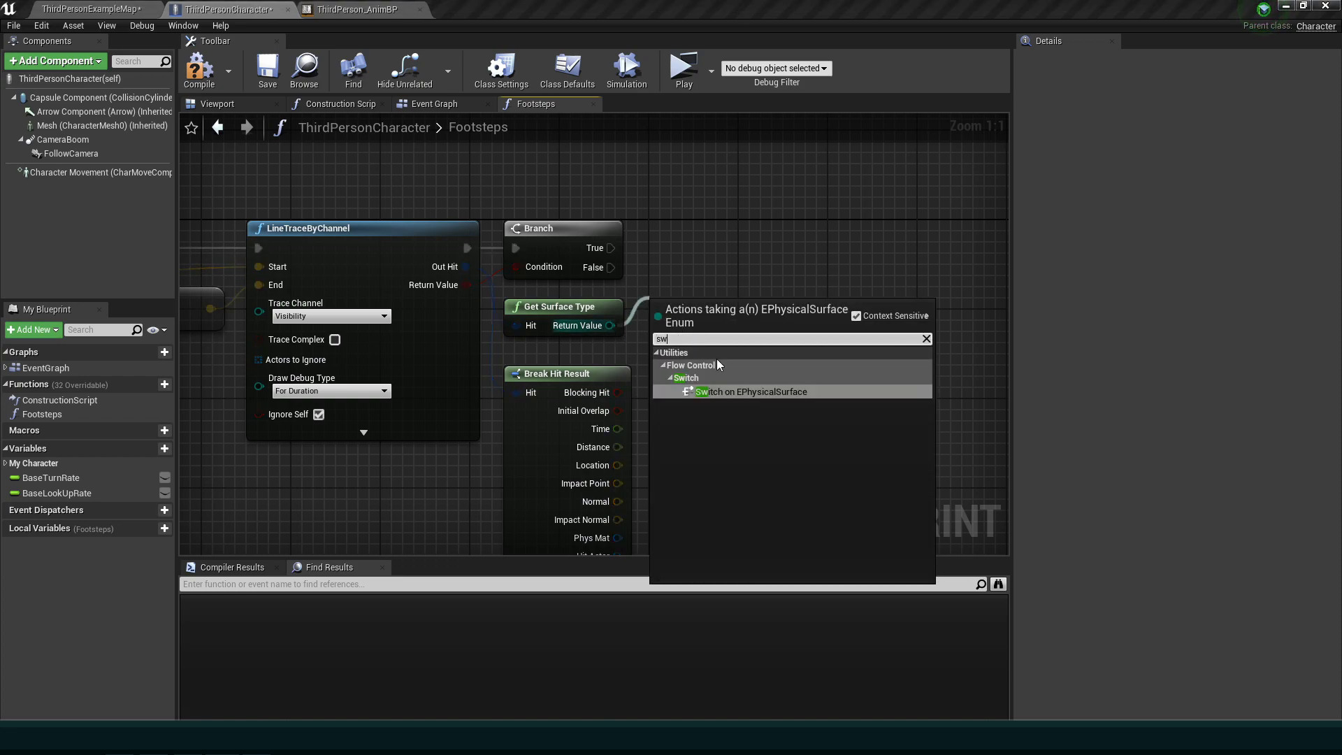
pyautogui.click(751, 392)
pyautogui.write('switch')
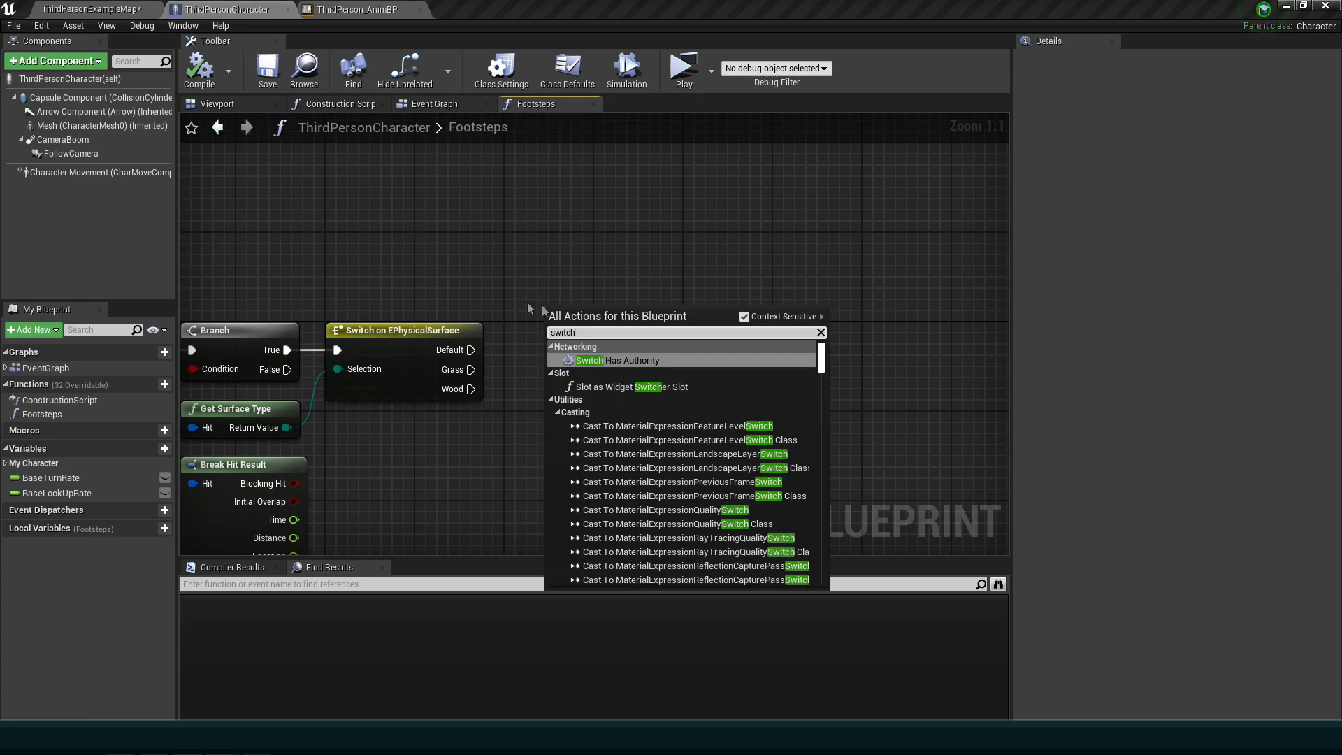
pyautogui.write('s')
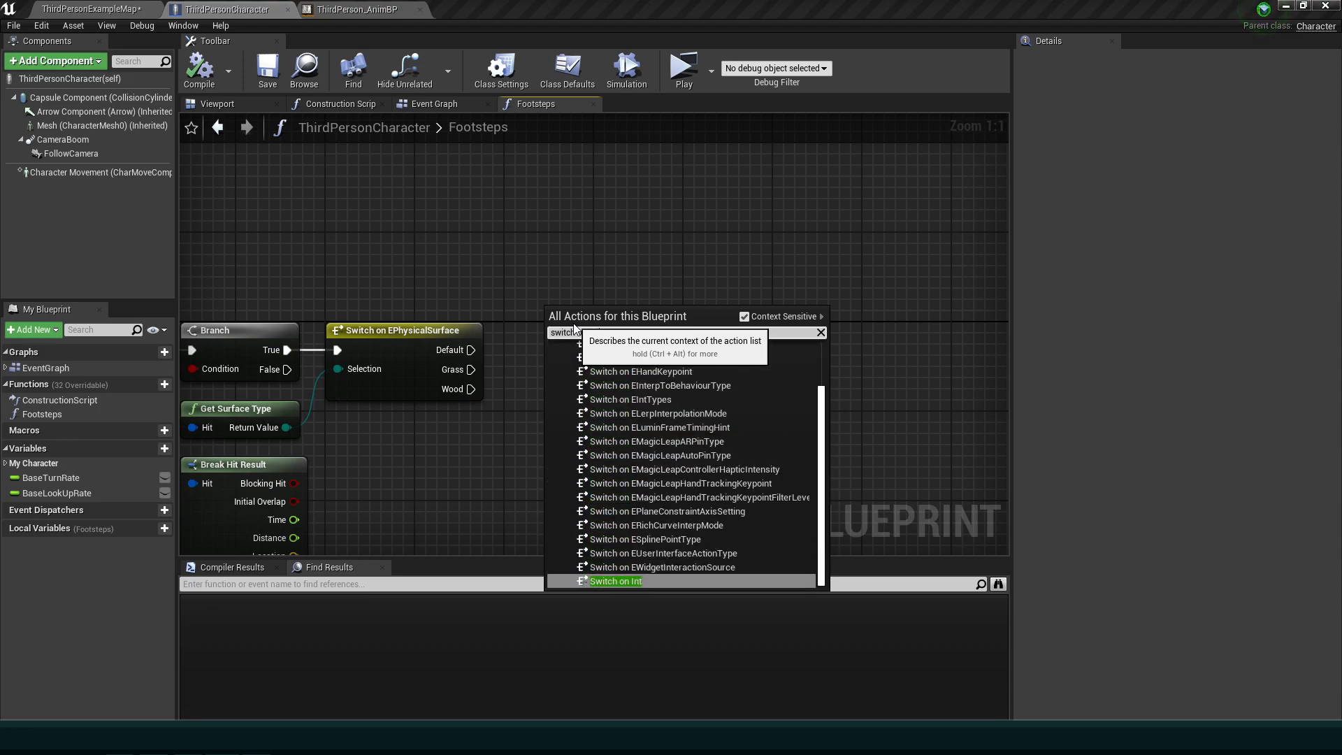
# - Add Switch on Int fed by Random Integer in Range 0–3 and assign GrassSound assets to the four Play Sound nodes
pyautogui.click(615, 581)
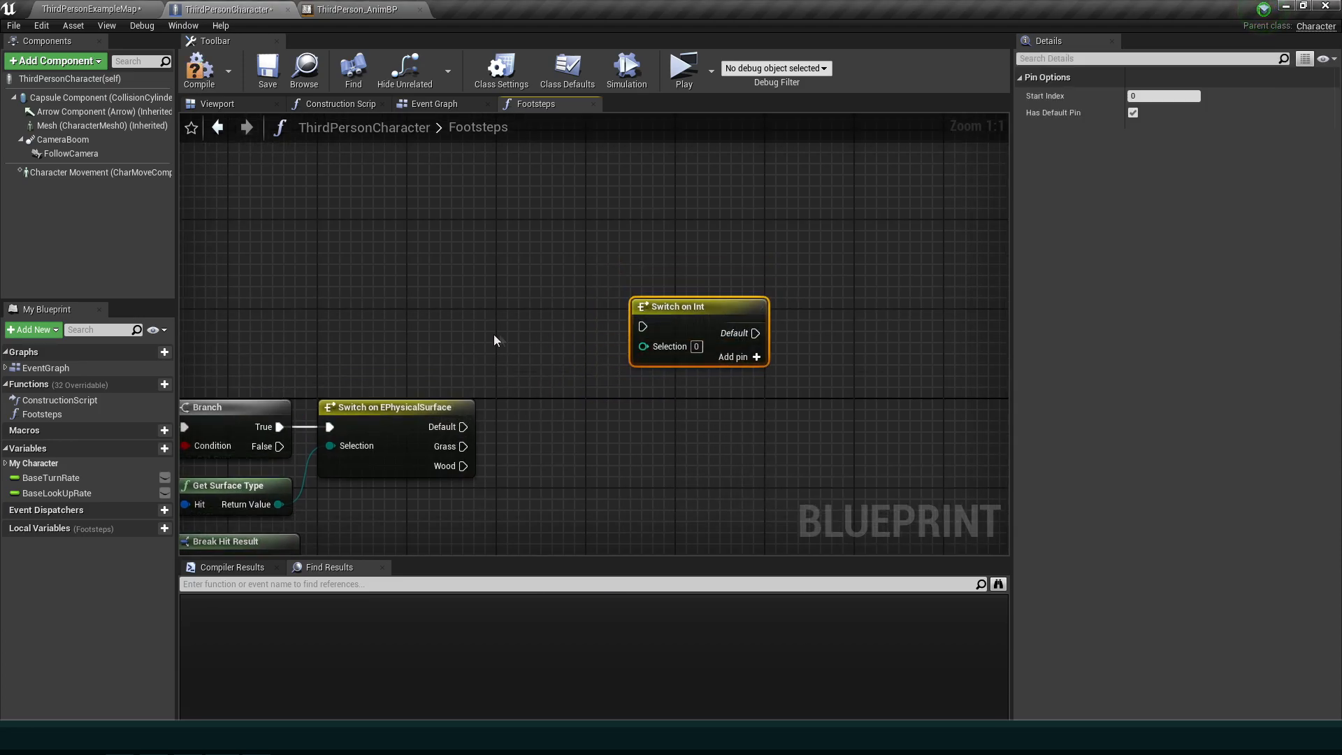
pyautogui.write('rando')
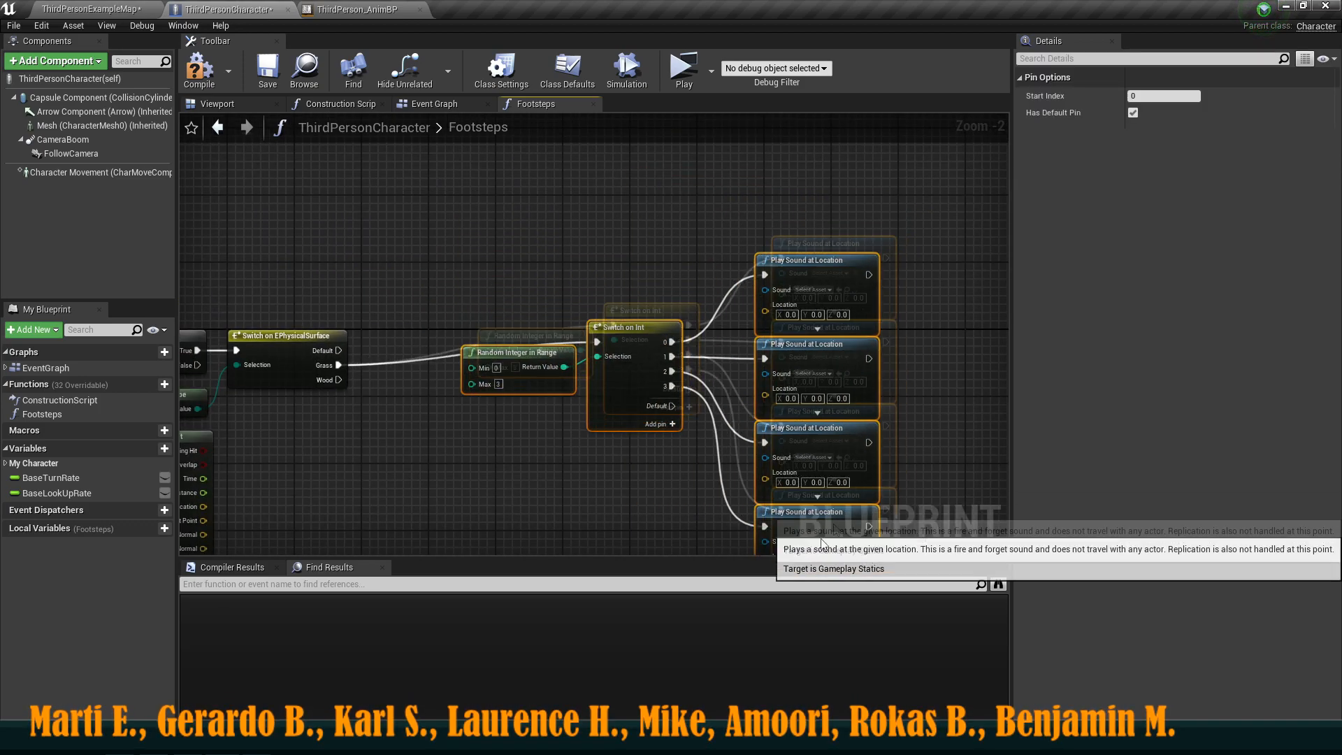
pyautogui.click(651, 226)
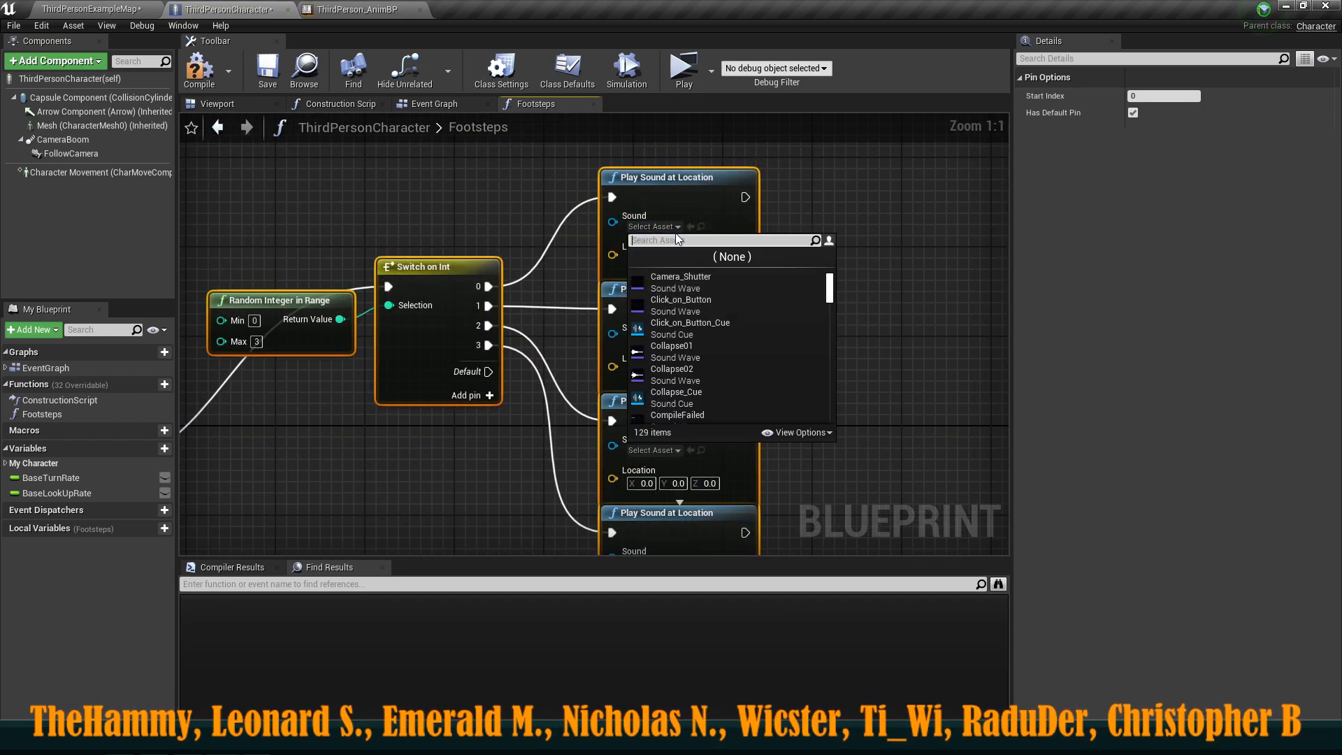
pyautogui.click(654, 226)
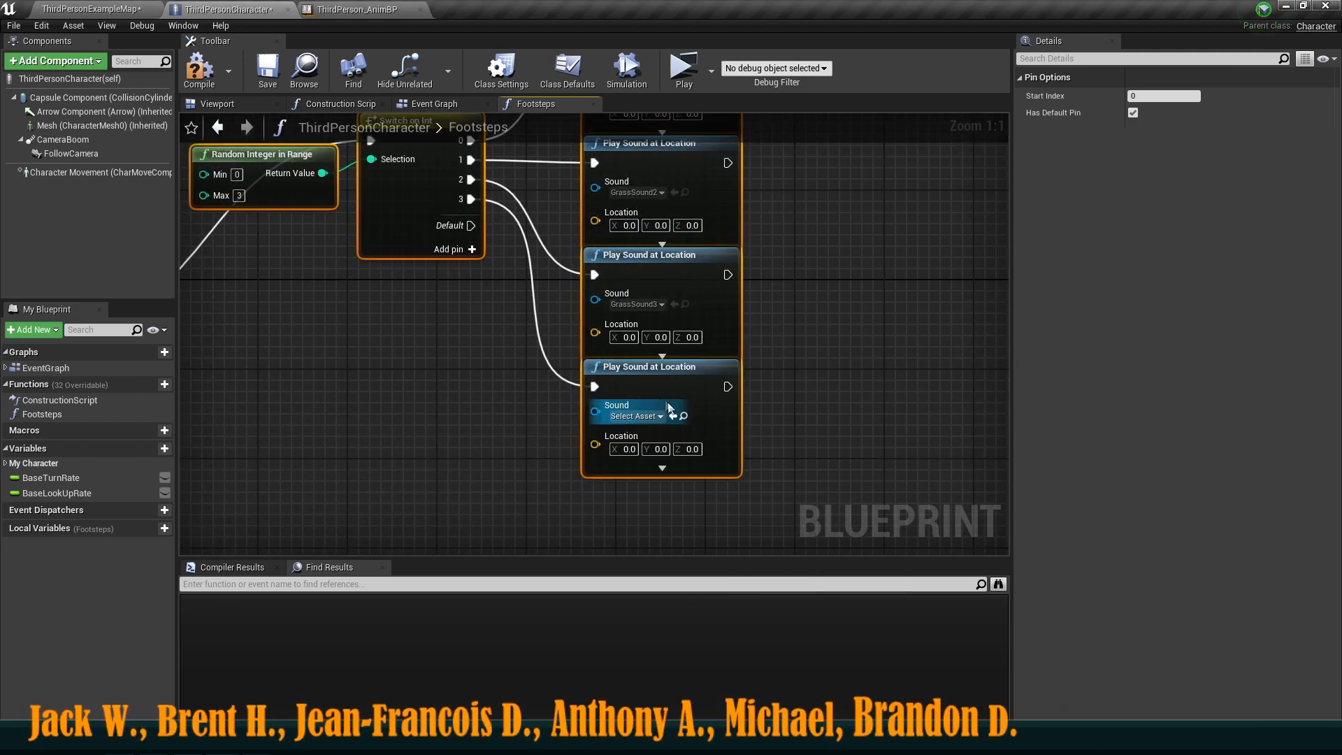
pyautogui.click(637, 417)
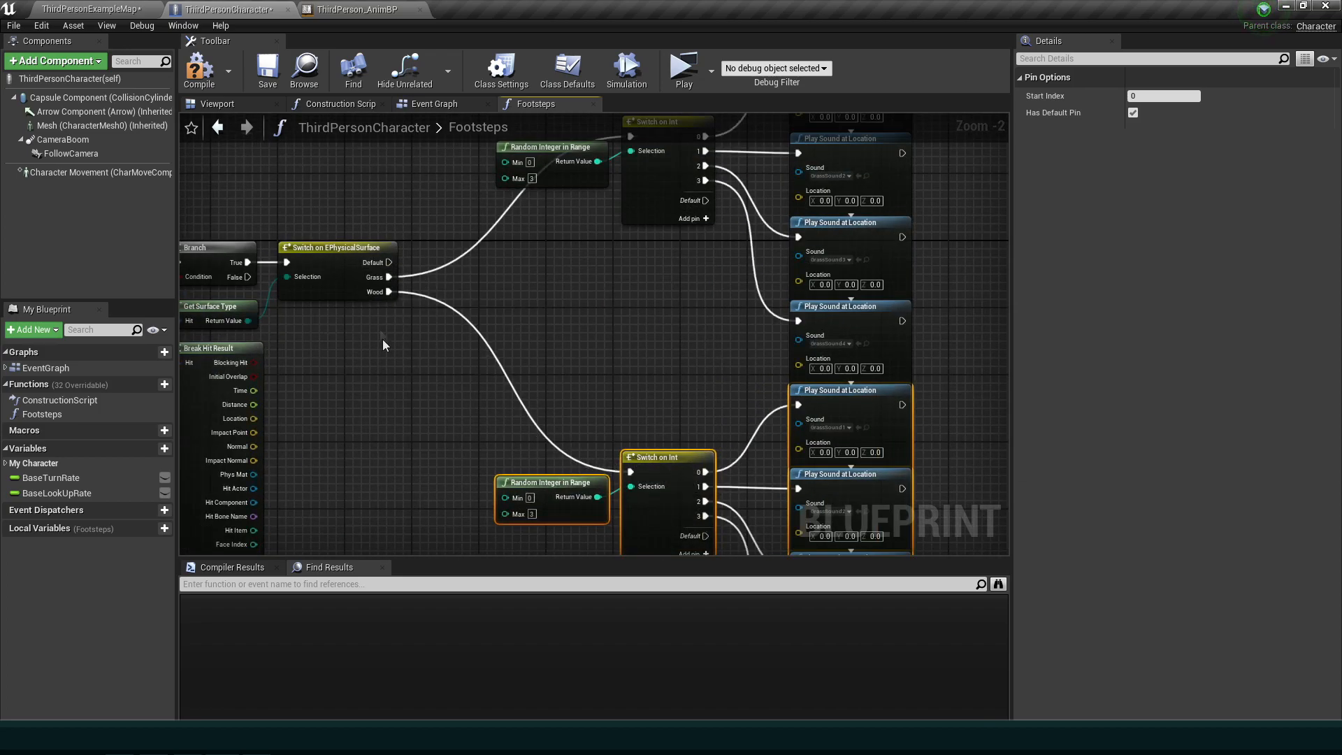
# - Assign a WoodSound asset to the copied Wood-branch sound node and return to the level editor
pyautogui.click(618, 247)
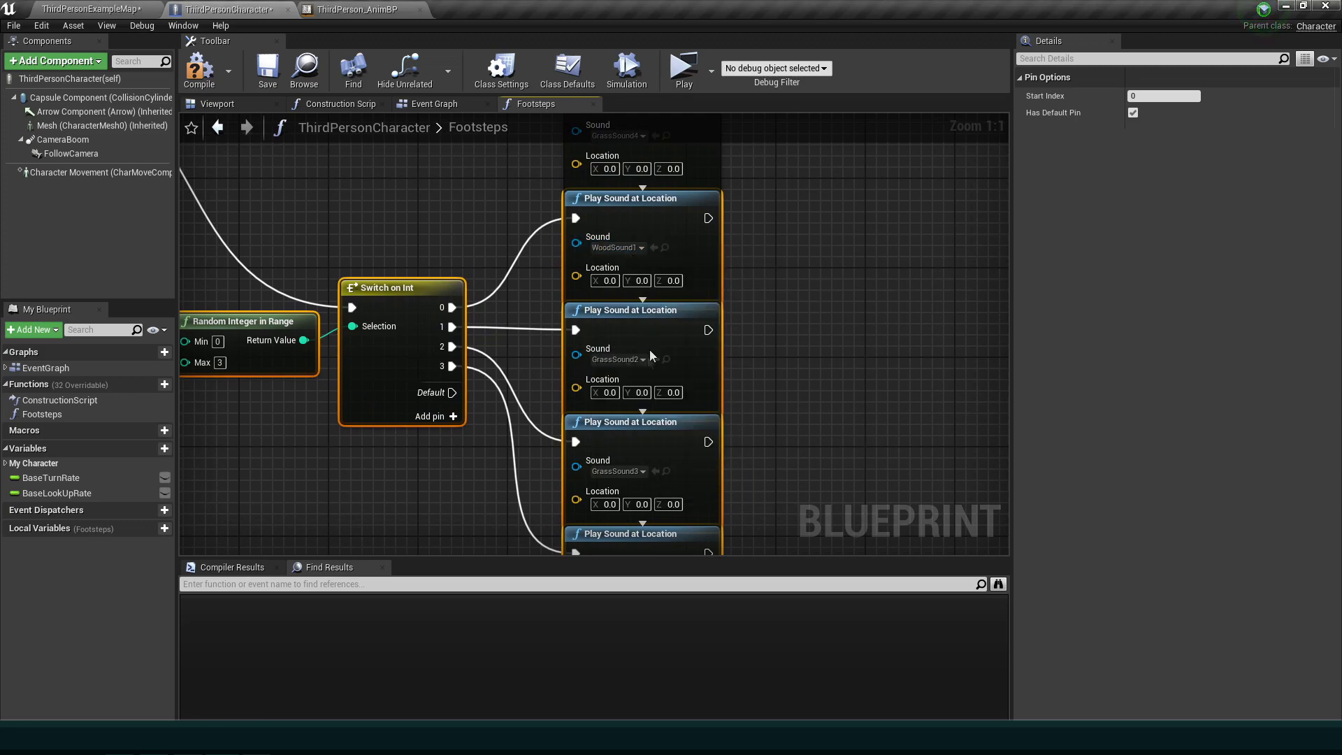
pyautogui.click(642, 359)
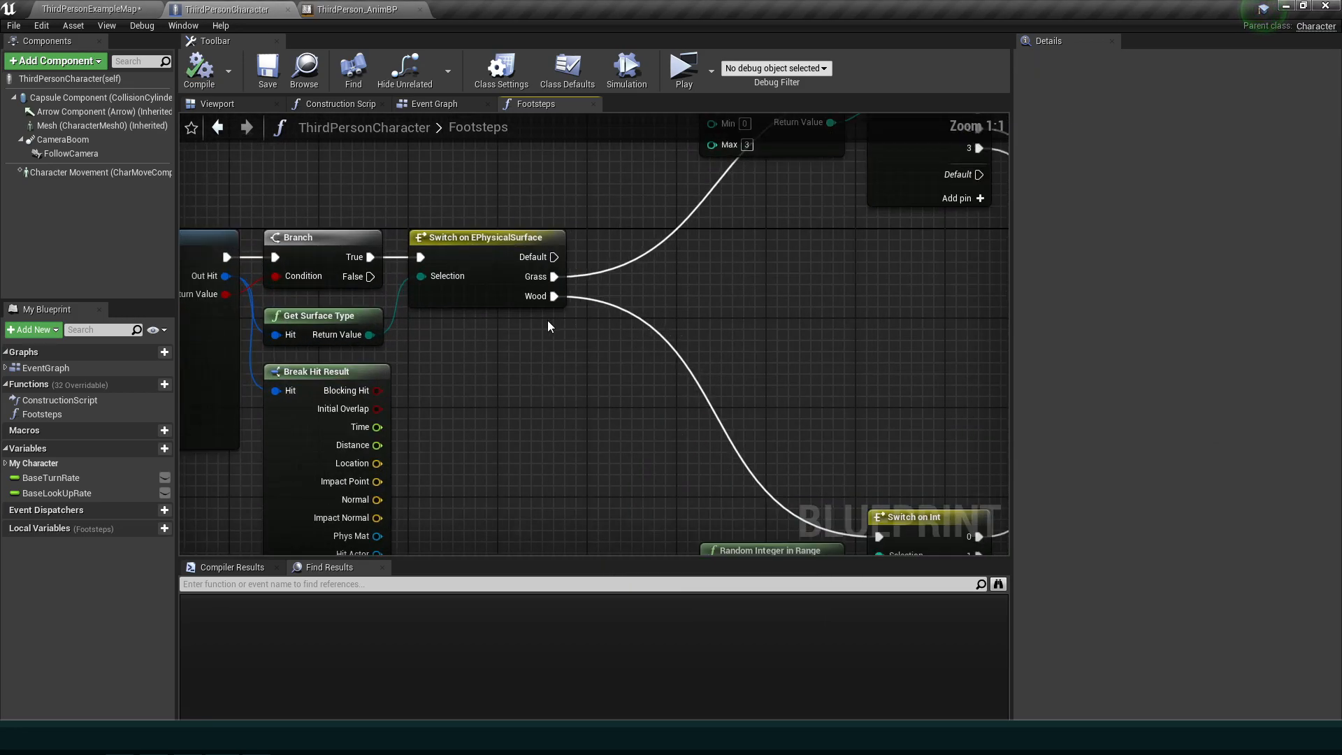
pyautogui.click(485, 237)
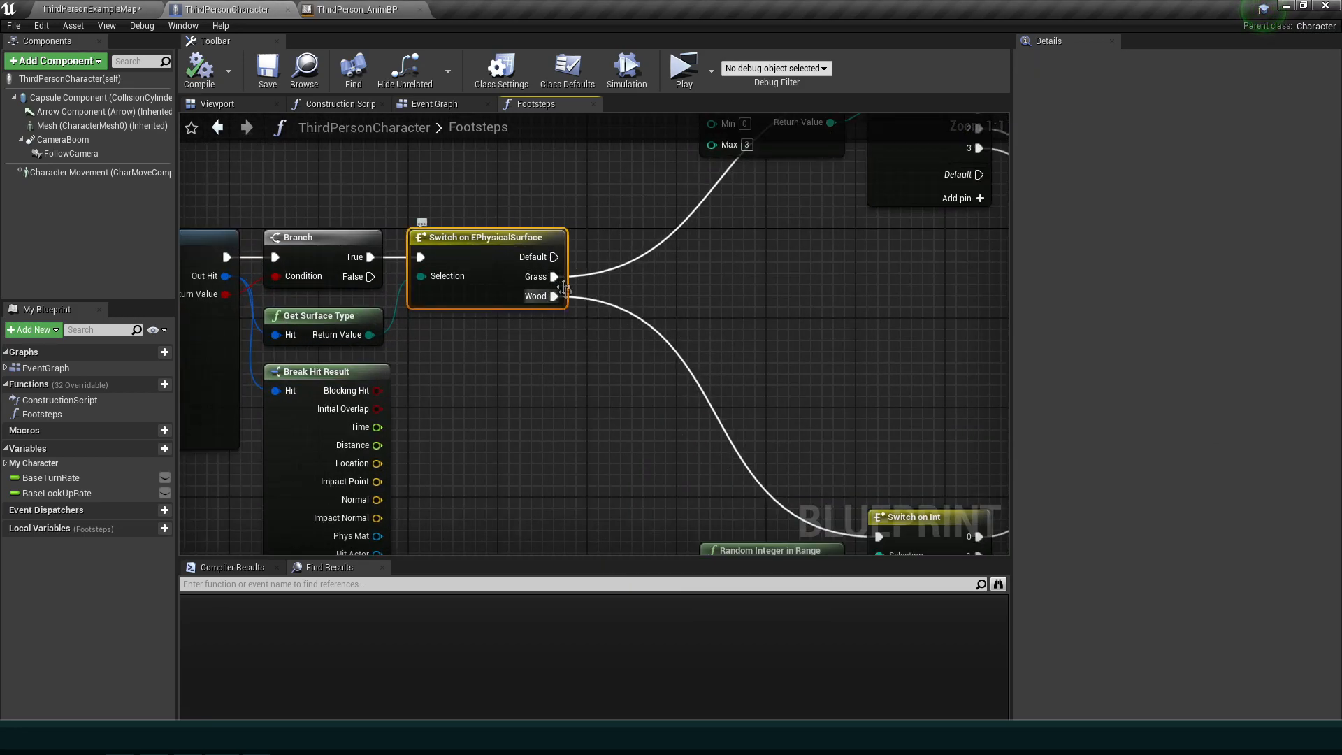
pyautogui.scroll(-3)
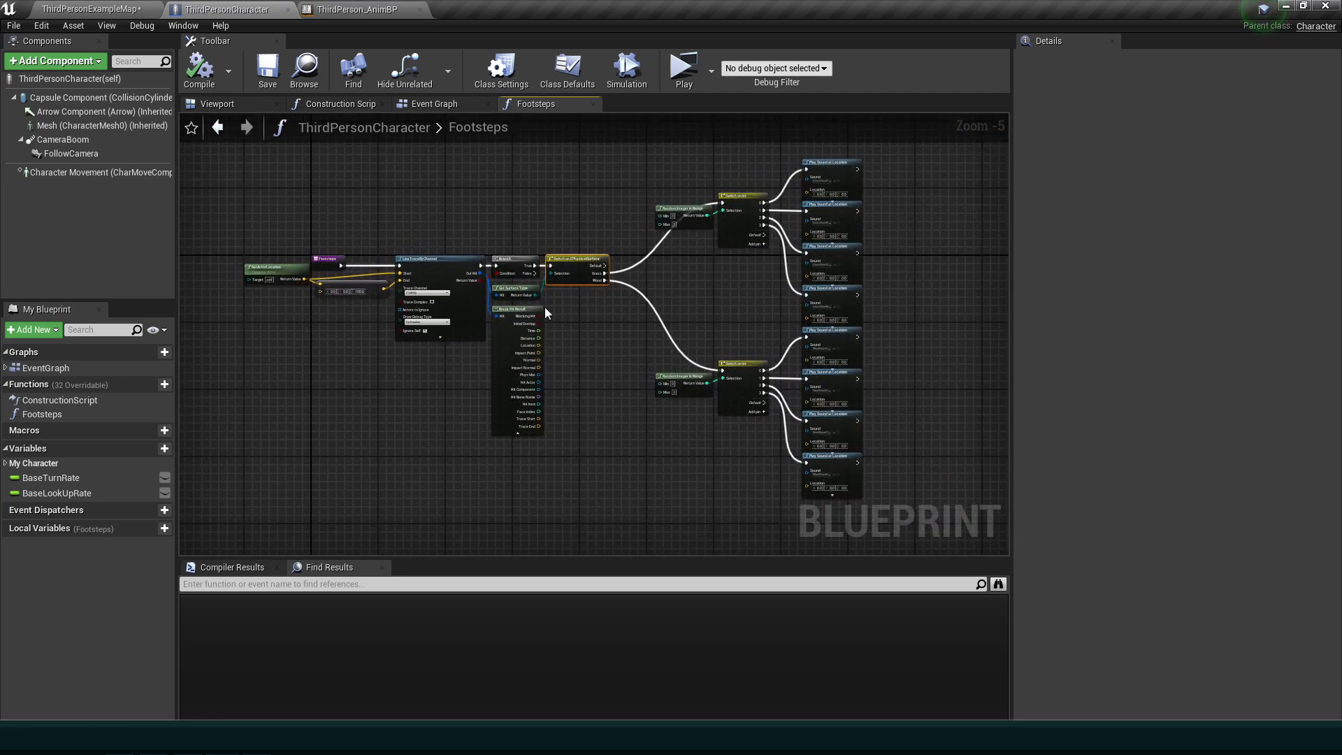
pyautogui.click(89, 8)
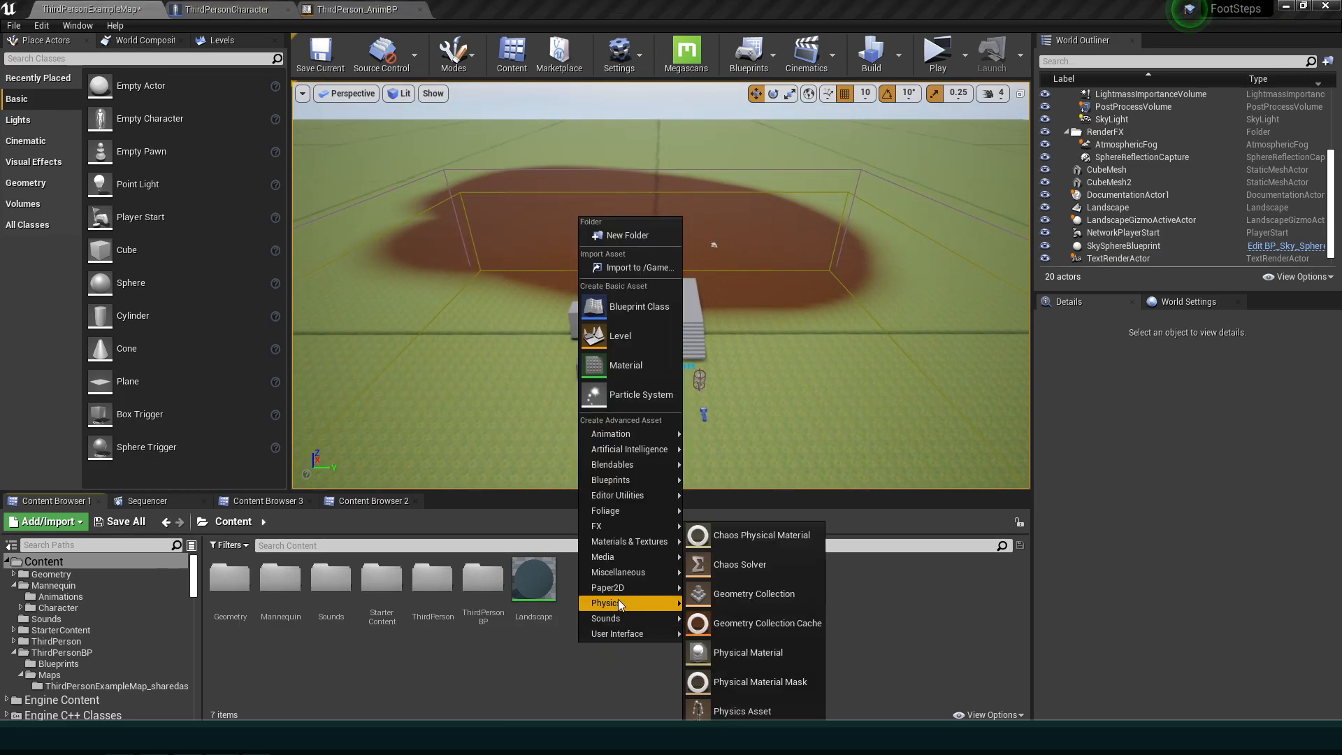
pyautogui.moveTo(747, 652)
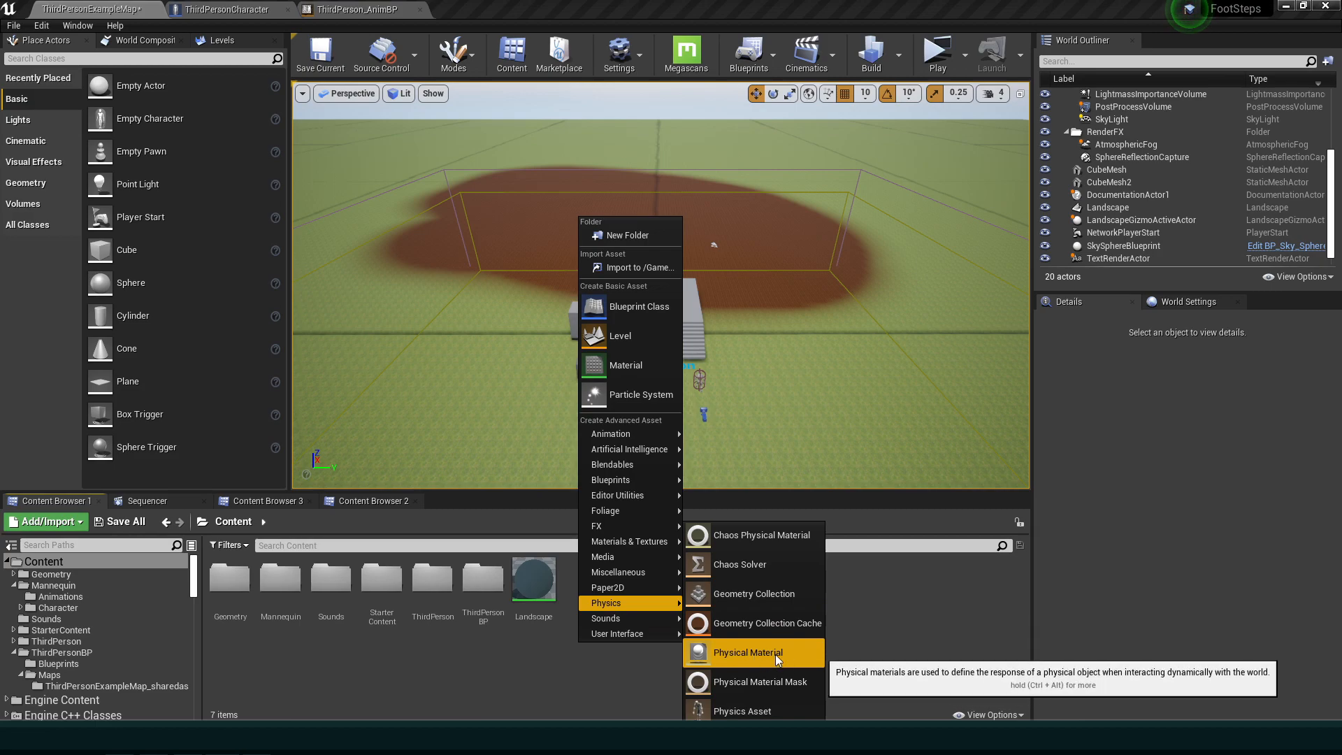
# - Create PhysicalMaterial assets PM_Grass and PM_Wood and open PM_Wood for editing
pyautogui.click(742, 651)
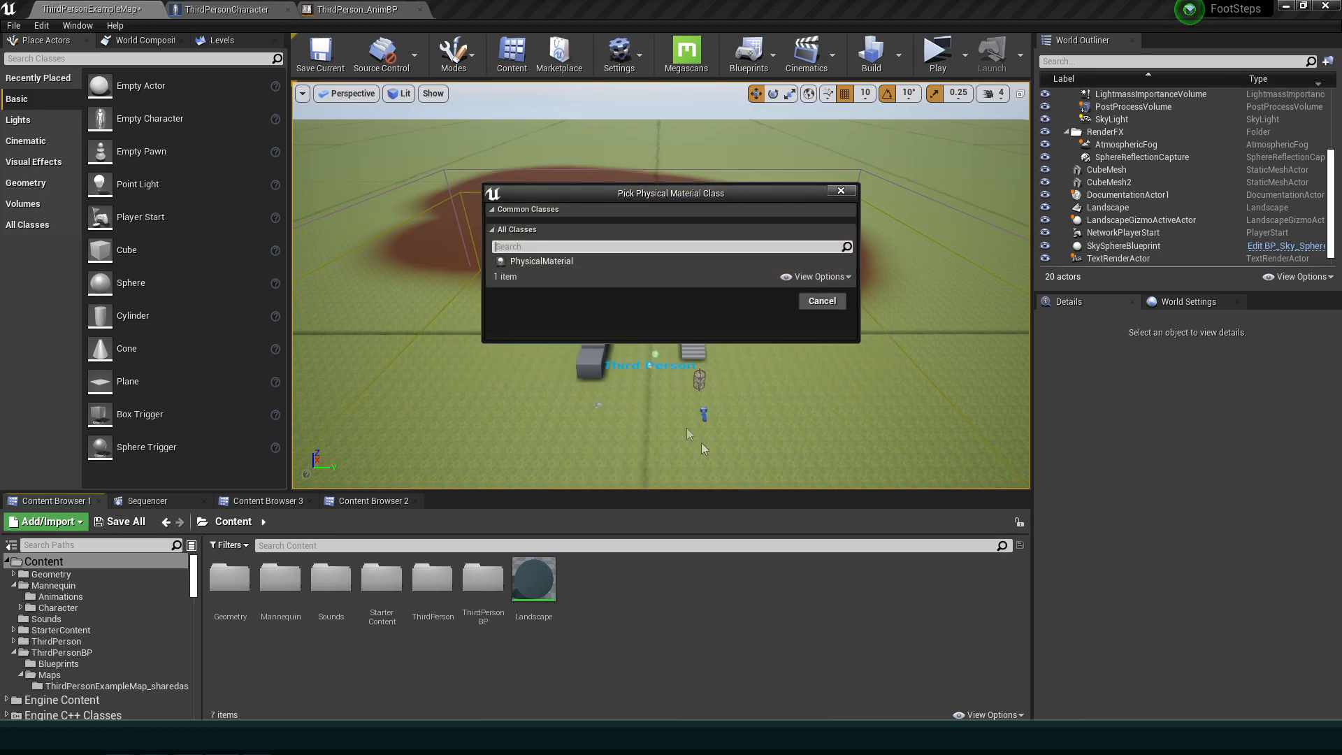
pyautogui.click(540, 260)
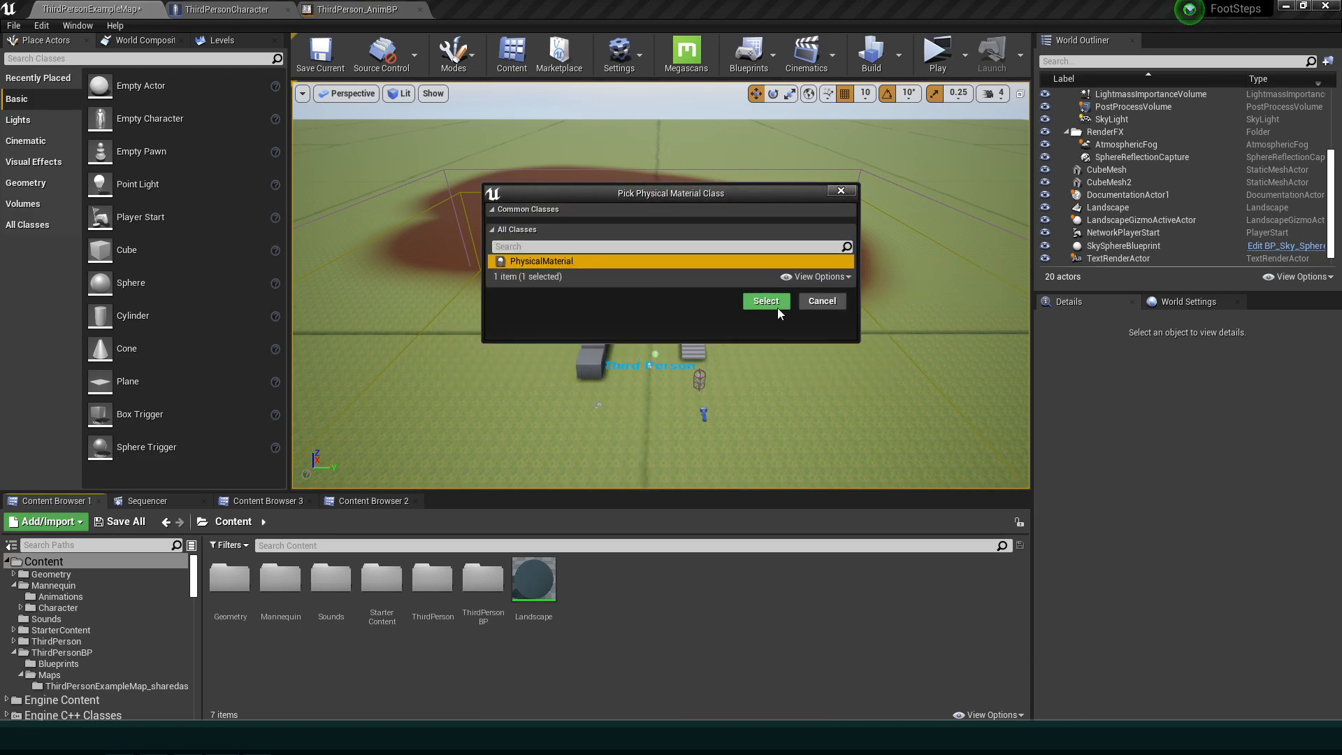
pyautogui.click(765, 301)
pyautogui.write('PM_Gra')
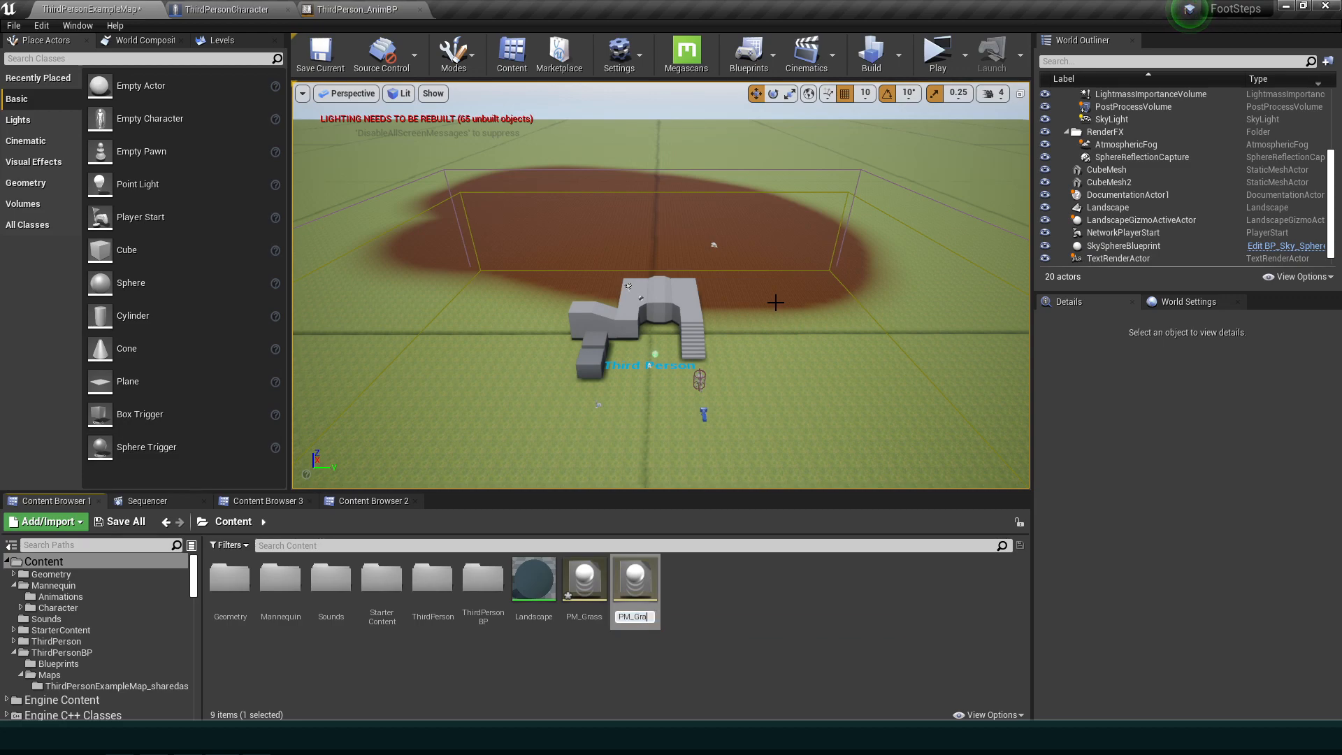
pyautogui.doubleClick(635, 578)
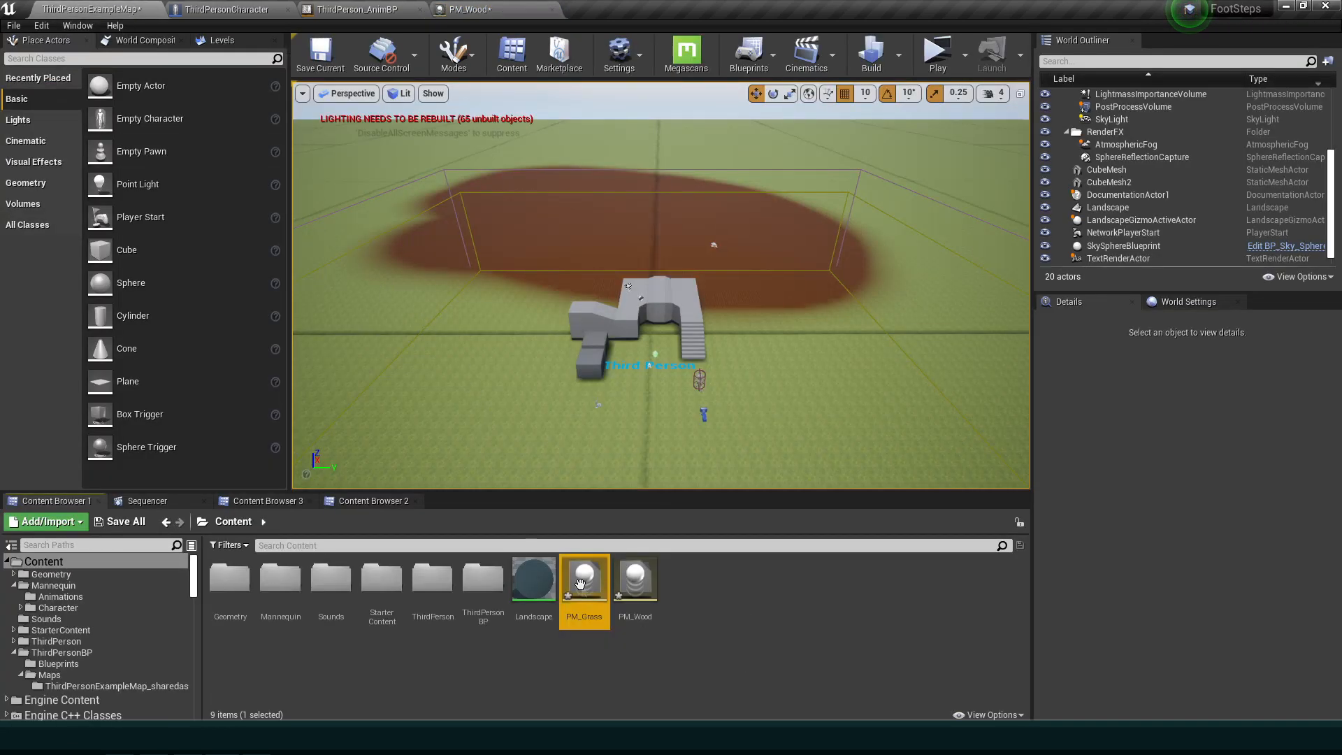
# - Set PM_Wood's Surface Type to Wood and PM_Grass's Surface Type to Grass
pyautogui.doubleClick(585, 577)
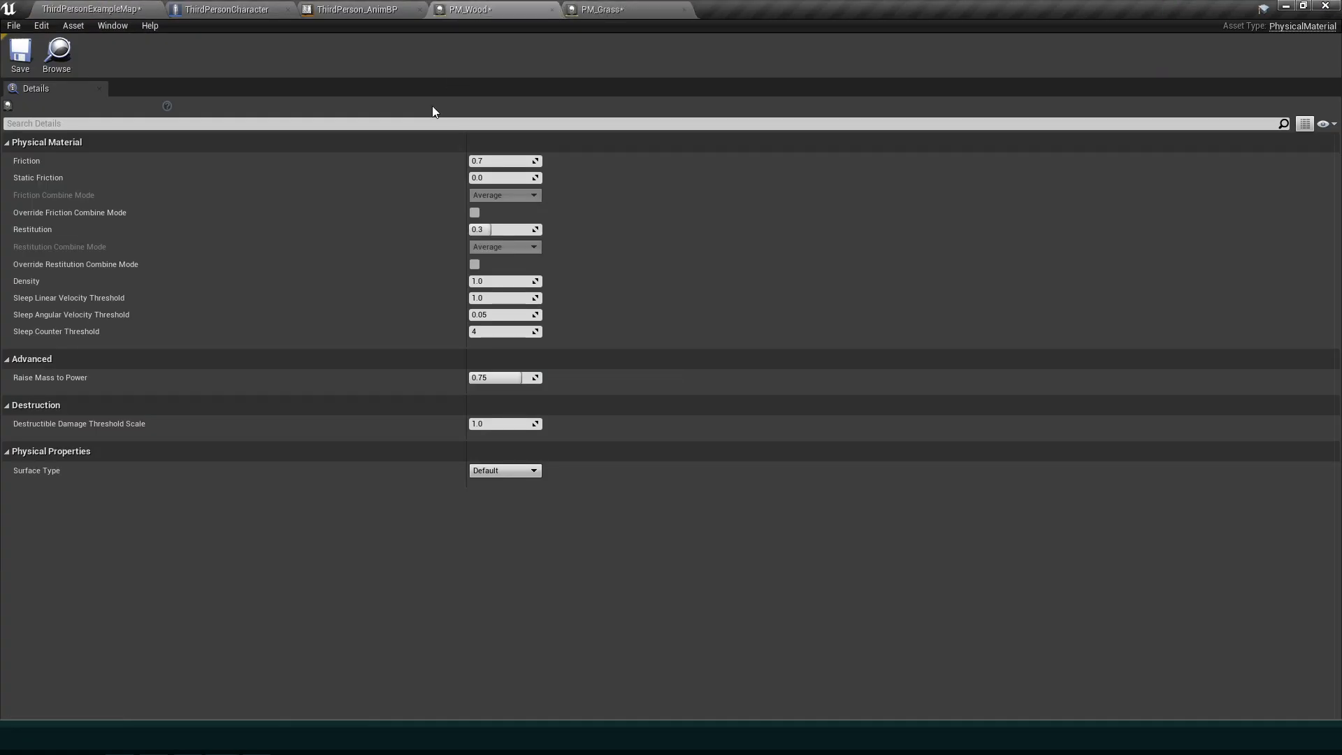
pyautogui.moveTo(38, 478)
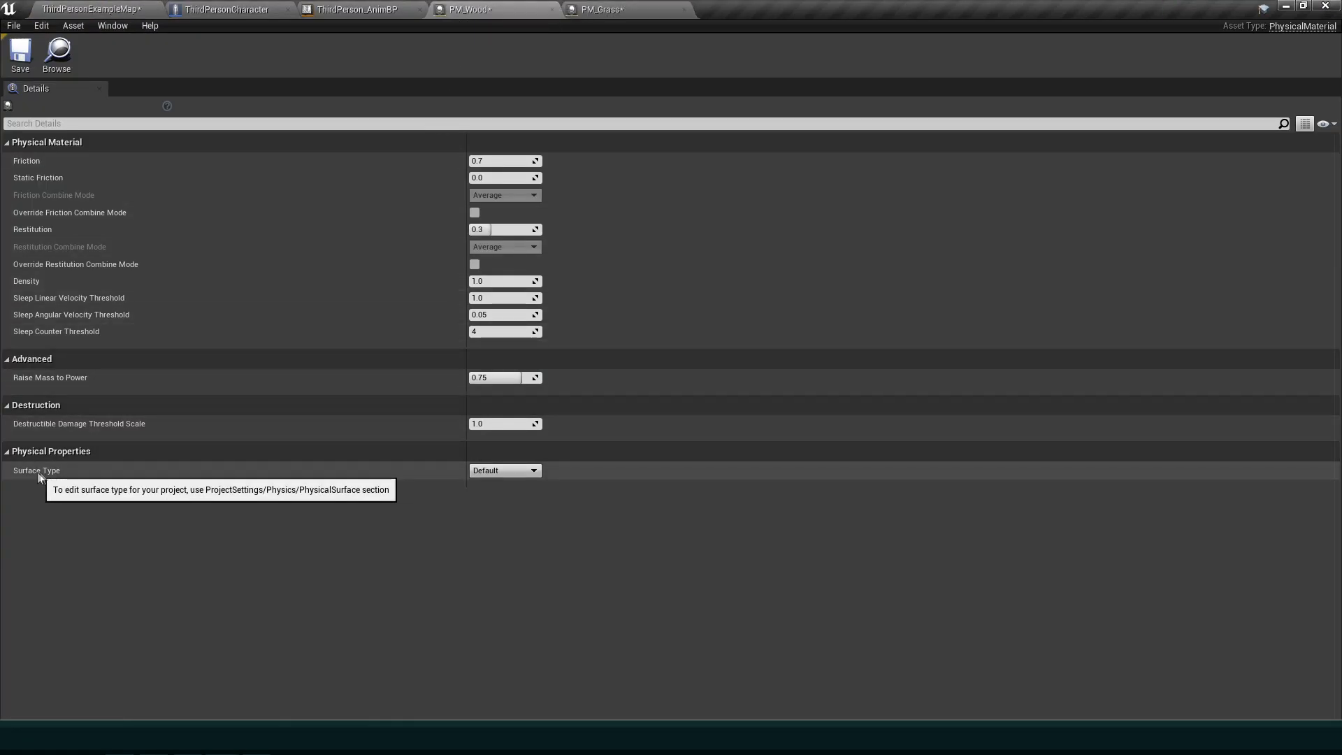
pyautogui.click(503, 470)
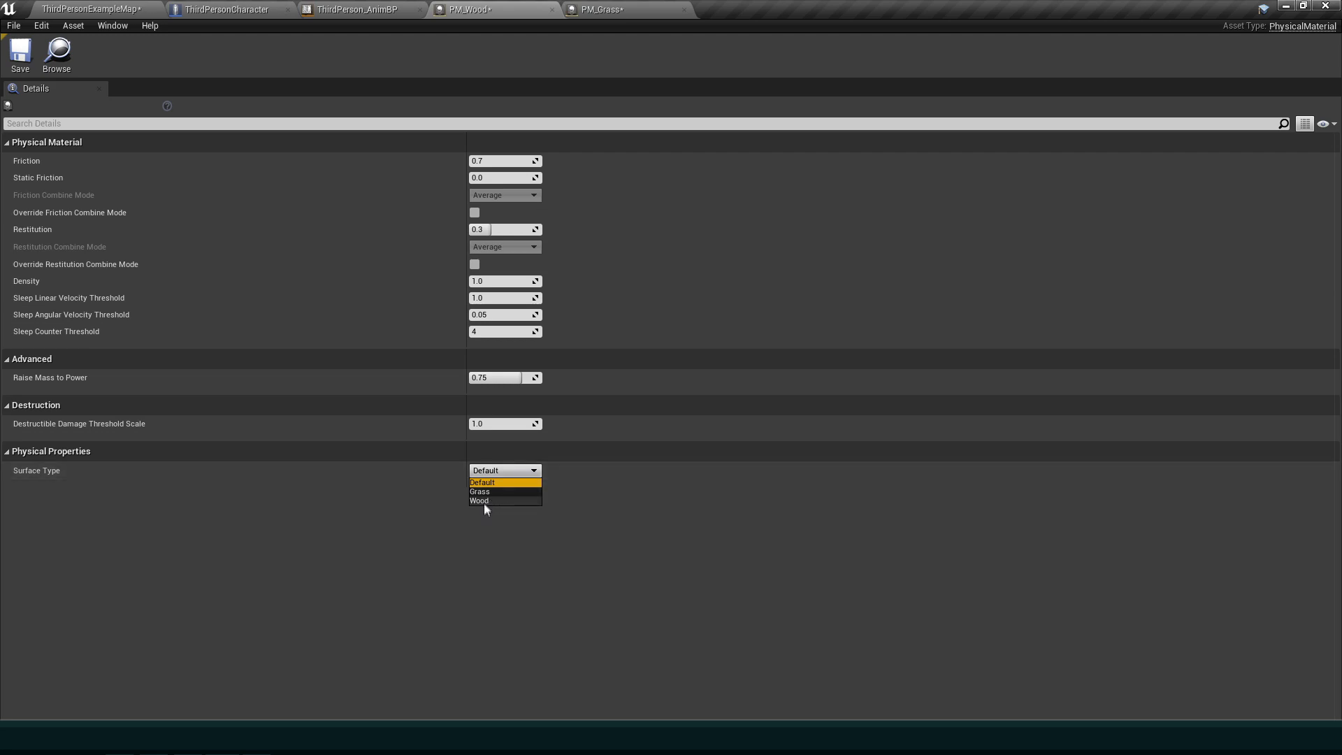
pyautogui.click(478, 501)
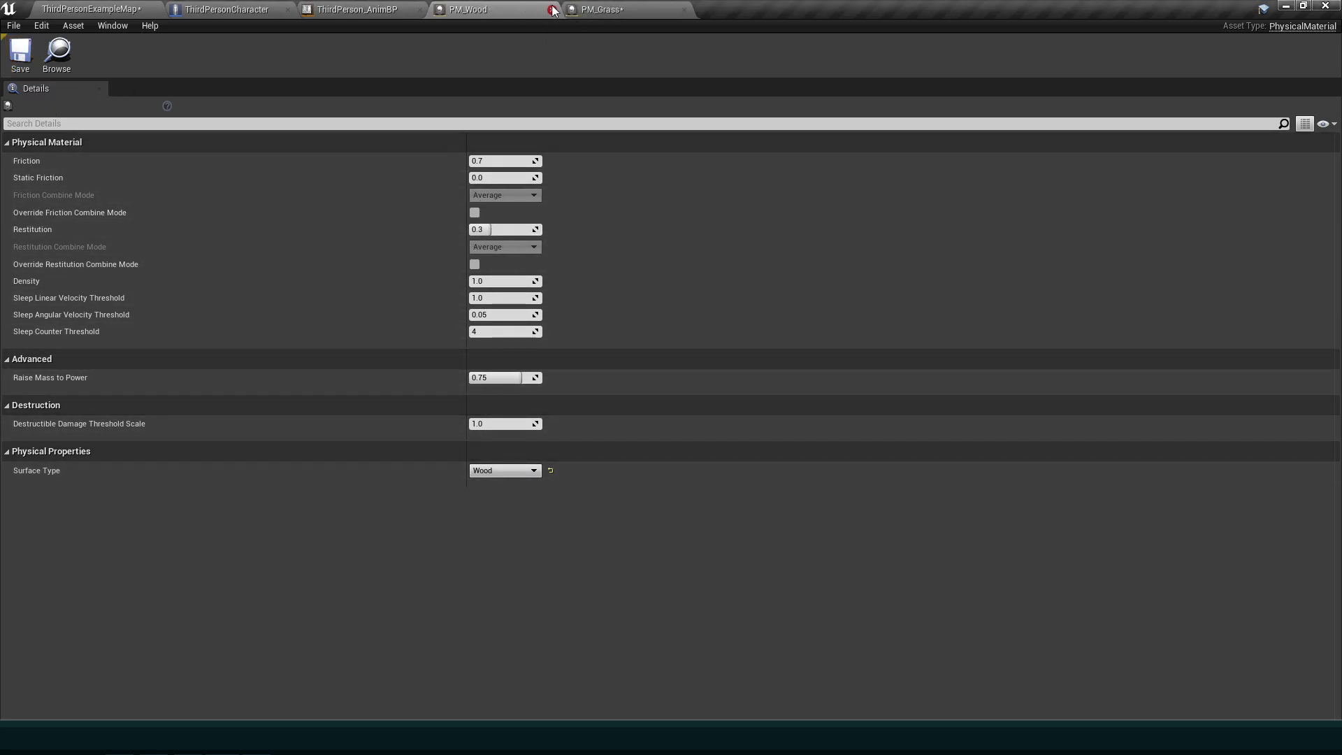
pyautogui.click(553, 9)
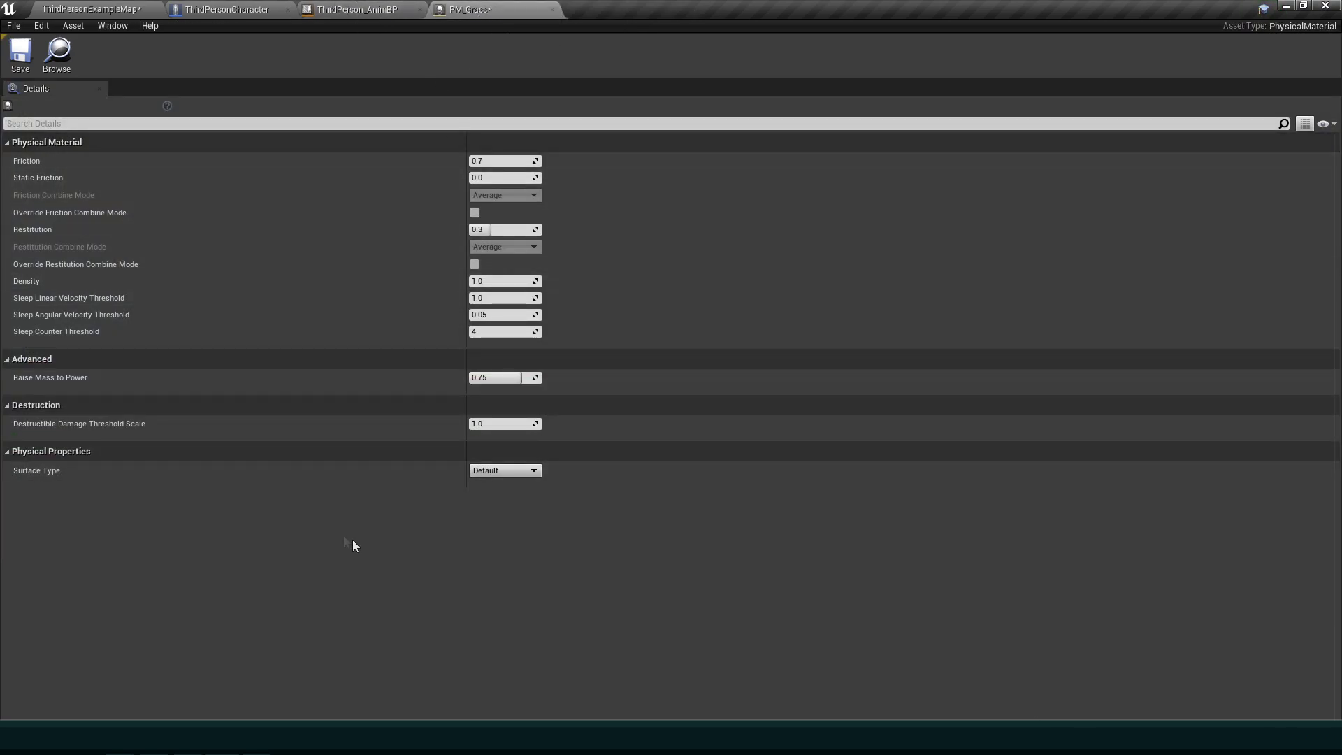
pyautogui.click(504, 469)
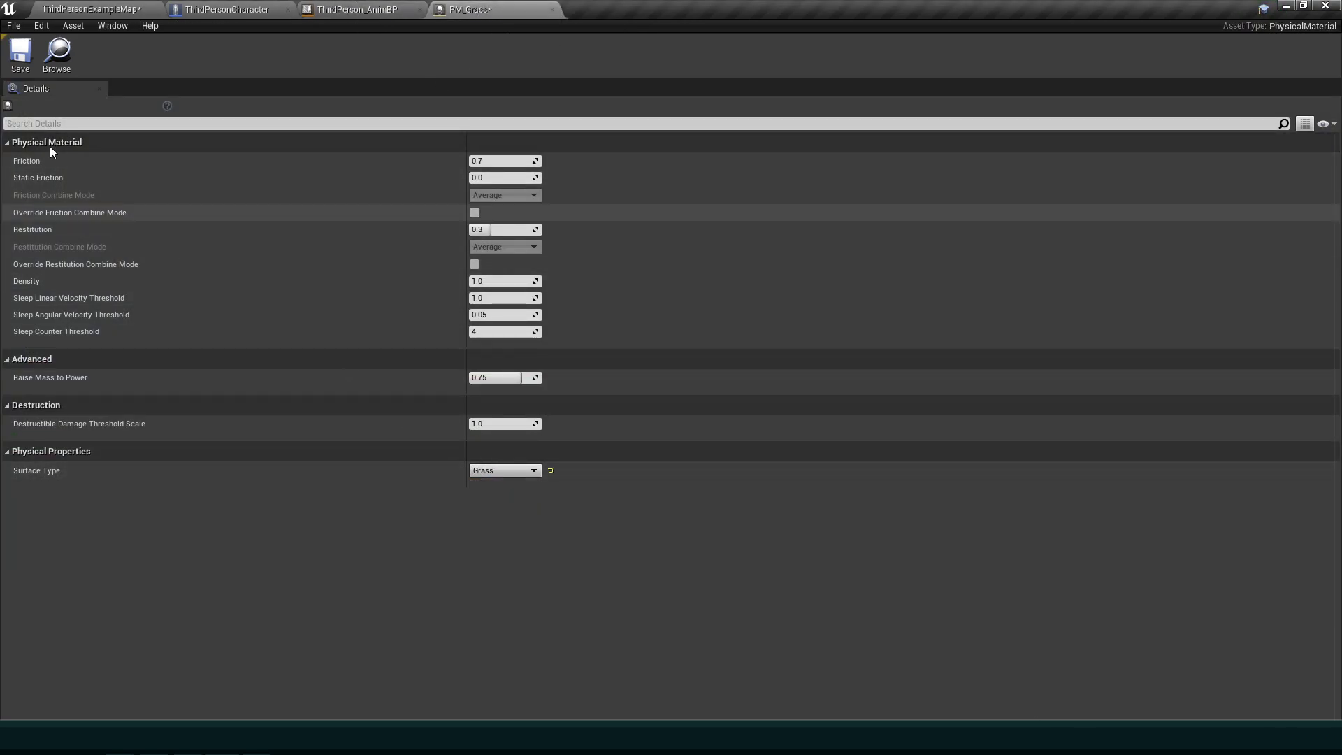
pyautogui.click(90, 8)
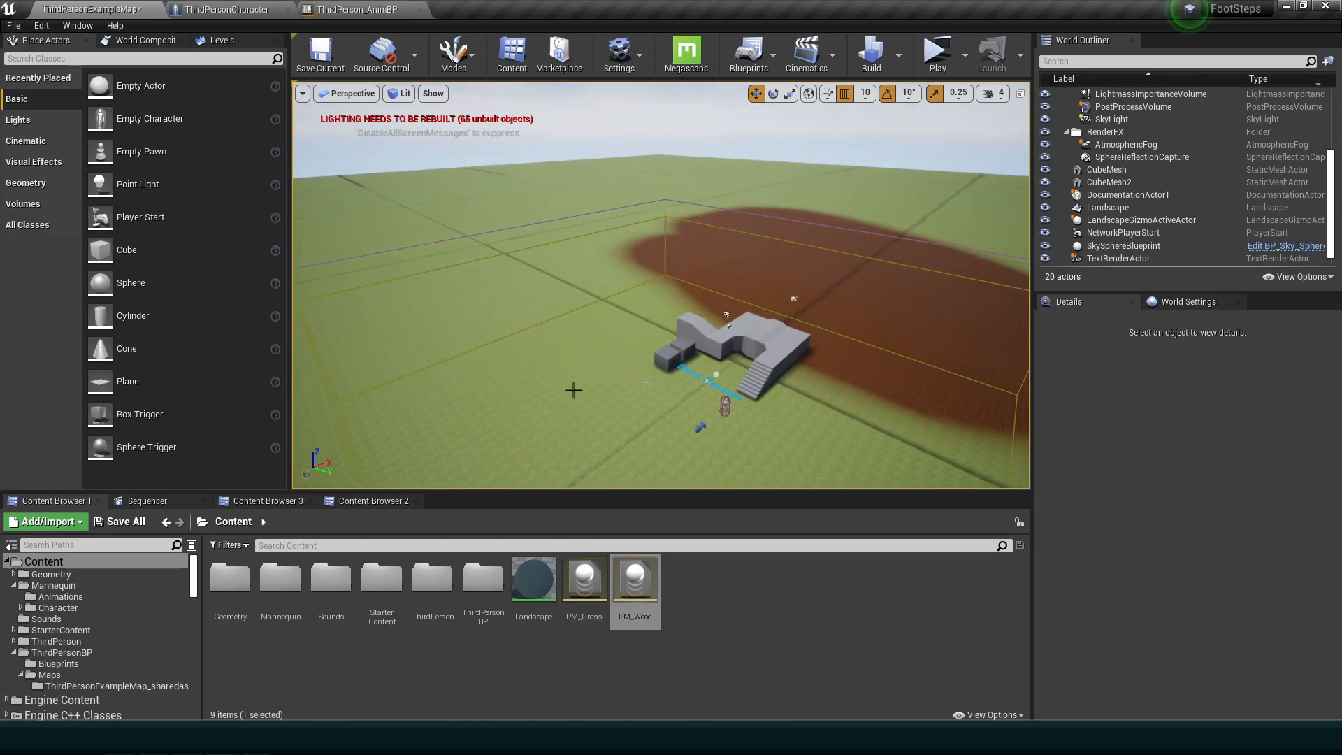
# - Select the Landscape, locate Grass_LayerInfo from the Paint layers and open it
pyautogui.click(1107, 207)
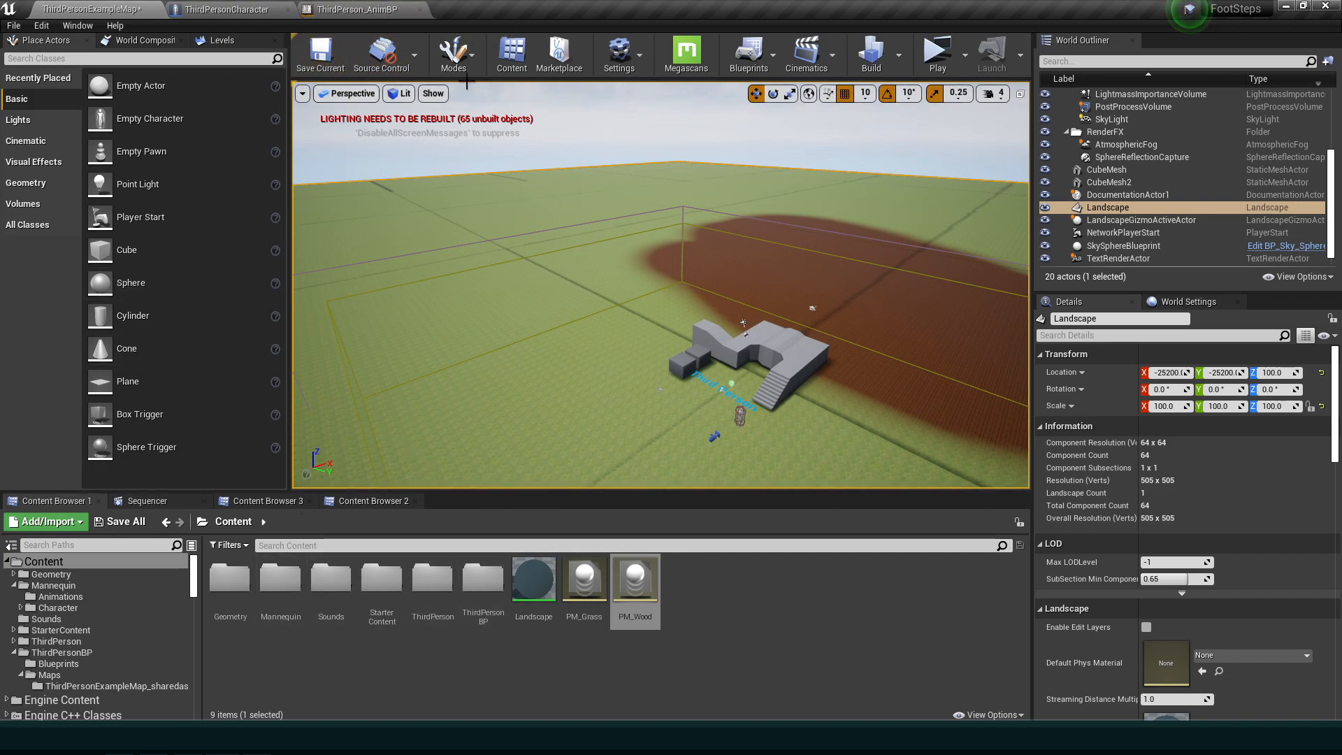
pyautogui.click(454, 54)
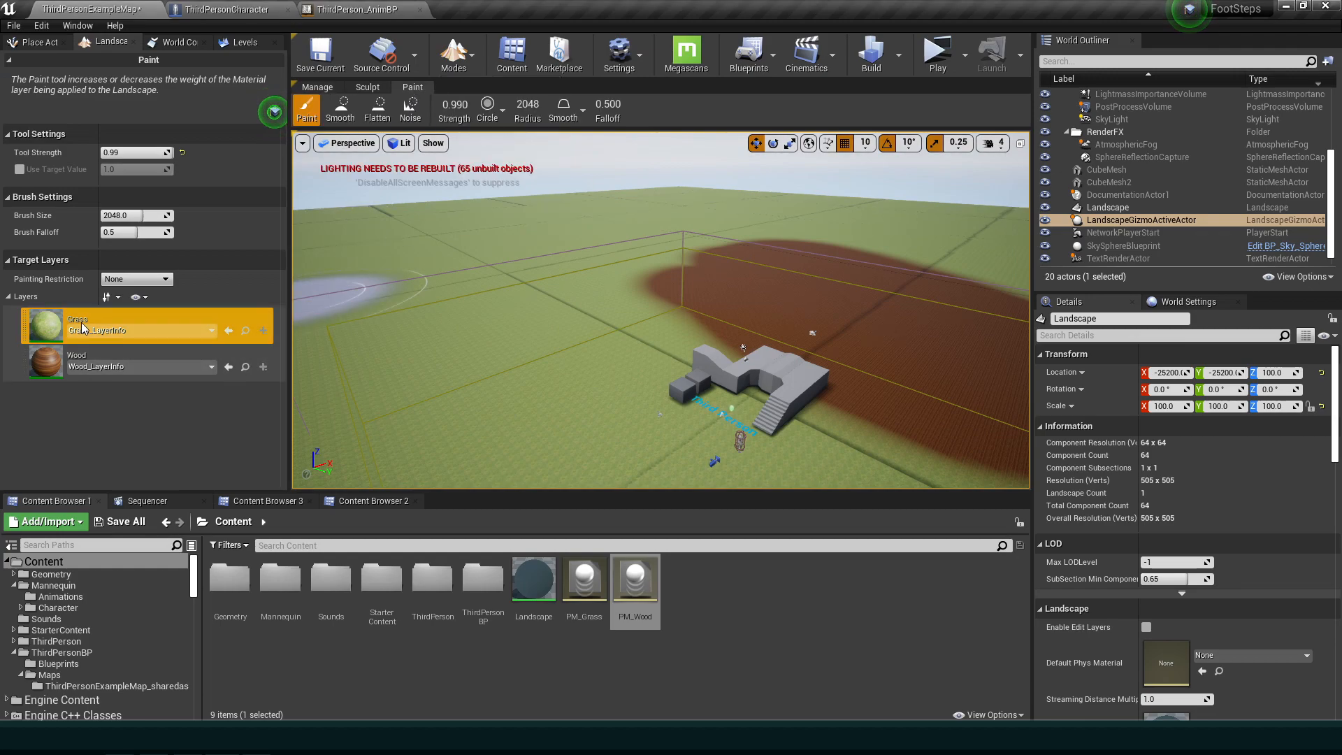
pyautogui.moveTo(246, 333)
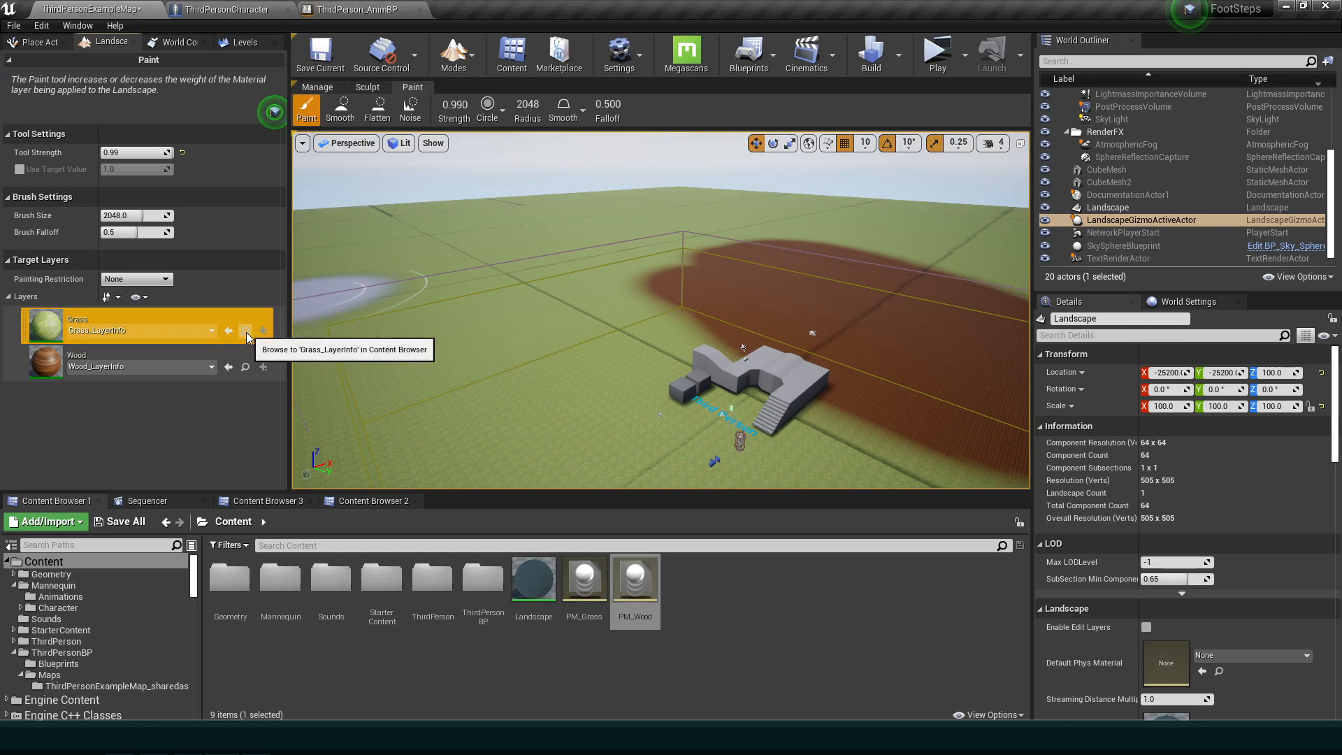
pyautogui.click(246, 330)
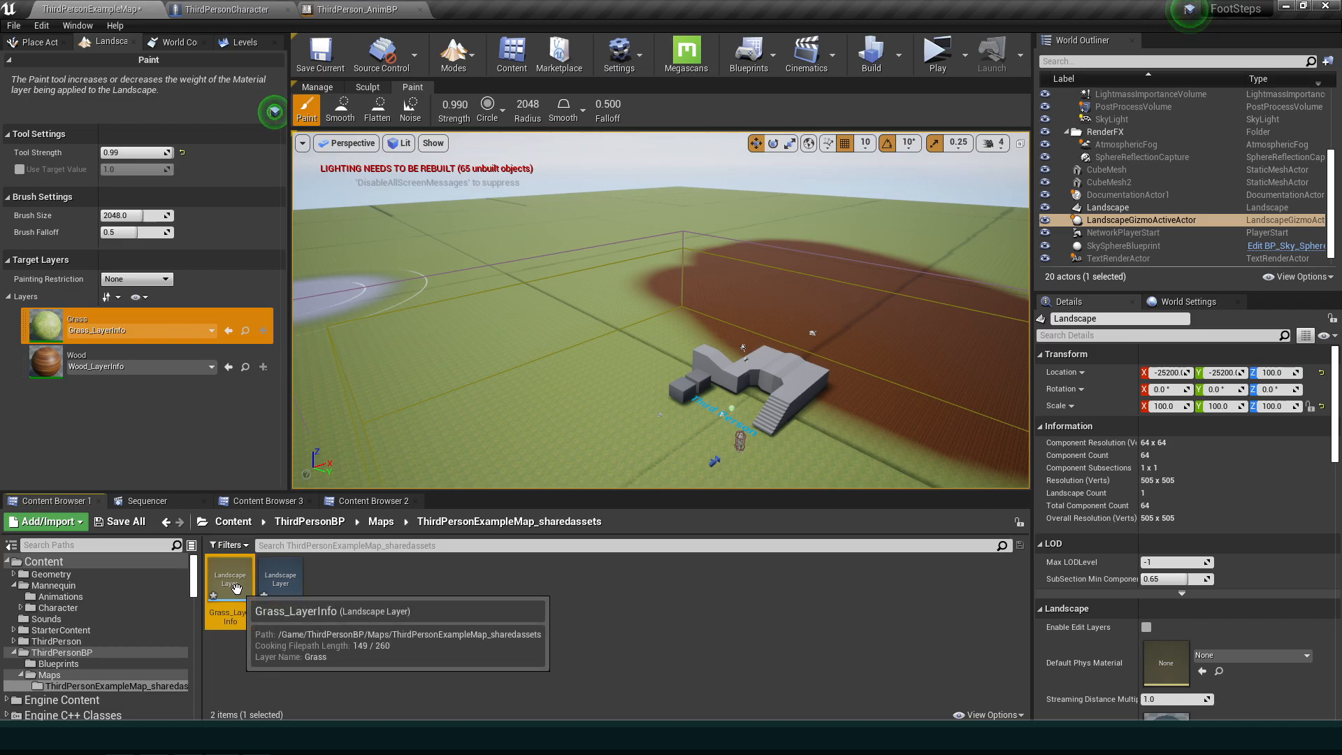
pyautogui.doubleClick(229, 575)
pyautogui.write('gras')
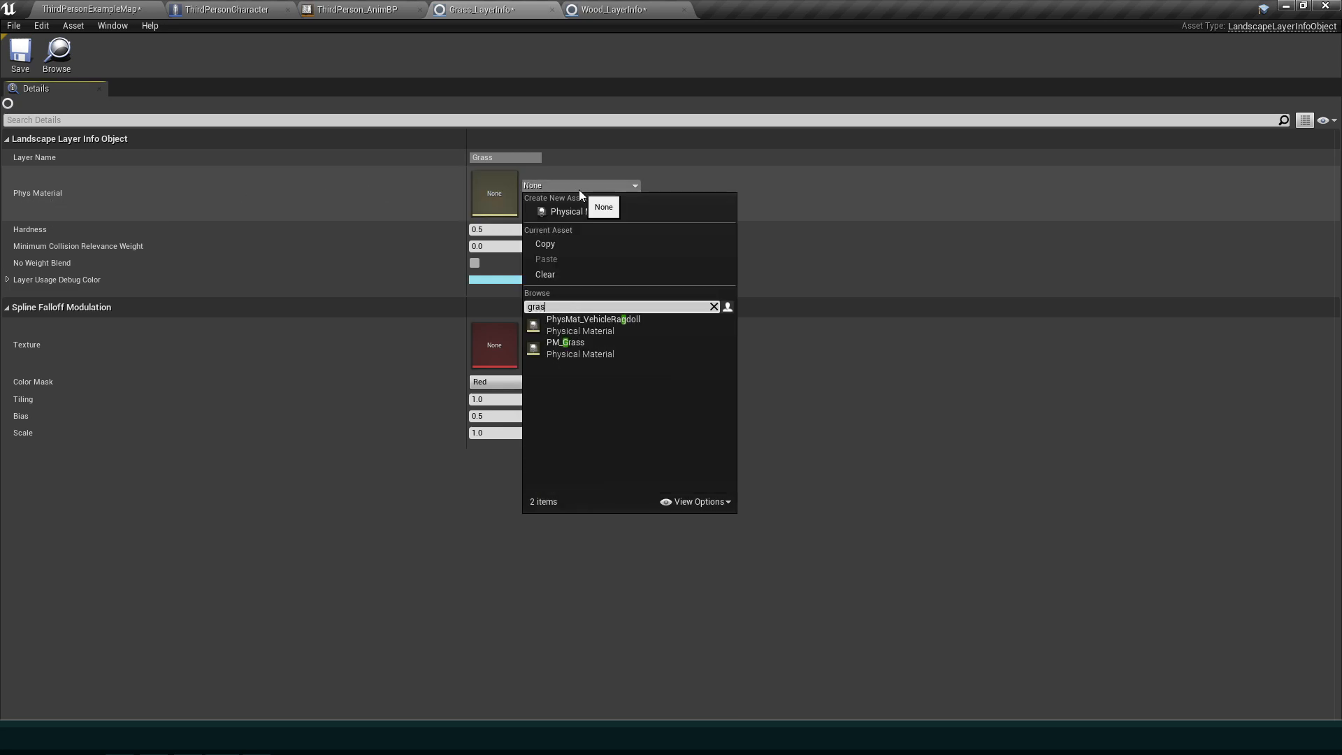
# - Set Phys Material to PM_Grass on the Grass layer and PM_Wood on the Wood layer, then close the layer editors
pyautogui.click(565, 341)
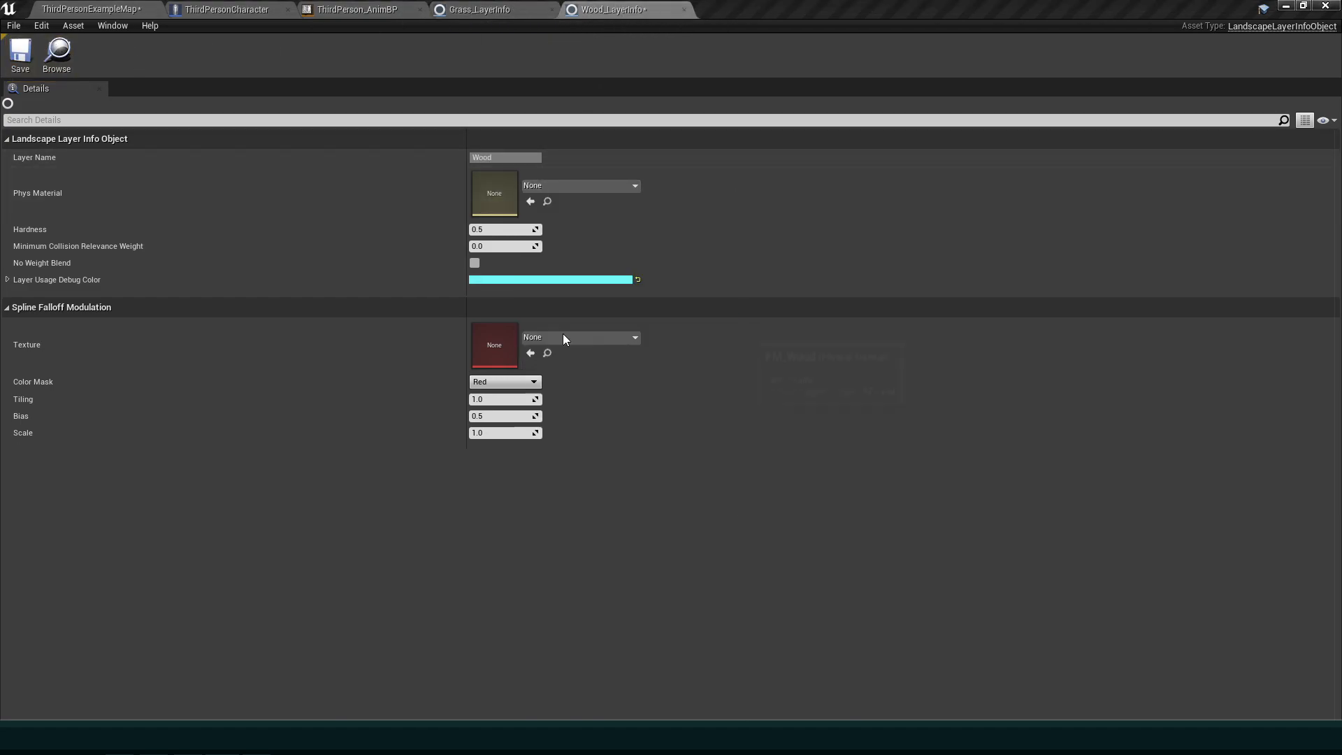
pyautogui.click(579, 186)
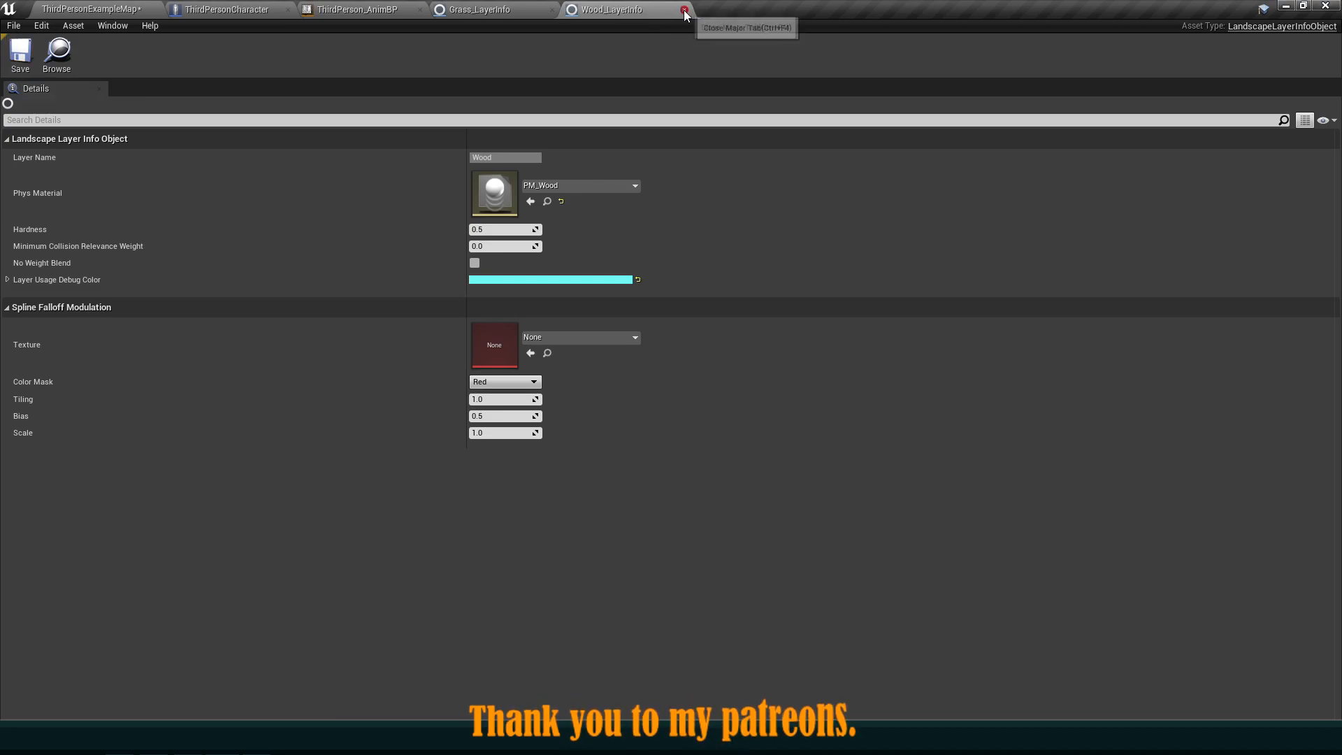
pyautogui.click(683, 10)
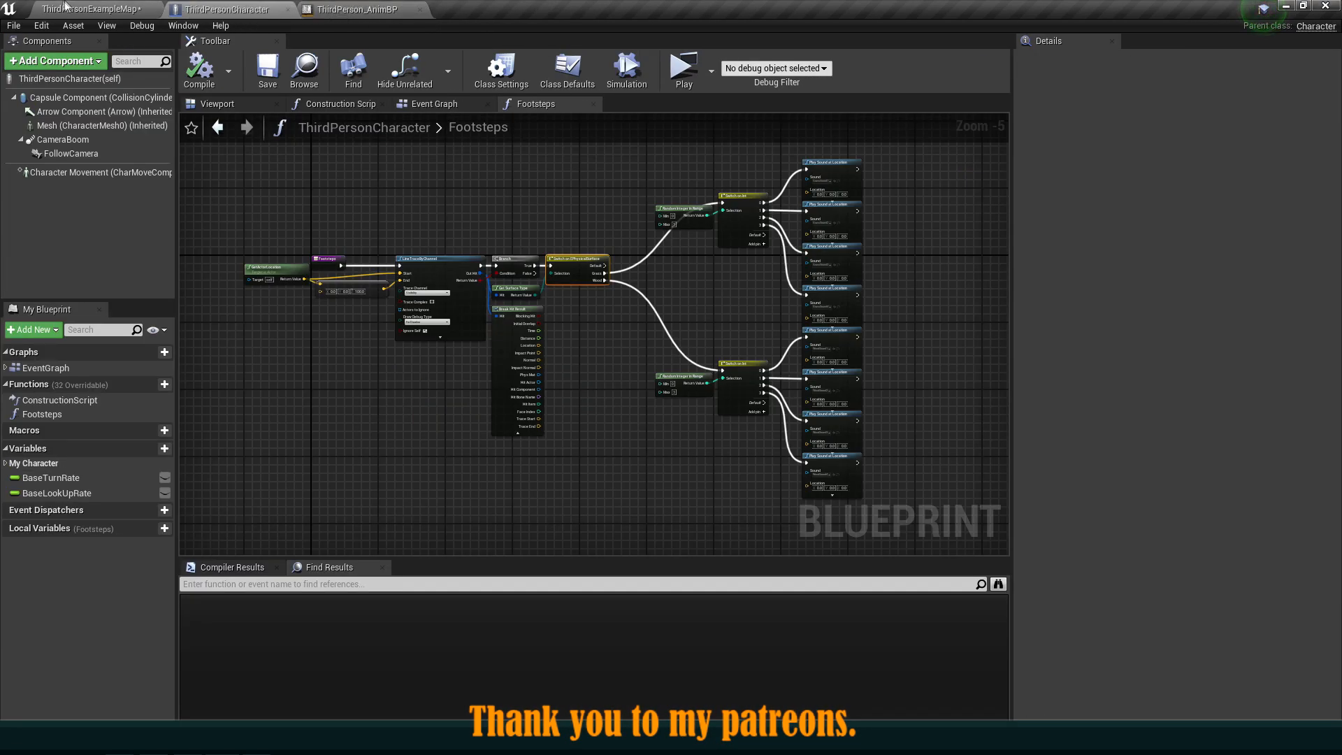